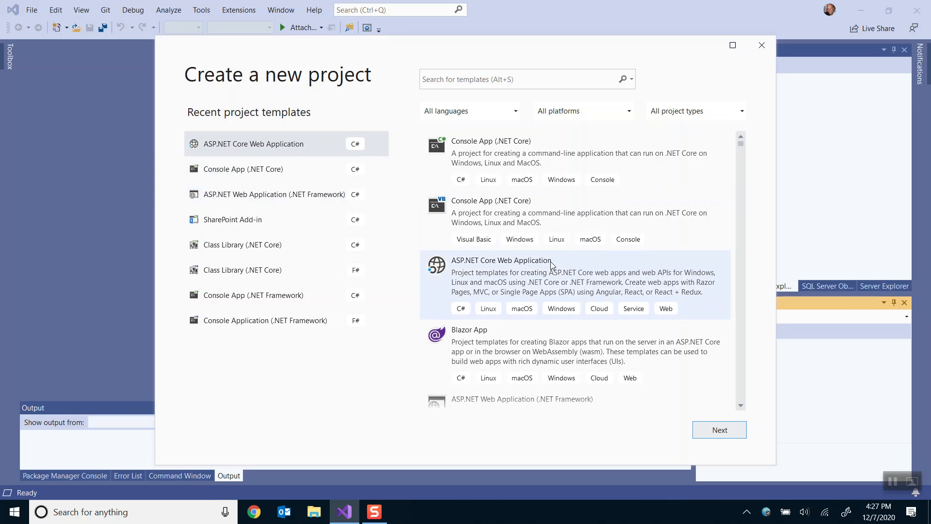
Step: Filter the project templates by 'web application', keeping ASP.NET Core Web Application selected
left_click(501, 260)
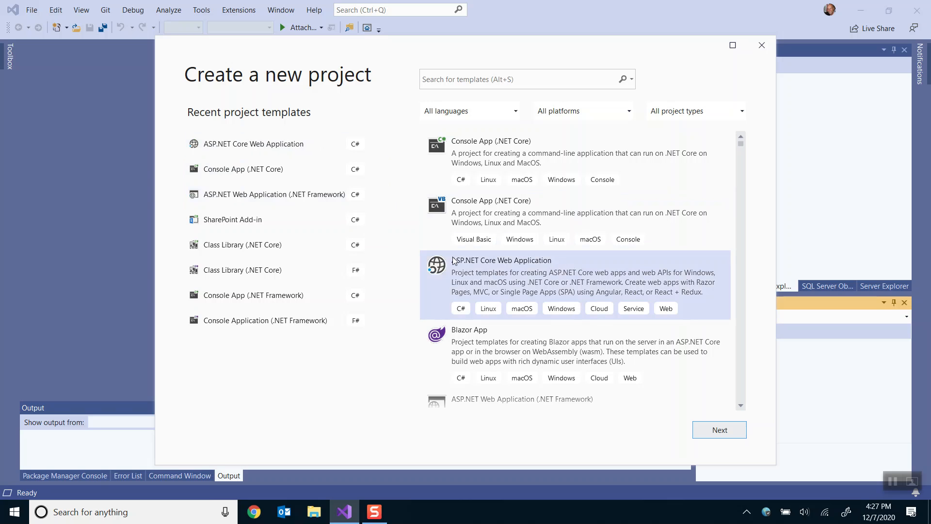
mouse_move(481, 269)
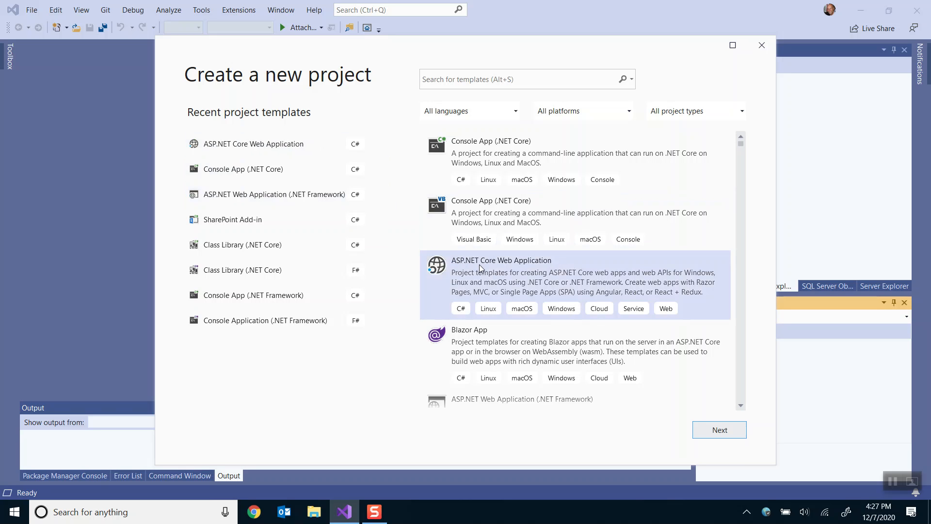
type("w")
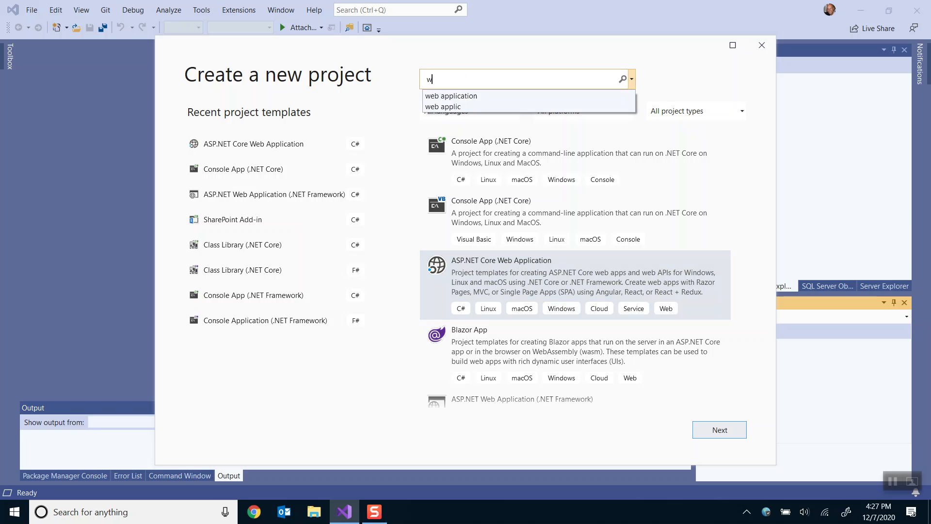
type("eb application")
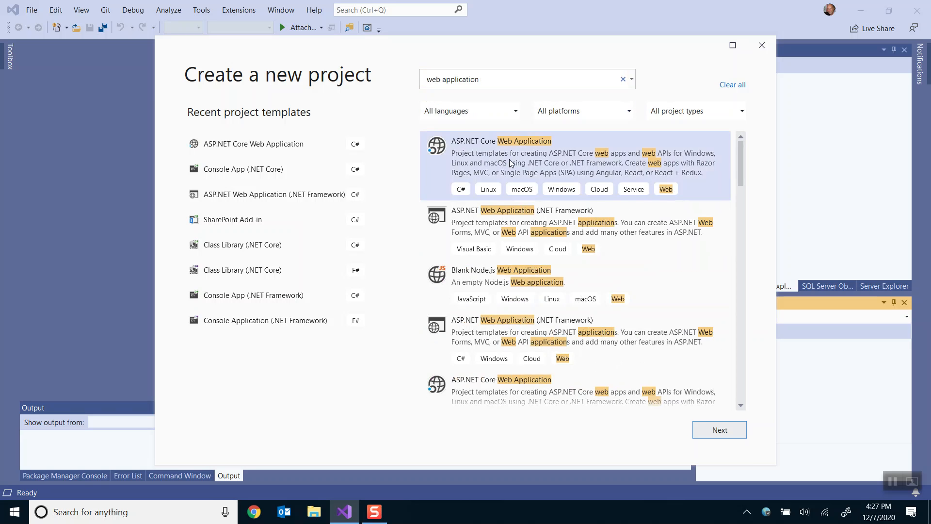
mouse_move(539, 223)
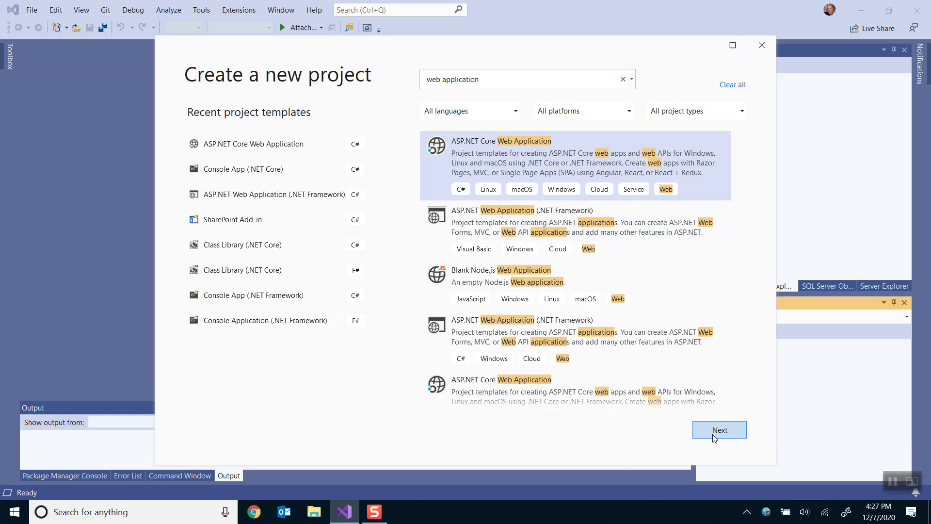
Step: Name the project WebApplicationVideo, save it in the Desktop folder, and create it
left_click(719, 429)
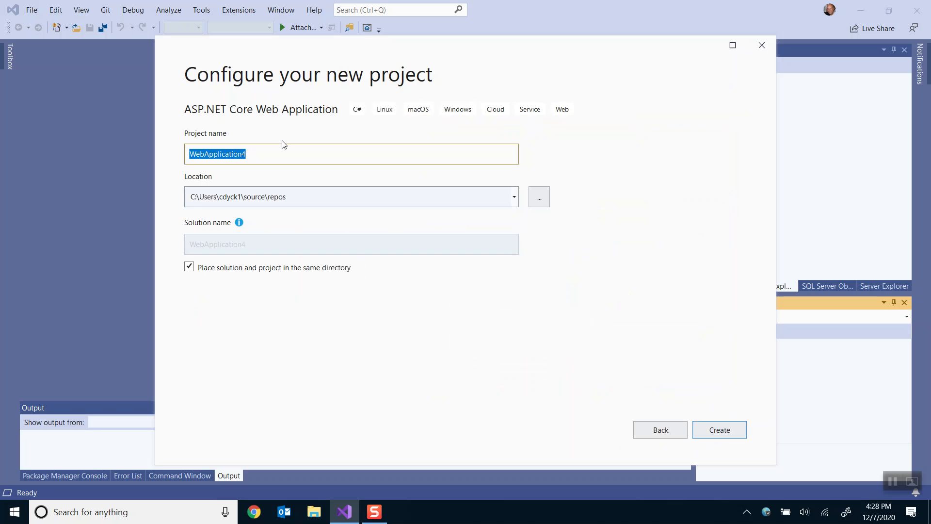
left_click(513, 196)
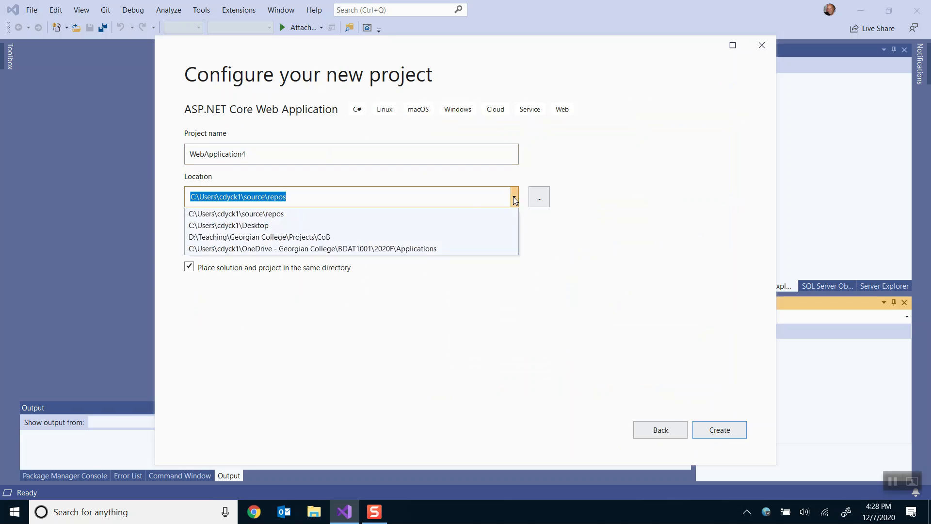
left_click(228, 225)
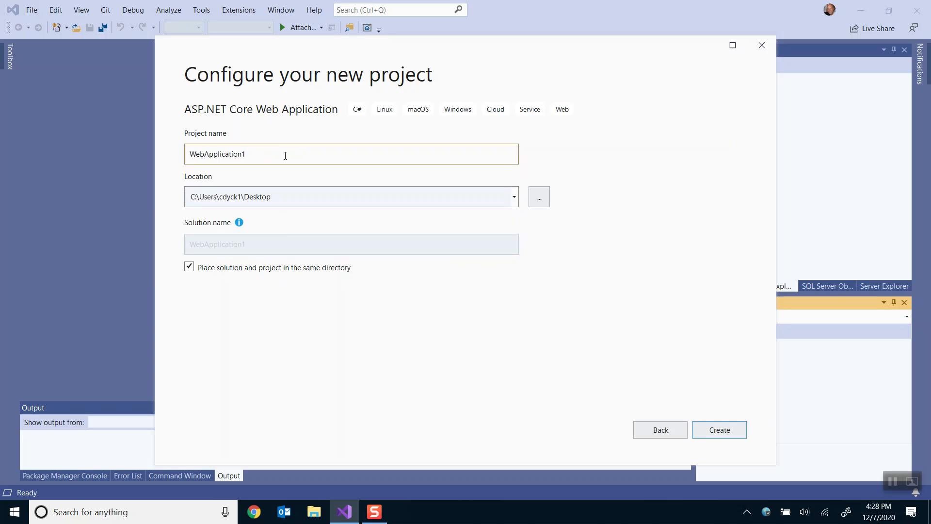
type("V")
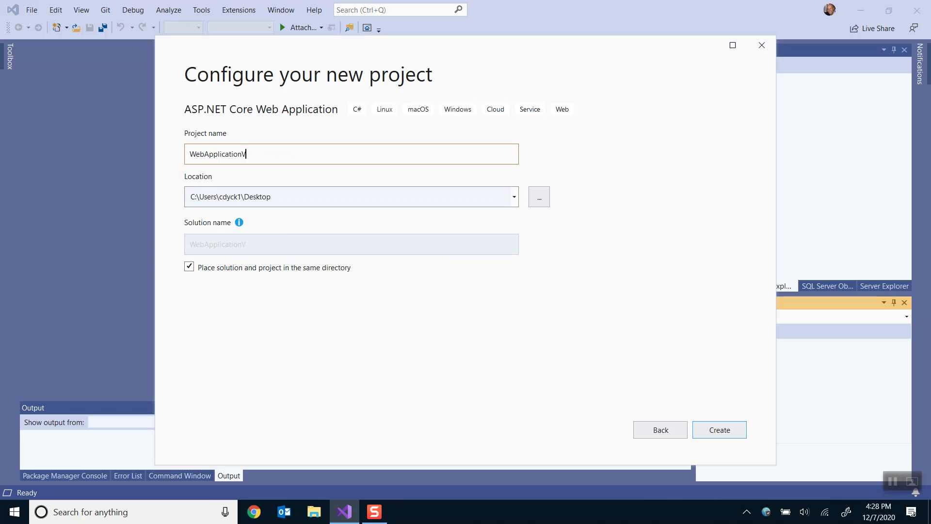
type("ideo")
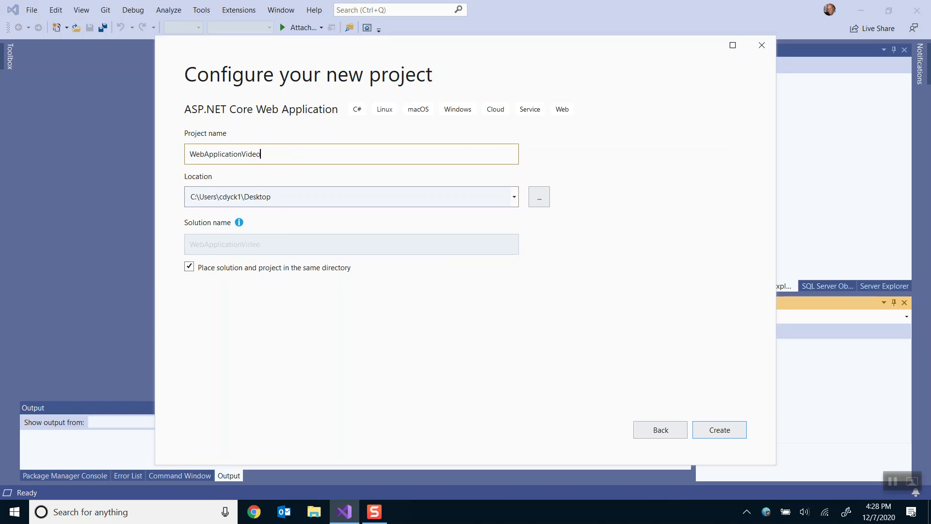
mouse_move(573, 272)
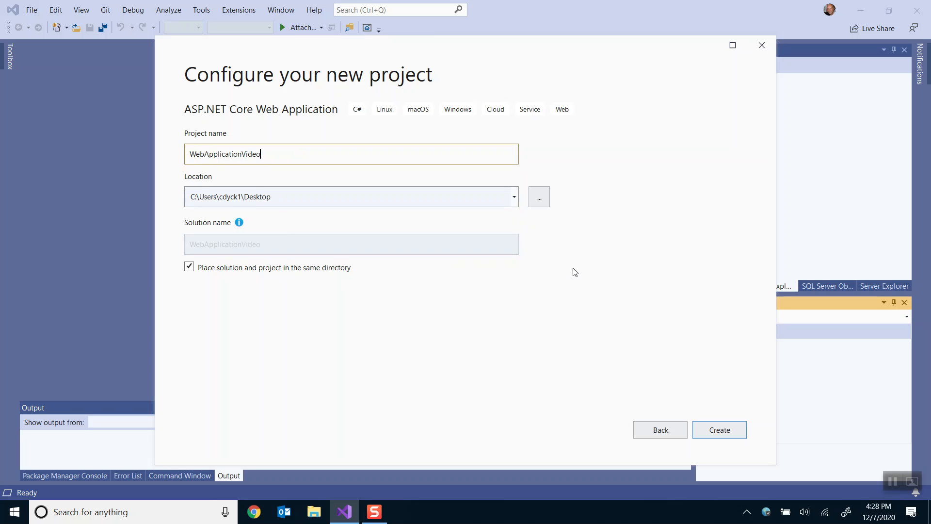
mouse_move(270, 299)
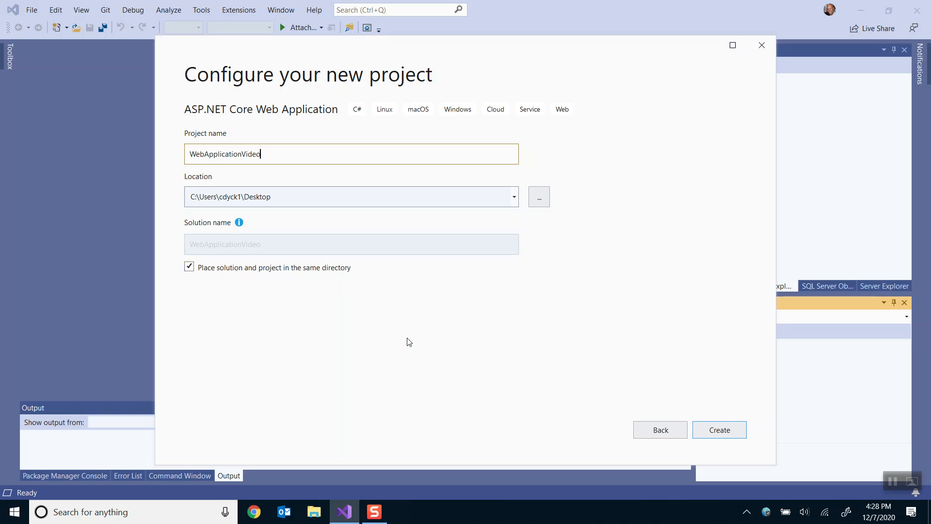
mouse_move(719, 429)
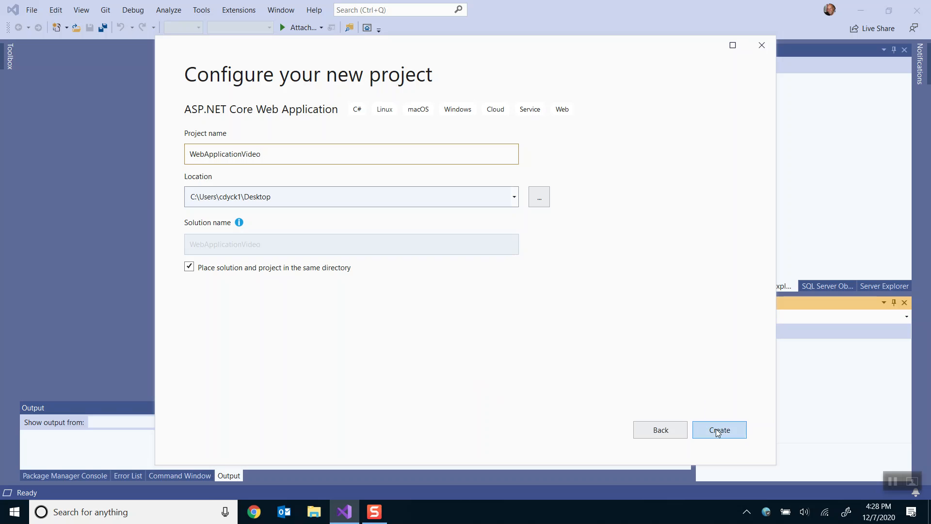
left_click(719, 429)
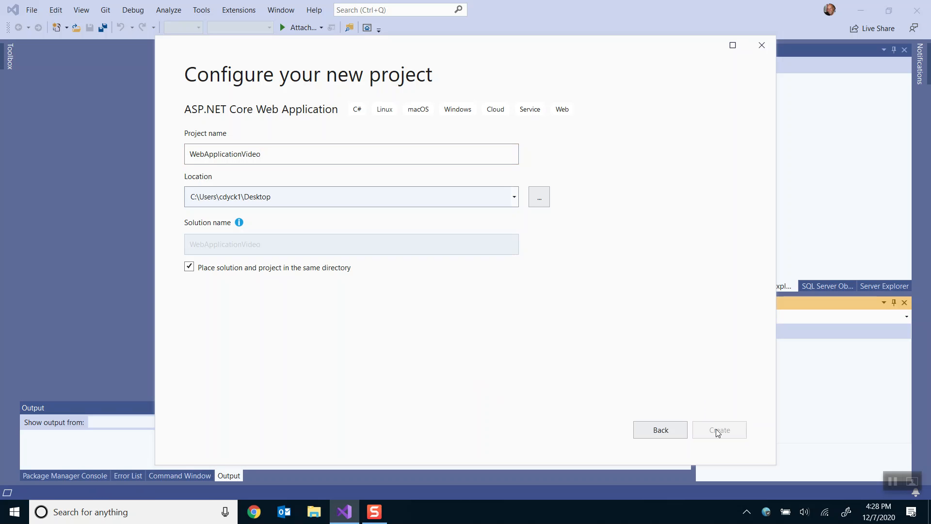
Step: Advance to the ASP.NET Core 3.1 templates with Web Application (Model-View-Controller) selected
left_click(719, 429)
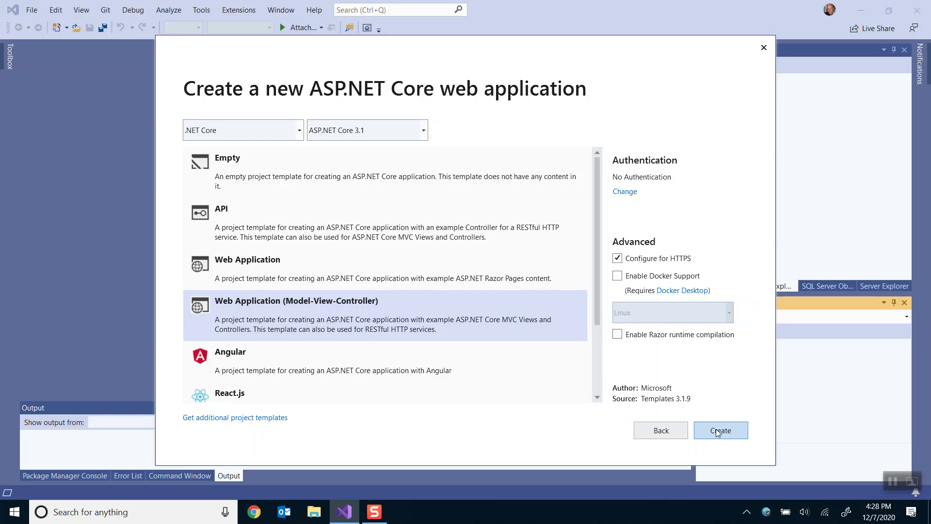
mouse_move(349, 317)
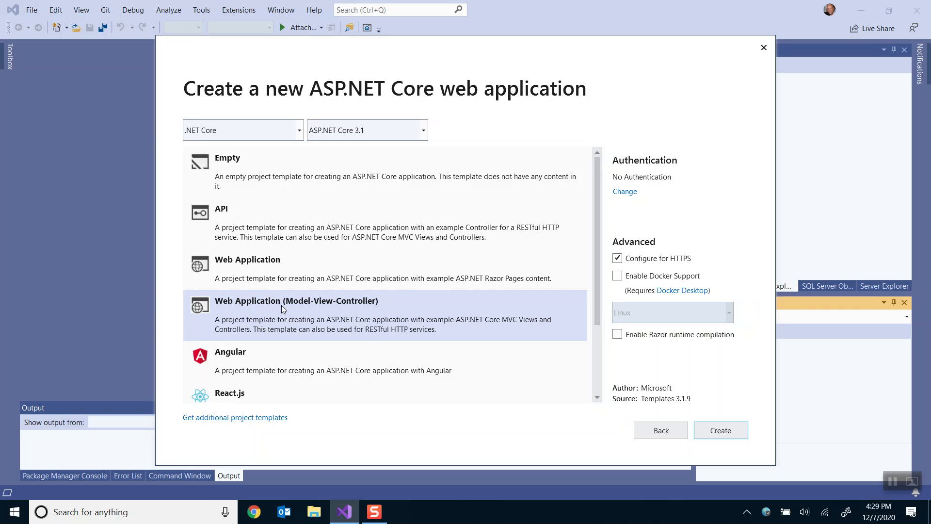
mouse_move(630, 215)
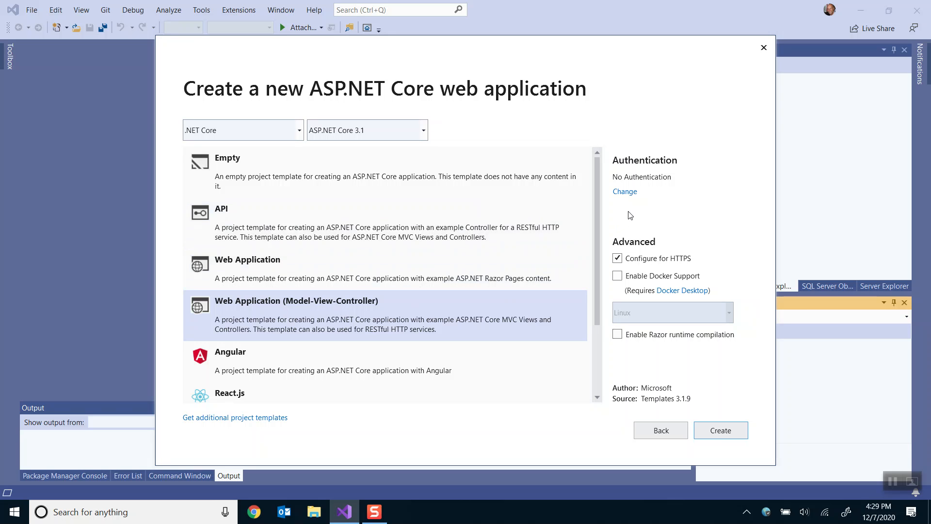
mouse_move(624, 191)
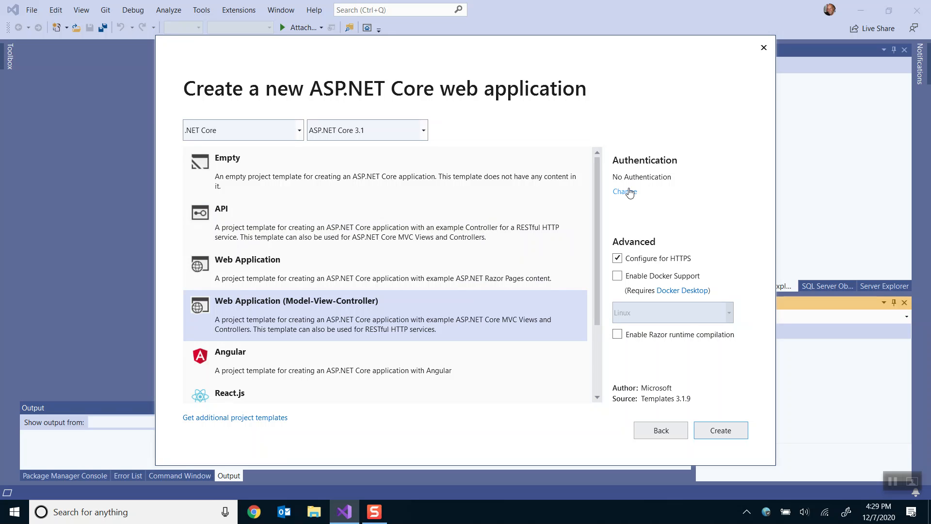
Step: Change authentication to Individual User Accounts (store user accounts in-app)
left_click(624, 191)
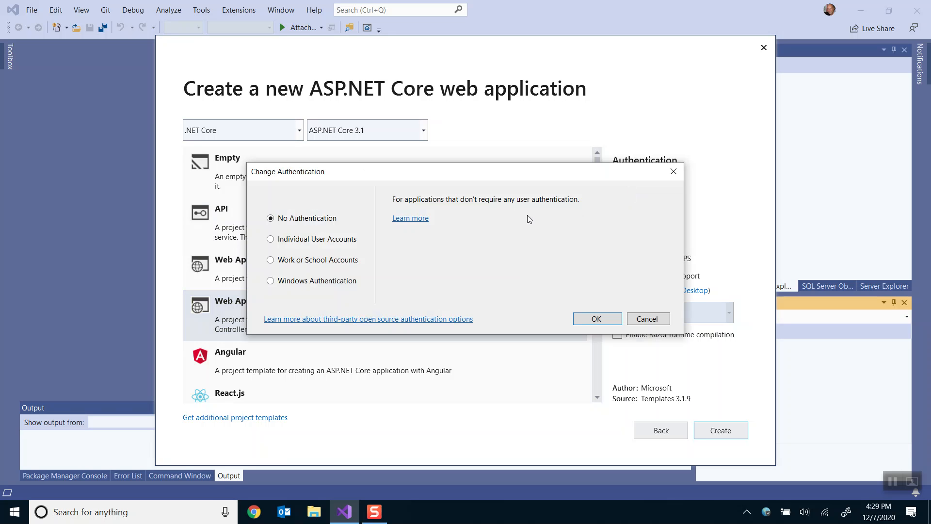
left_click(270, 239)
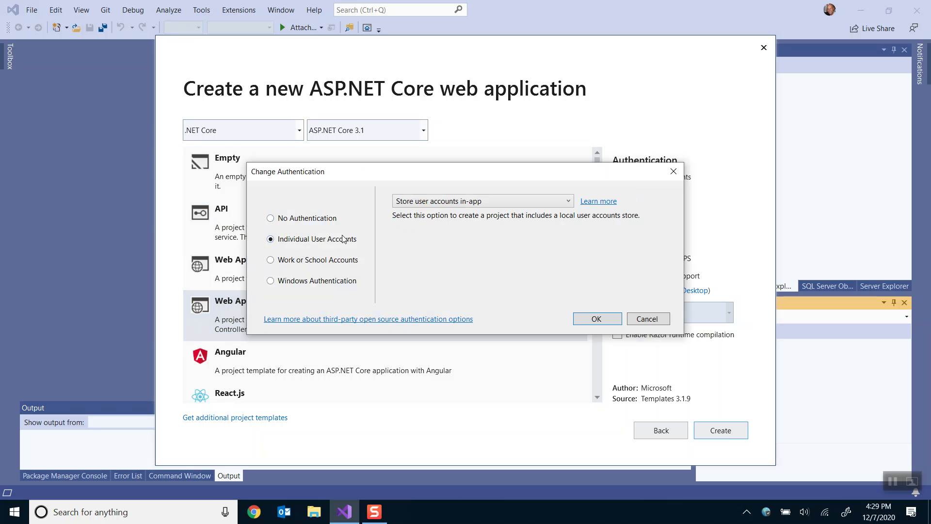
mouse_move(548, 323)
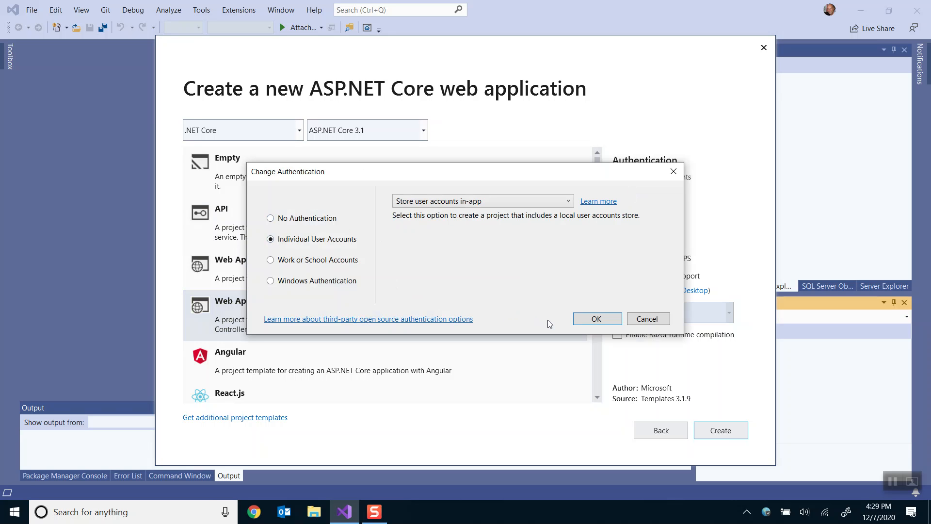
mouse_move(597, 319)
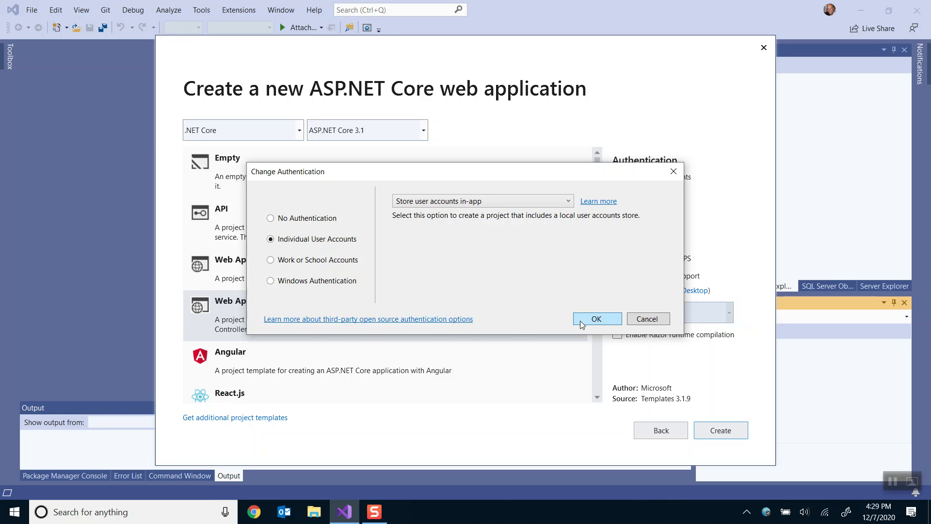
left_click(596, 318)
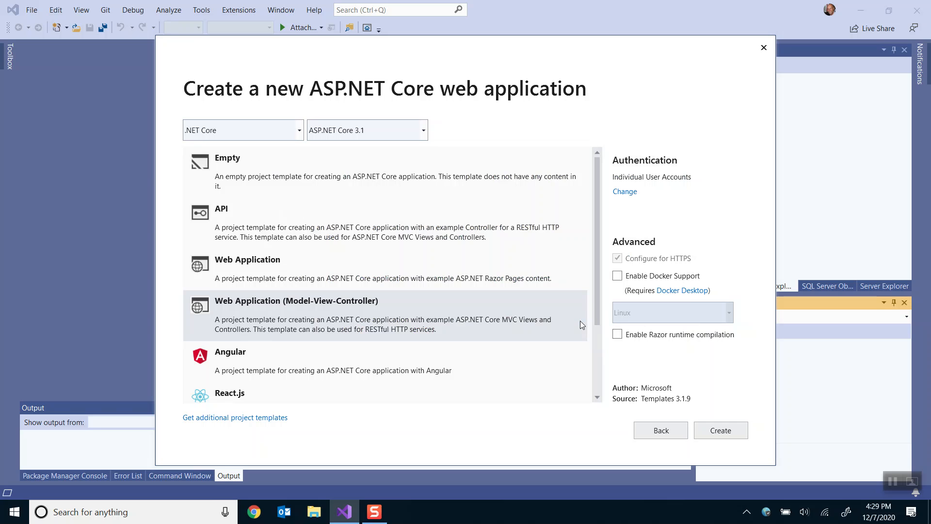
mouse_move(607, 408)
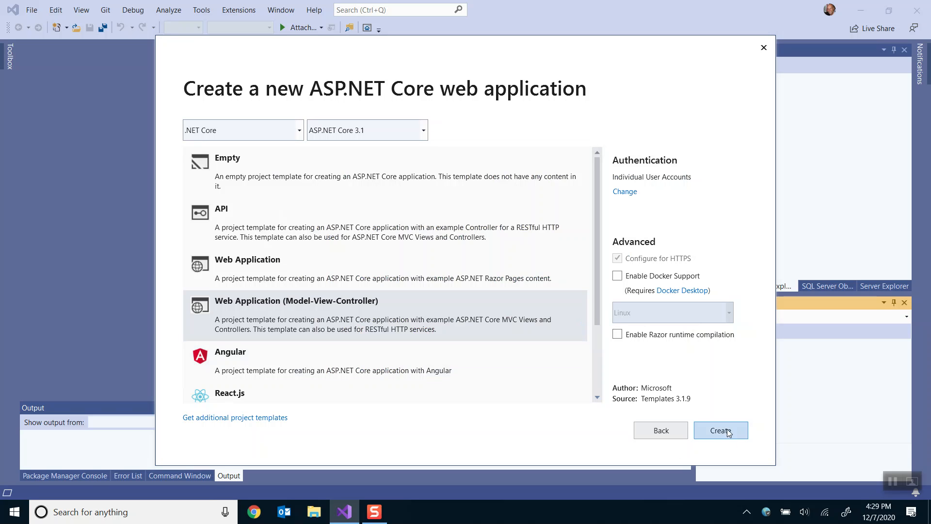
left_click(720, 430)
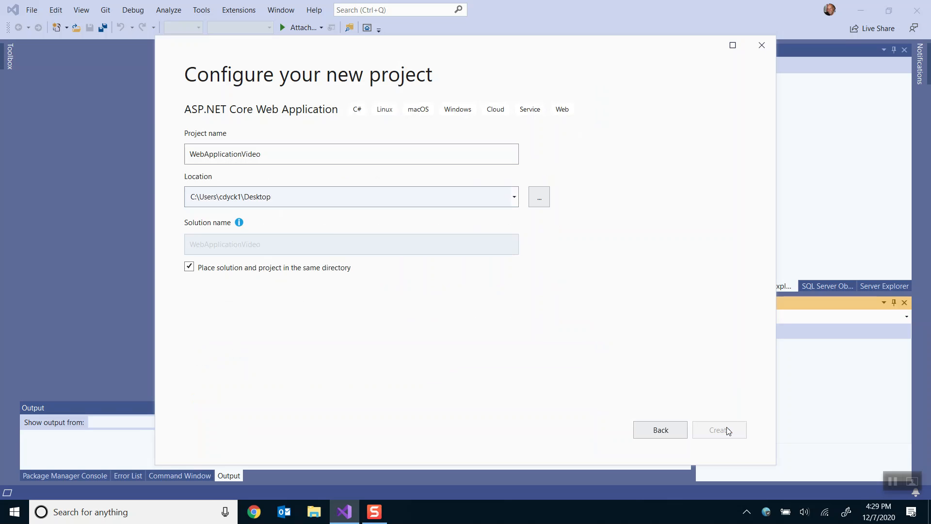
left_click(719, 429)
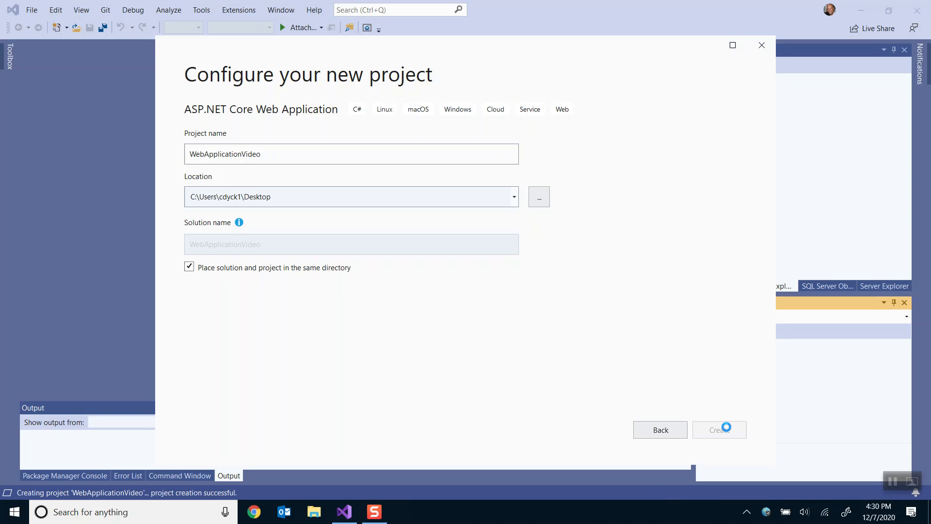
left_click(719, 429)
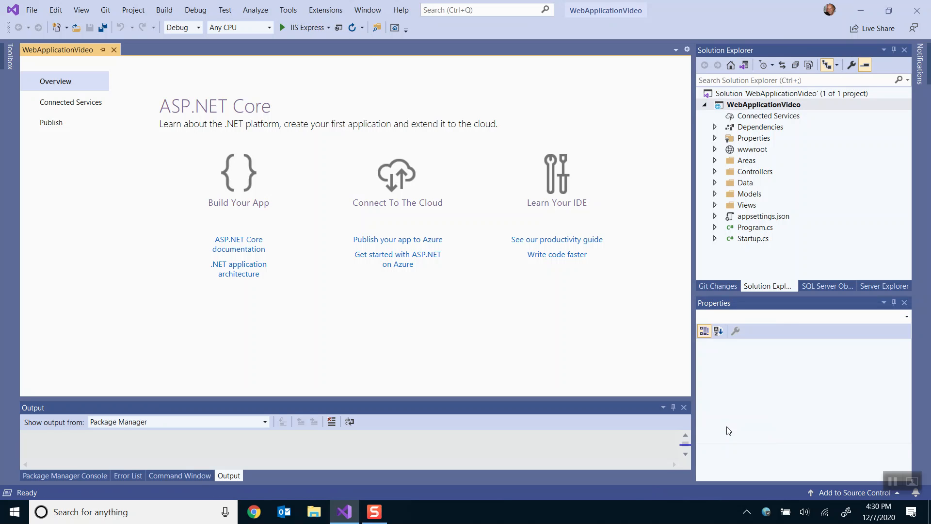
mouse_move(715, 178)
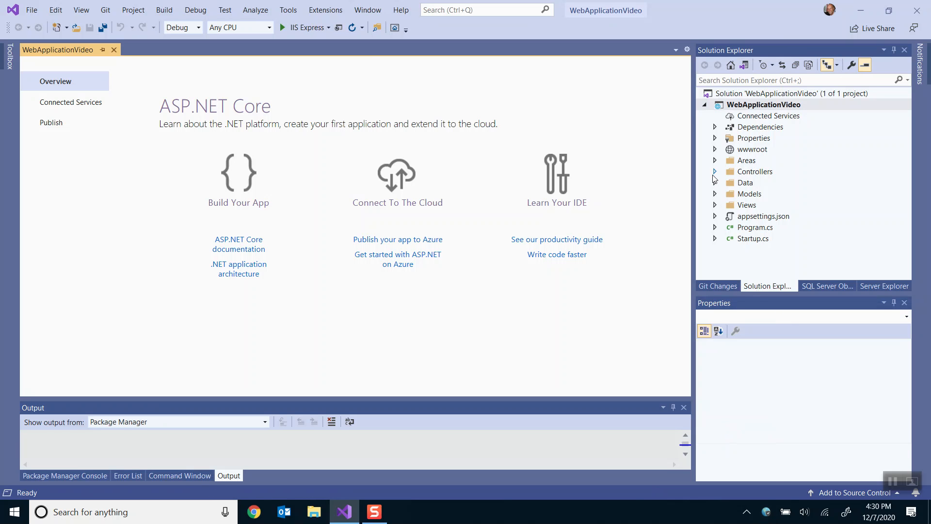
mouse_move(715, 183)
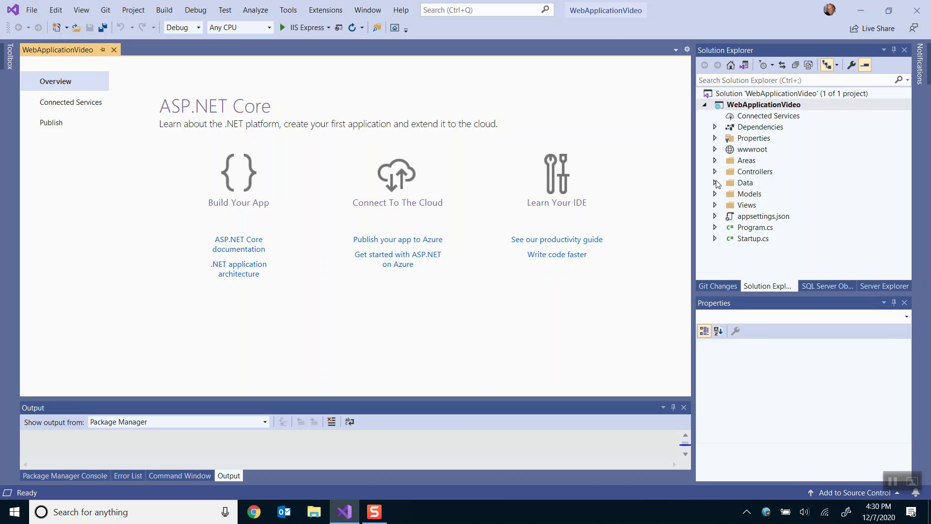
Step: Open appsettings.json and highlight the (localdb)\mssqllocaldb server in DefaultConnection
left_click(762, 216)
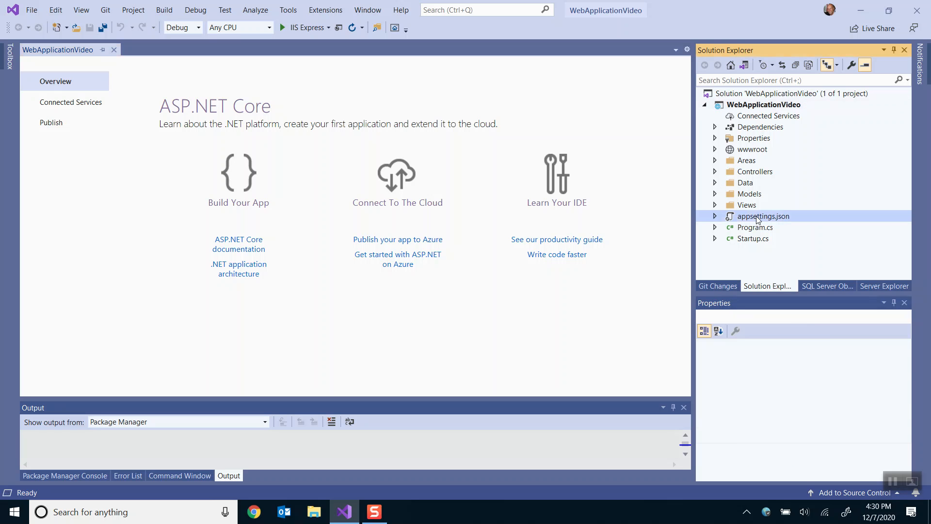
double_click(763, 215)
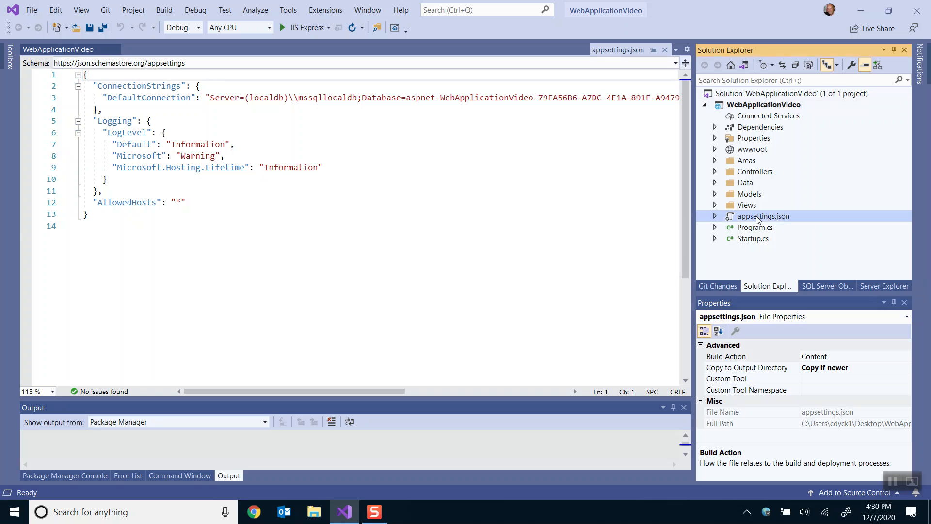
mouse_move(576, 204)
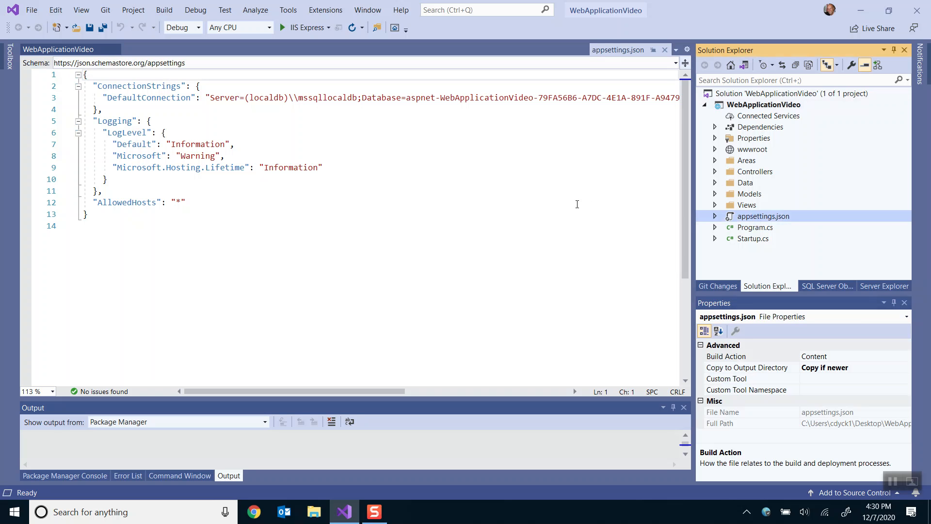
mouse_move(389, 375)
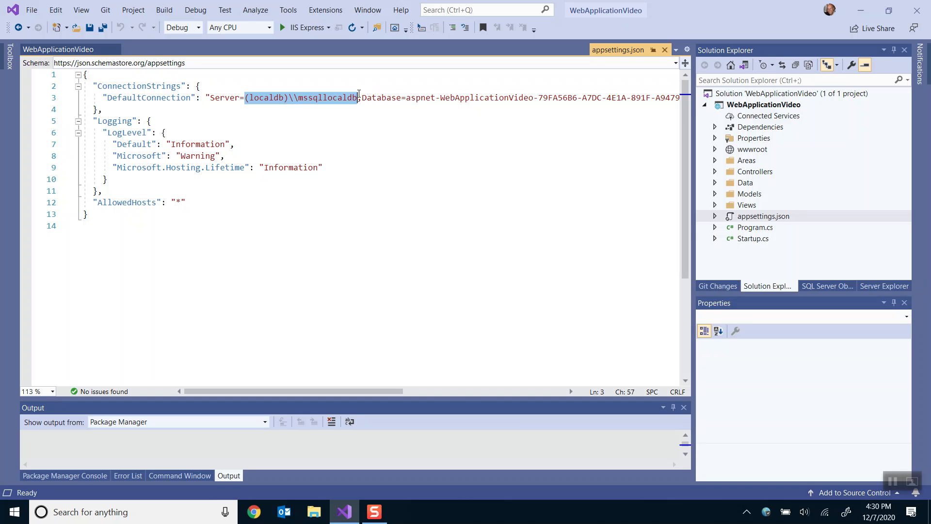
double_click(224, 98)
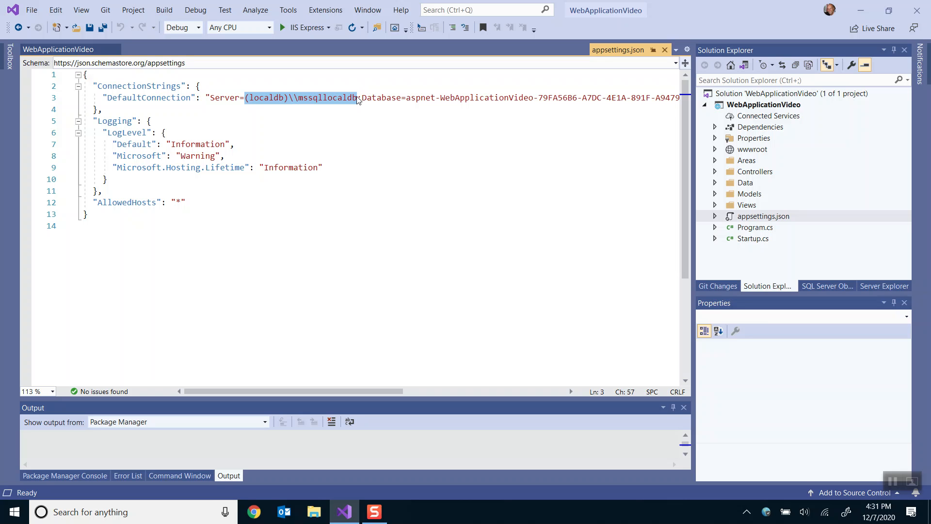
mouse_move(416, 104)
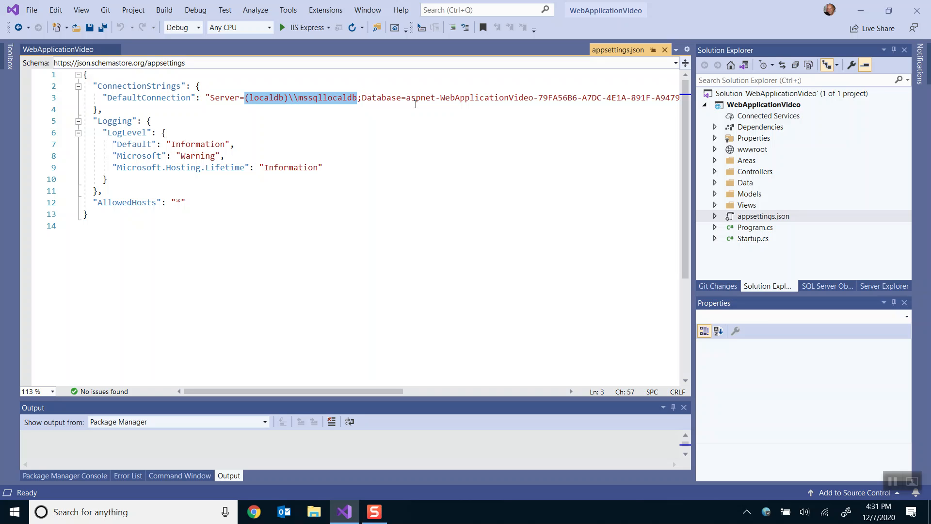
mouse_move(378, 182)
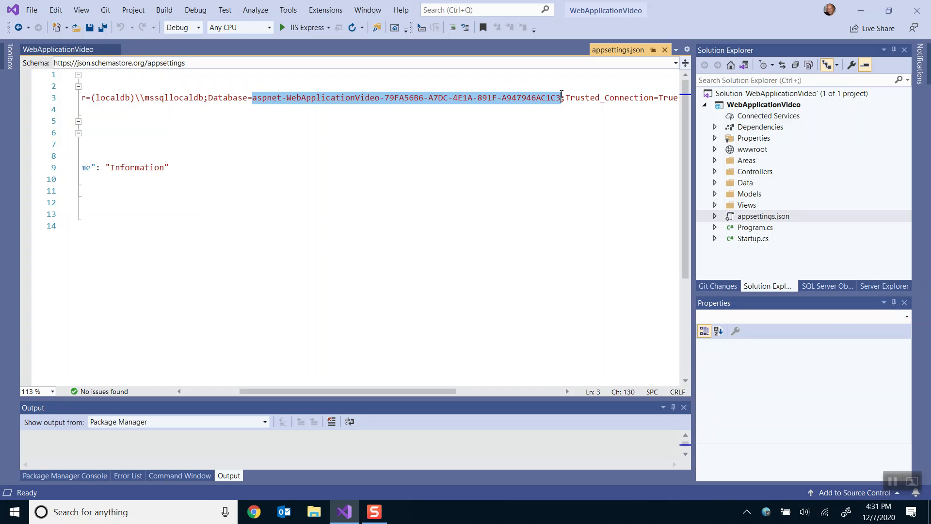
mouse_move(257, 101)
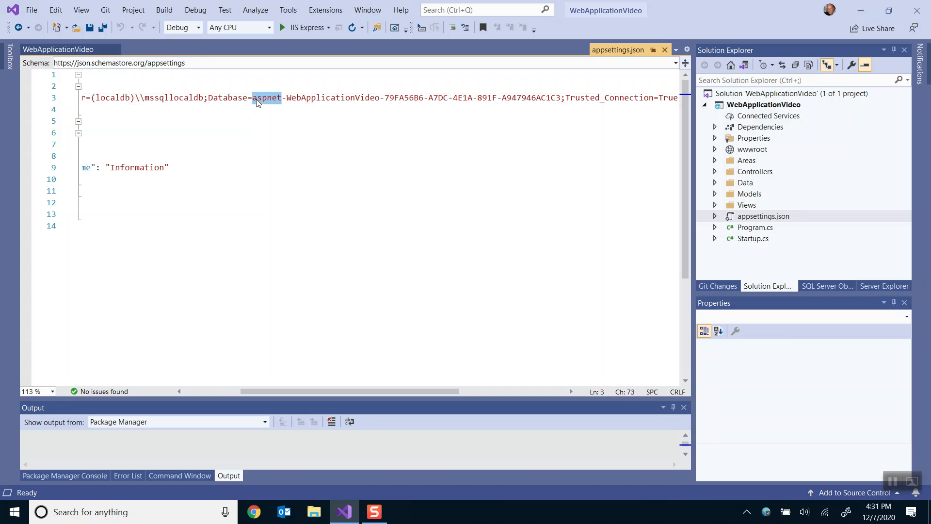
Step: Replace the Database value with WebApplicationVideo, deleting the aspnet- prefix and GUID suffix
type("WebApplicationVideo")
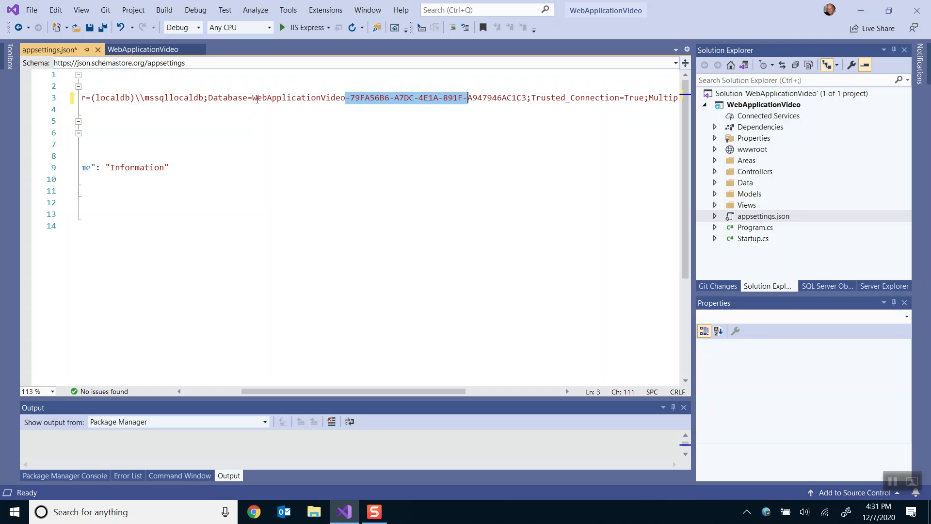
key("Delete")
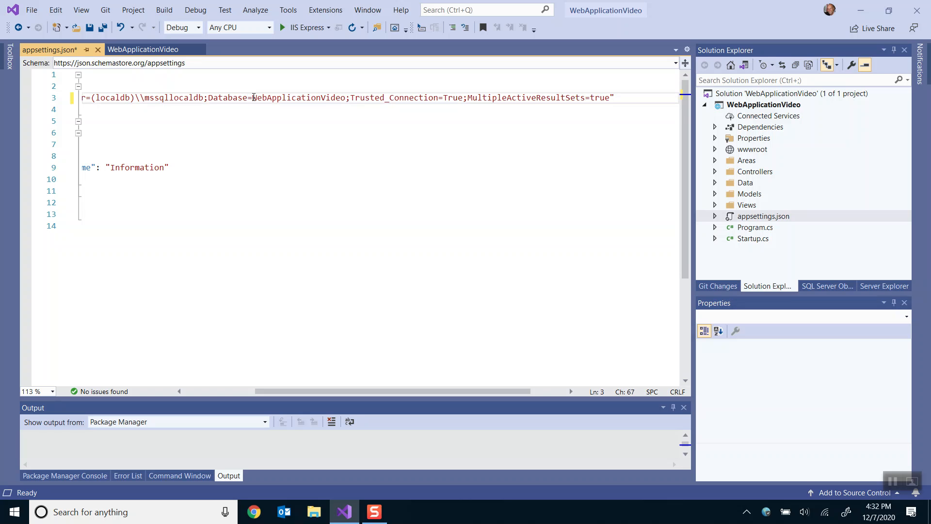
double_click(299, 98)
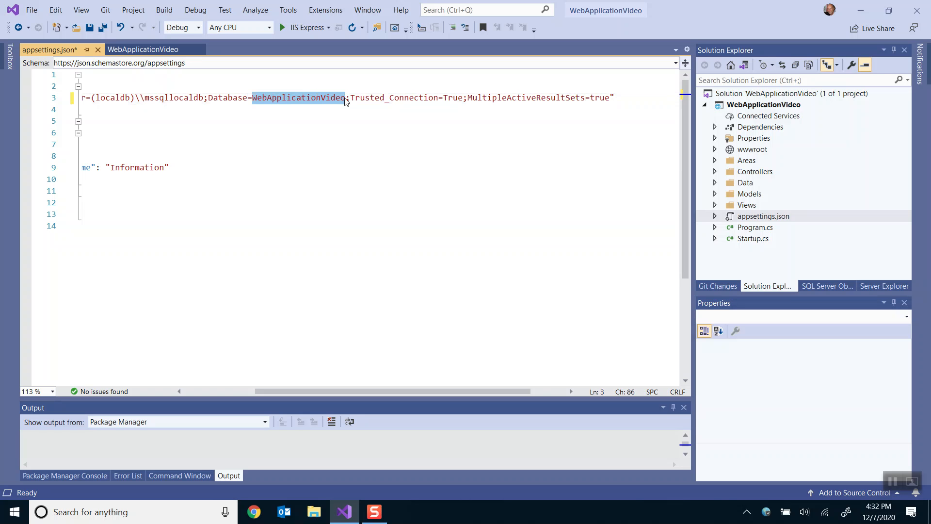
mouse_move(346, 101)
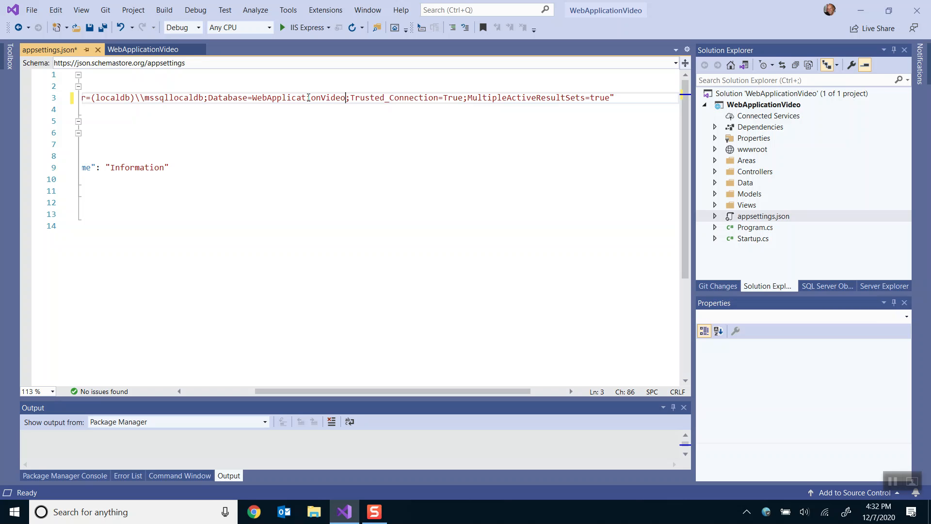
mouse_move(402, 143)
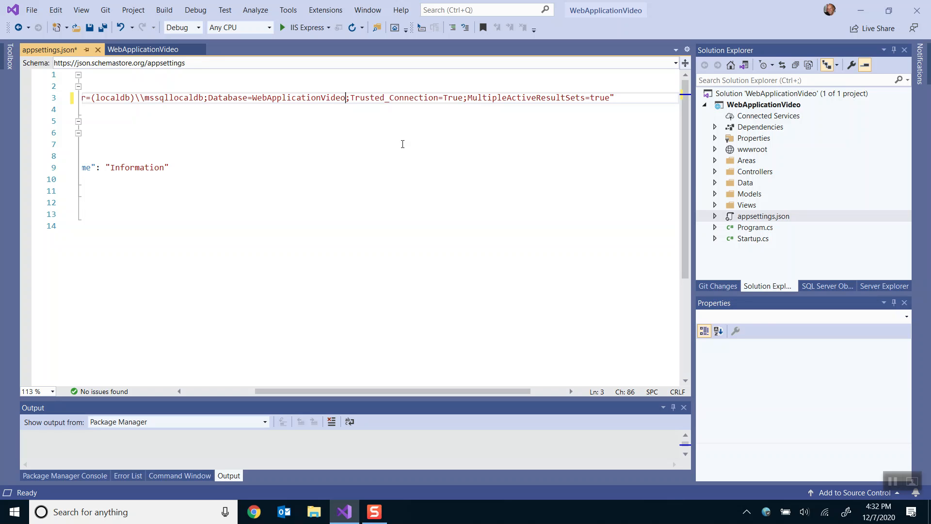
Step: Open Data > Migrations > CreateIdentitySchema.cs and scroll through its table and index code
left_click(716, 182)
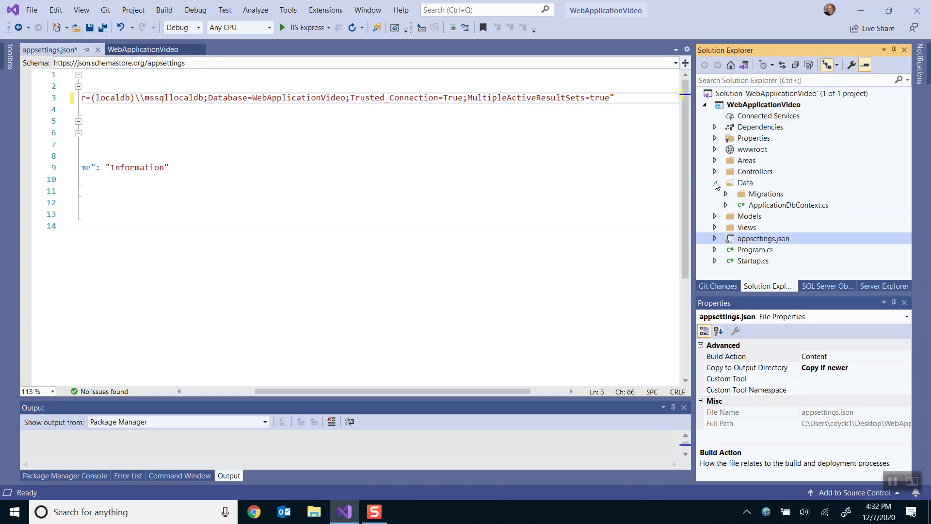
left_click(725, 193)
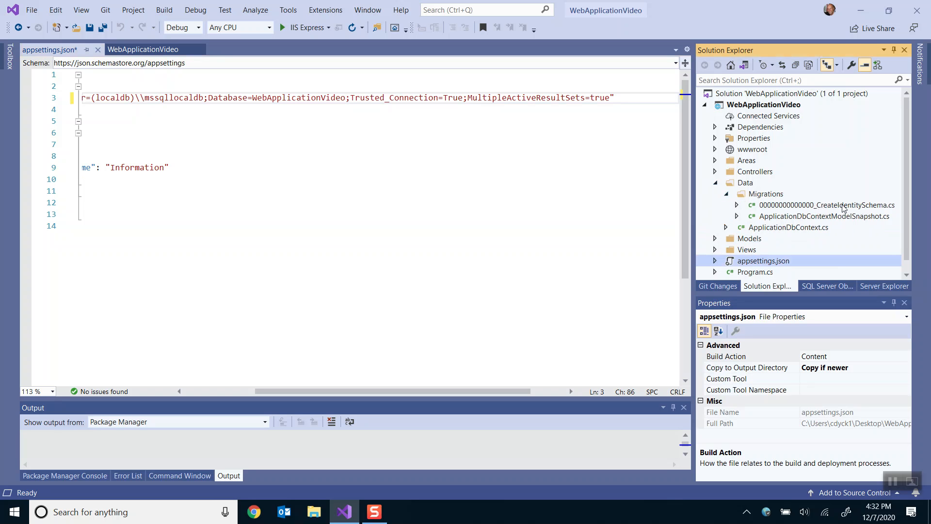
mouse_move(812, 217)
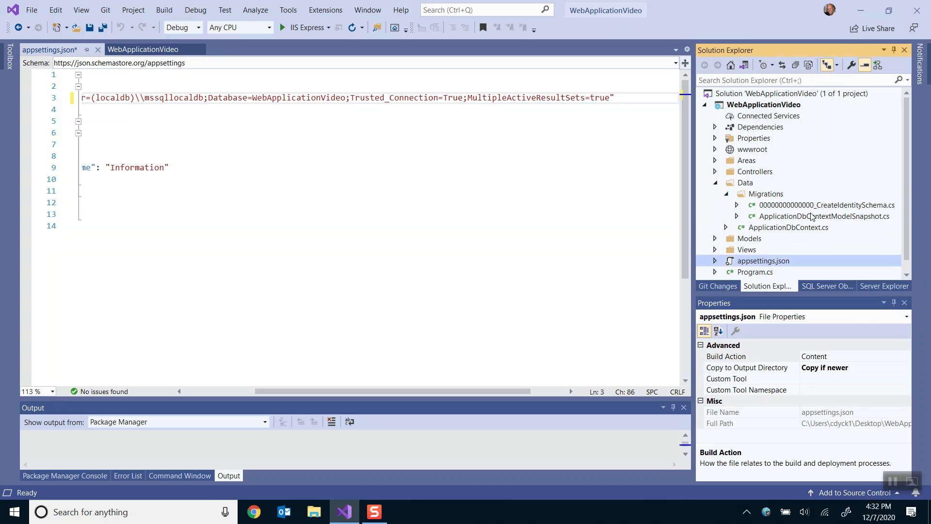
double_click(825, 205)
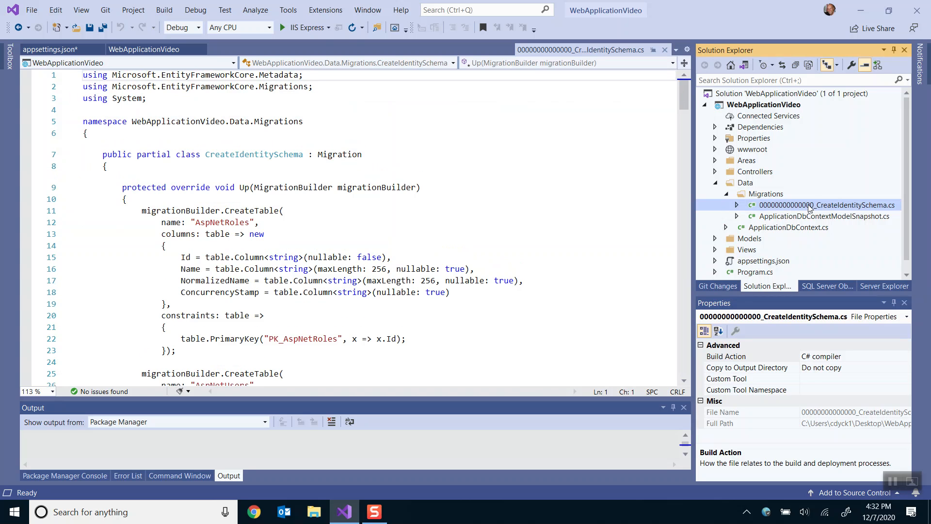
scroll("down", 3)
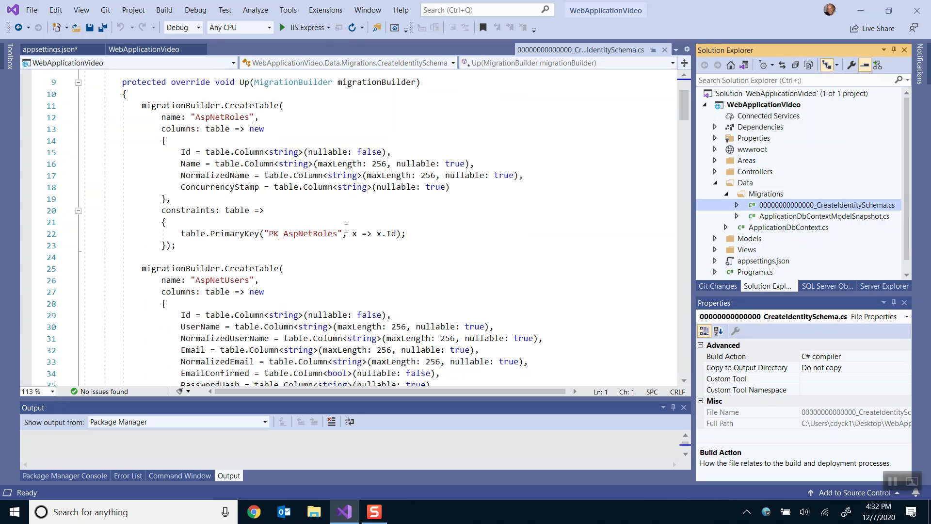
scroll("down", 3)
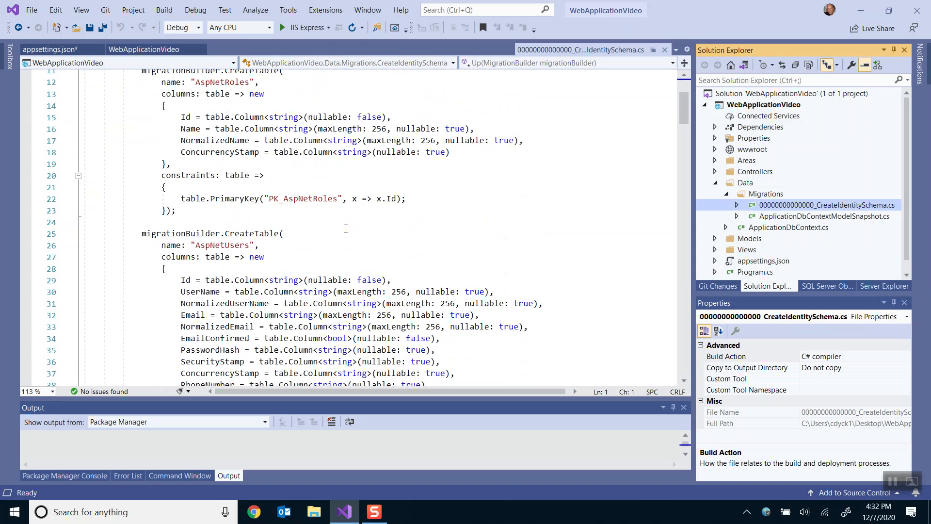
scroll("down", 3)
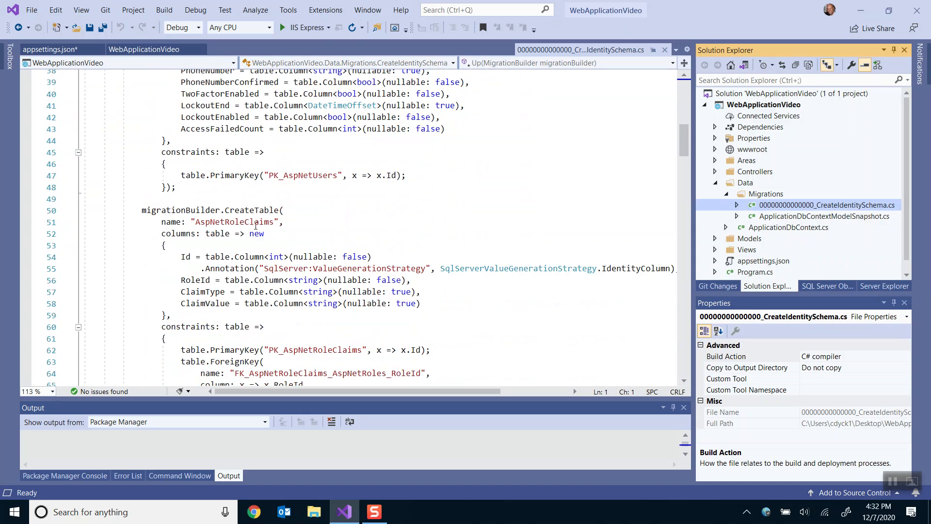
scroll("down", 3)
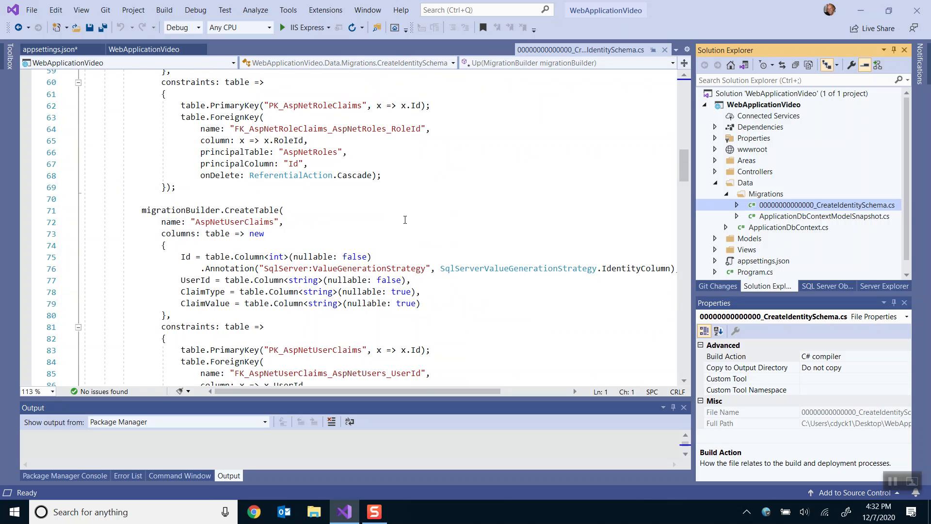
scroll("down", 3)
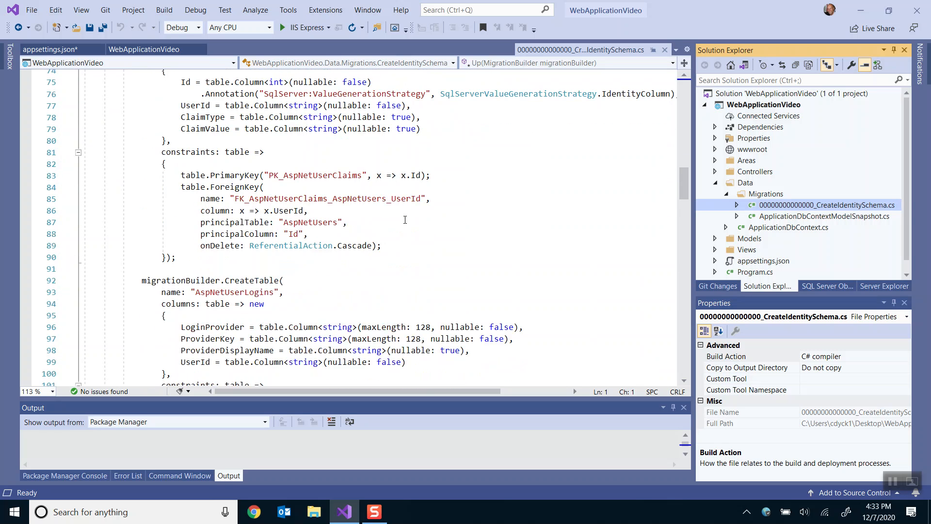
scroll("down", 3)
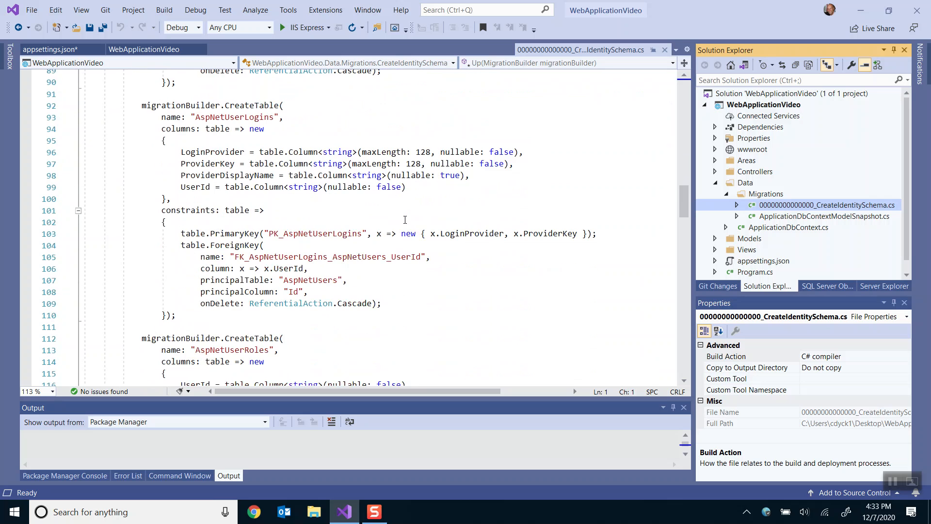
scroll("down", 3)
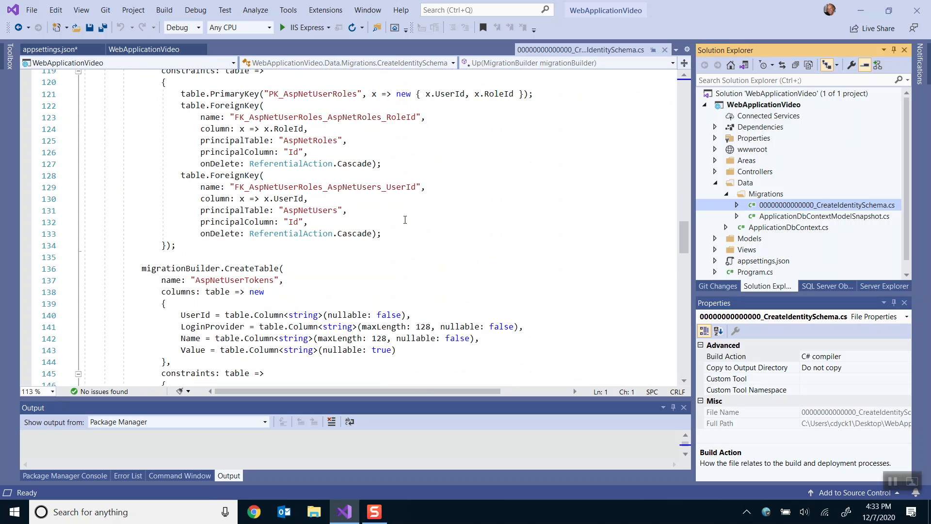
scroll("down", 3)
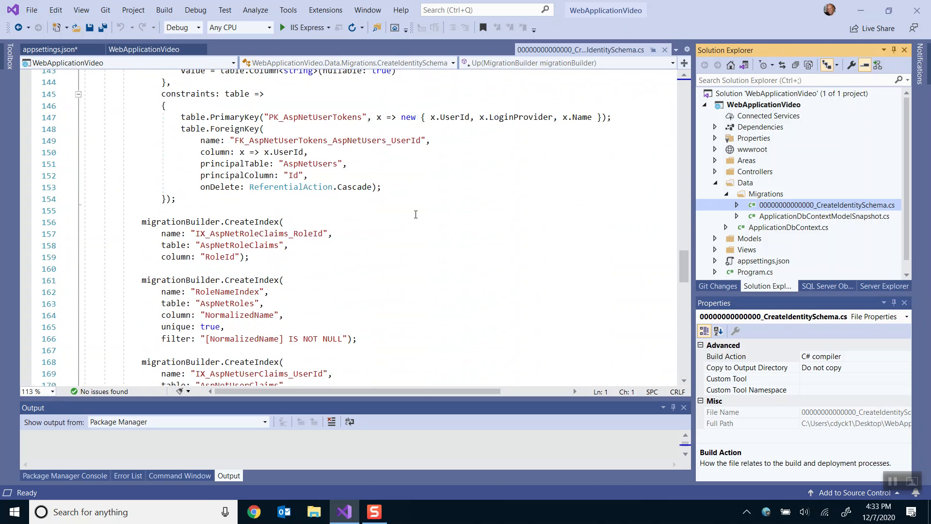
mouse_move(664, 50)
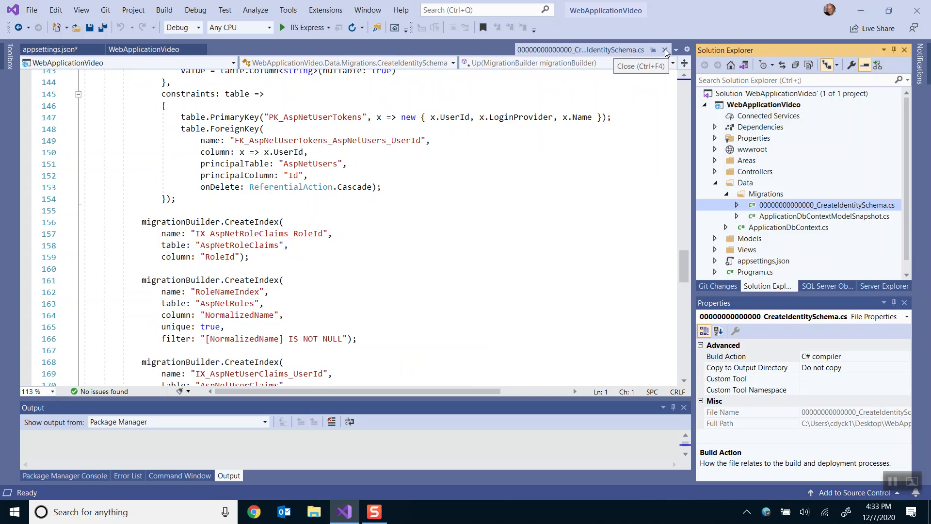
Step: Run update-database in the Package Manager Console, then launch SQL Server Management Studio
left_click(664, 49)
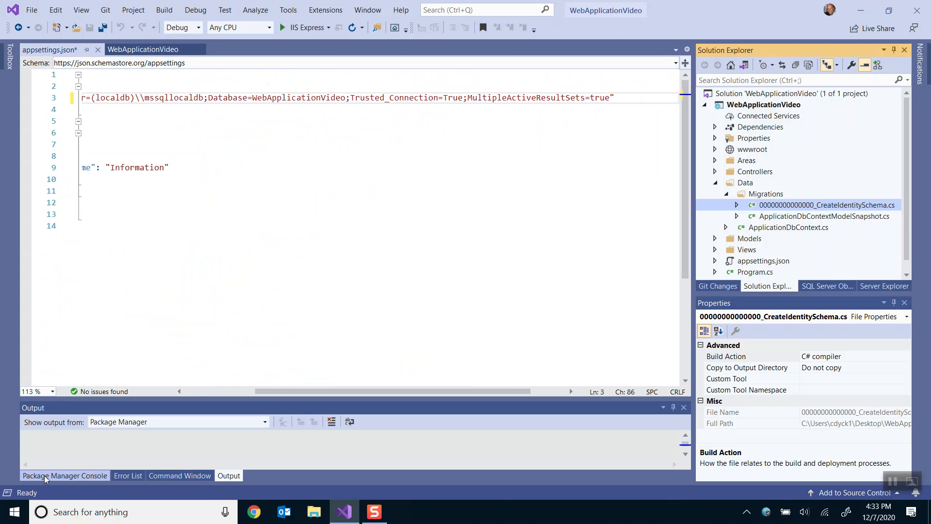
left_click(63, 475)
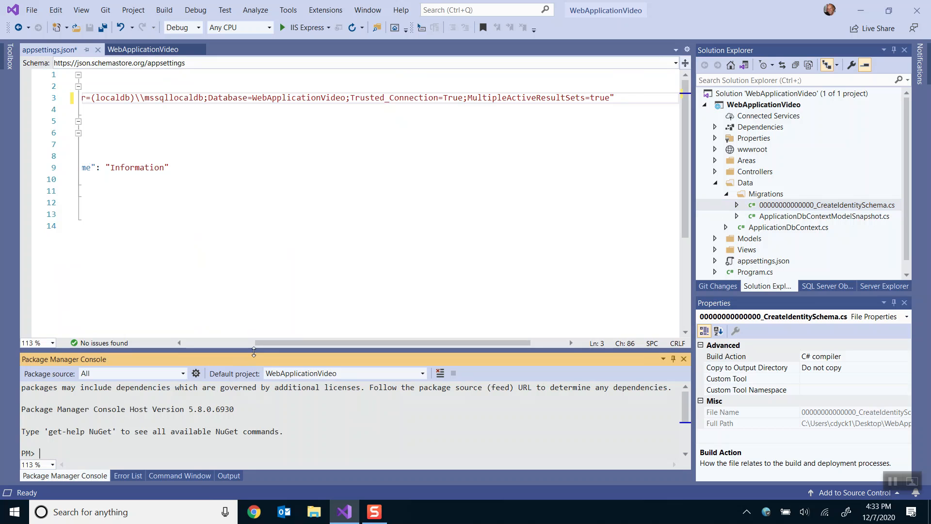
type("update-database")
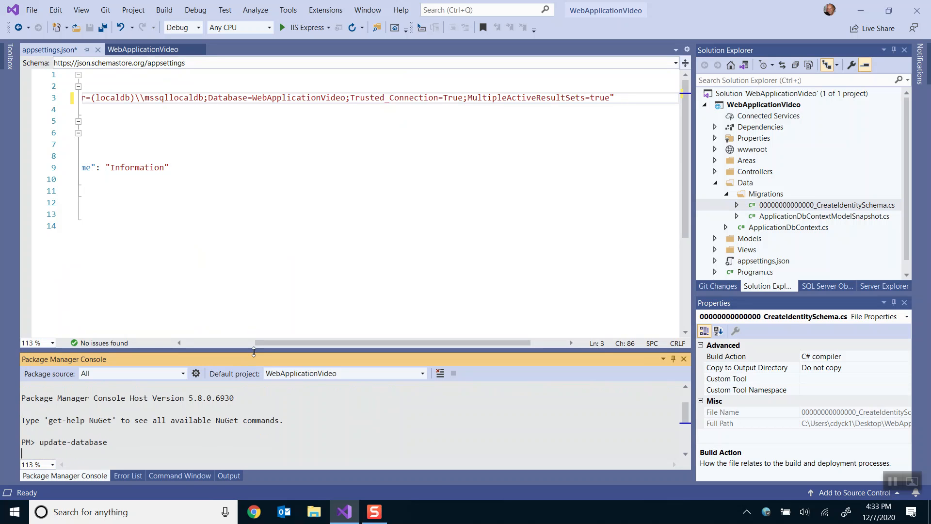
key("Return")
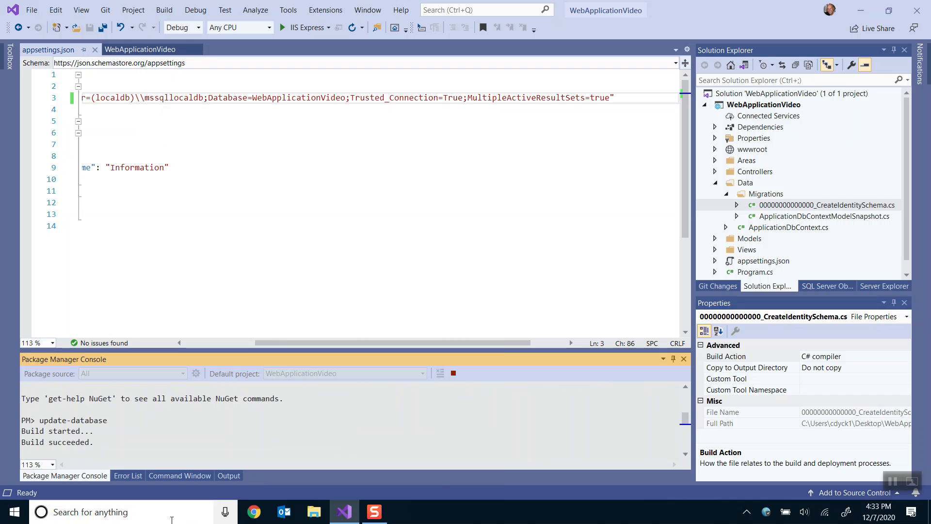
type("ssms")
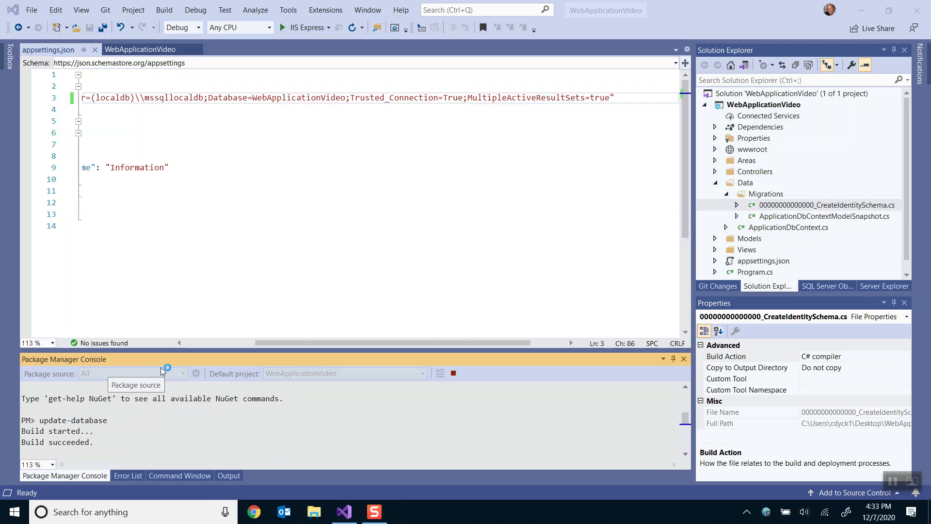
left_click(374, 511)
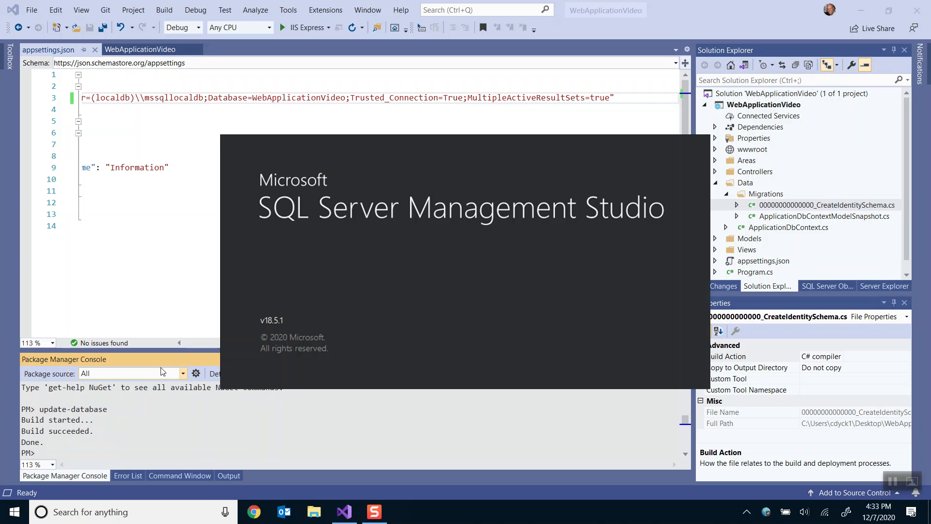
mouse_move(208, 347)
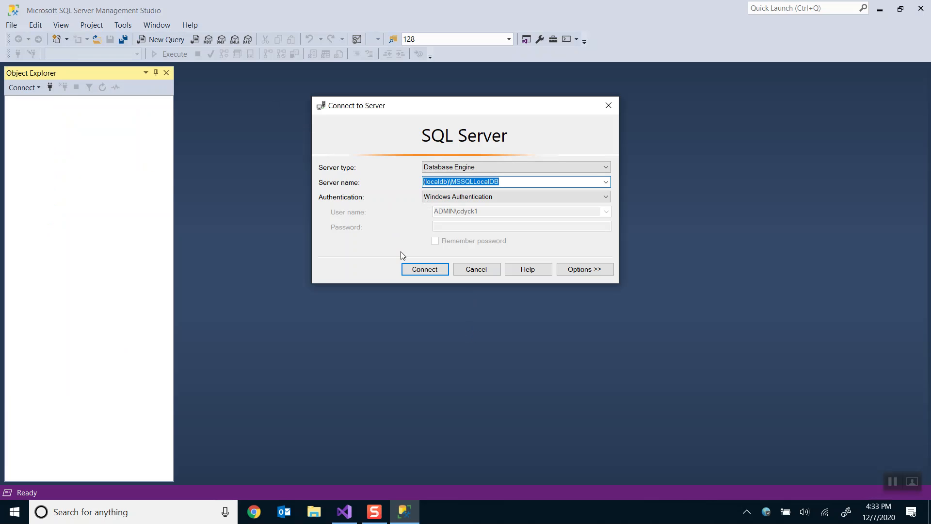
Step: Connect to (localdb)\MSSQLLocalDB, expand WebApplicationVideo's Tables, then minimize SSMS
left_click(424, 269)
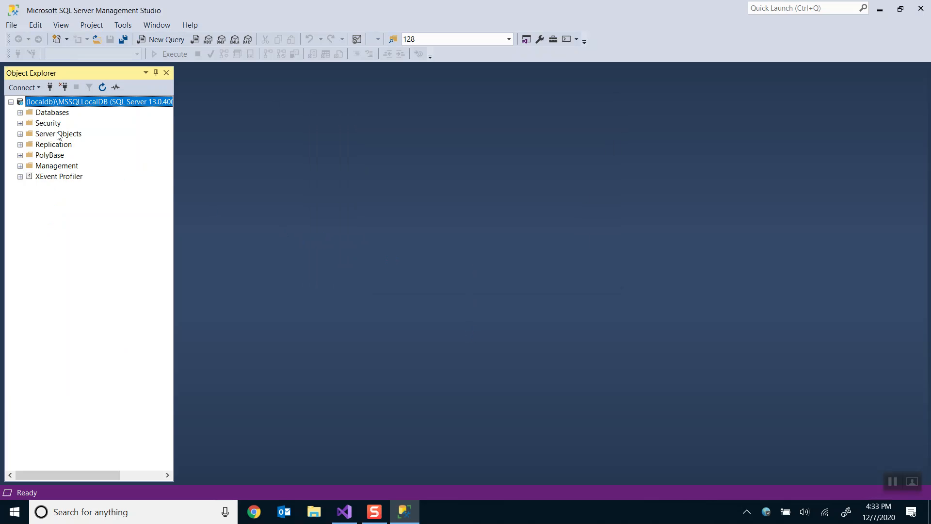
left_click(20, 112)
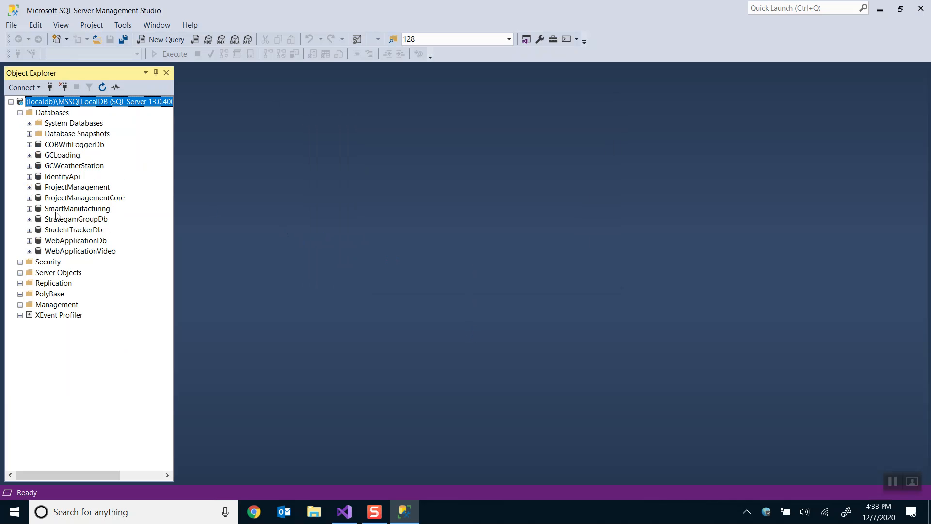
left_click(80, 251)
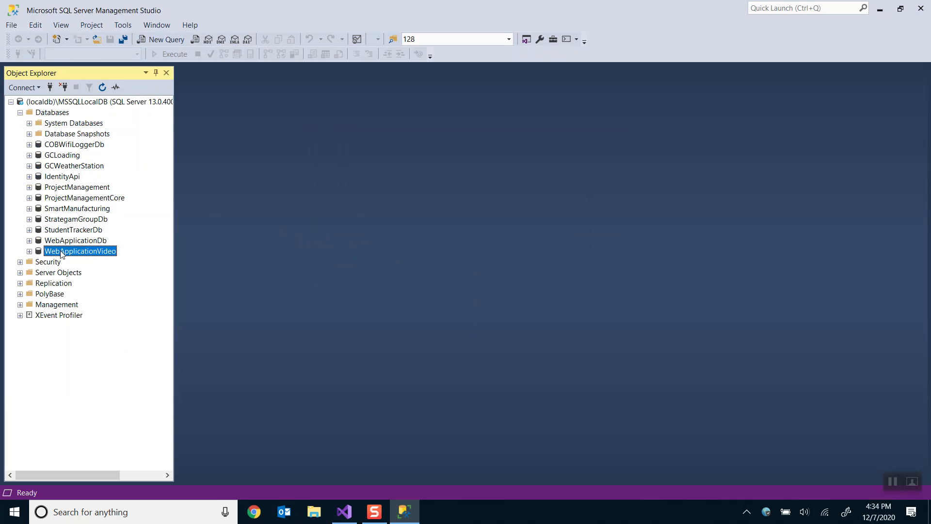
left_click(28, 250)
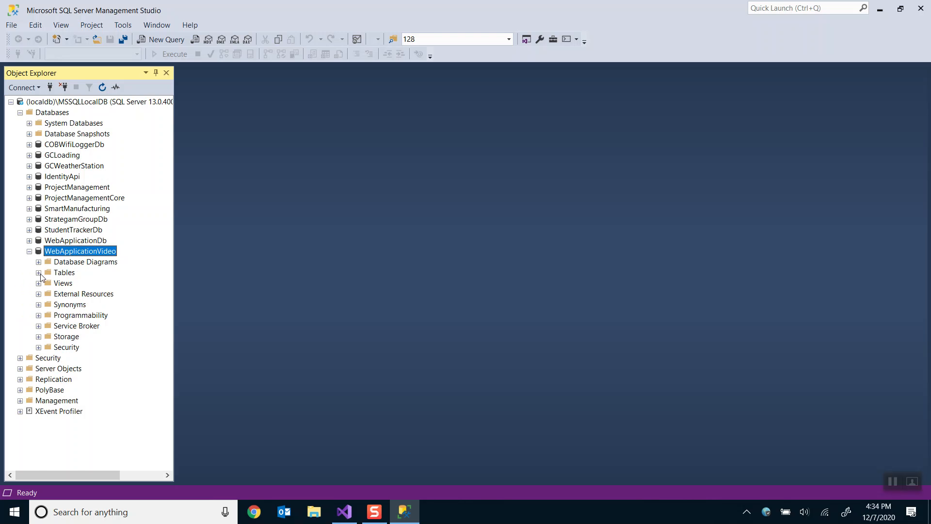
left_click(37, 272)
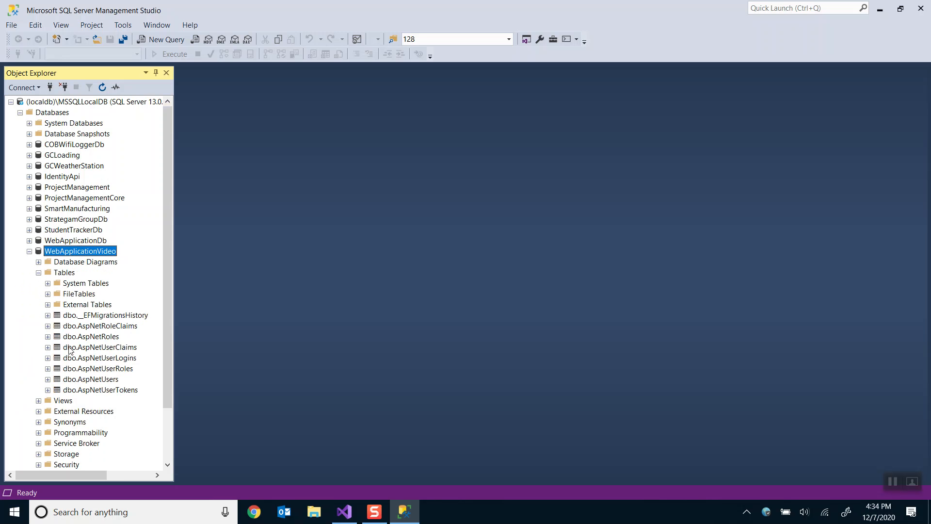
mouse_move(83, 379)
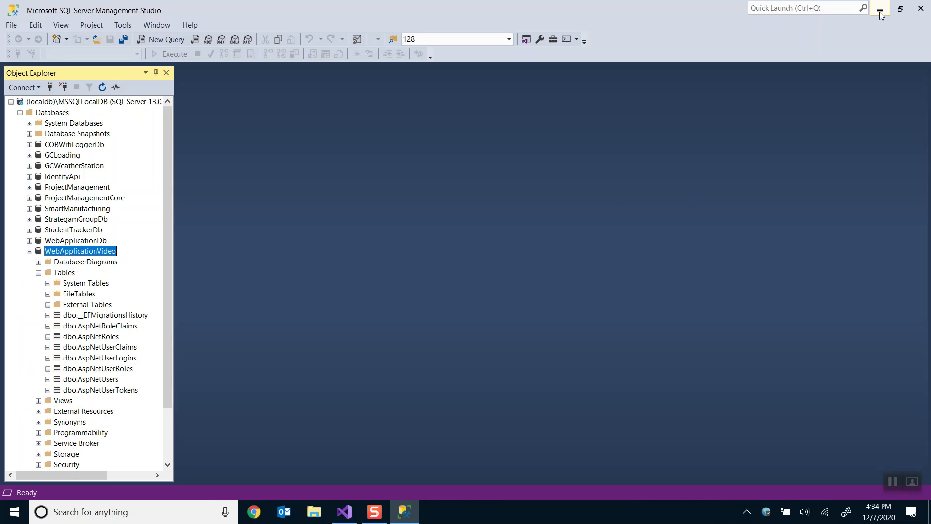
left_click(343, 511)
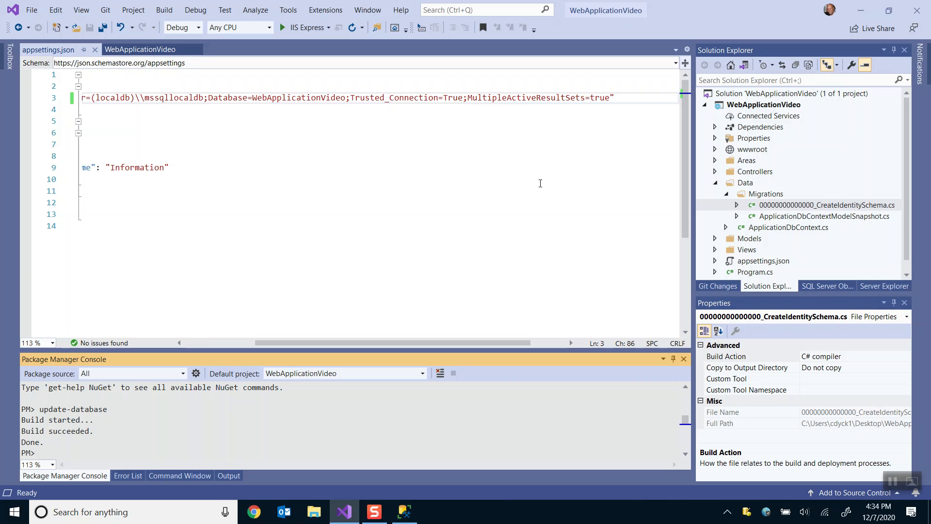
Step: Briefly restore and re-minimize SSMS, then close the appsettings.json tab
left_click(42, 452)
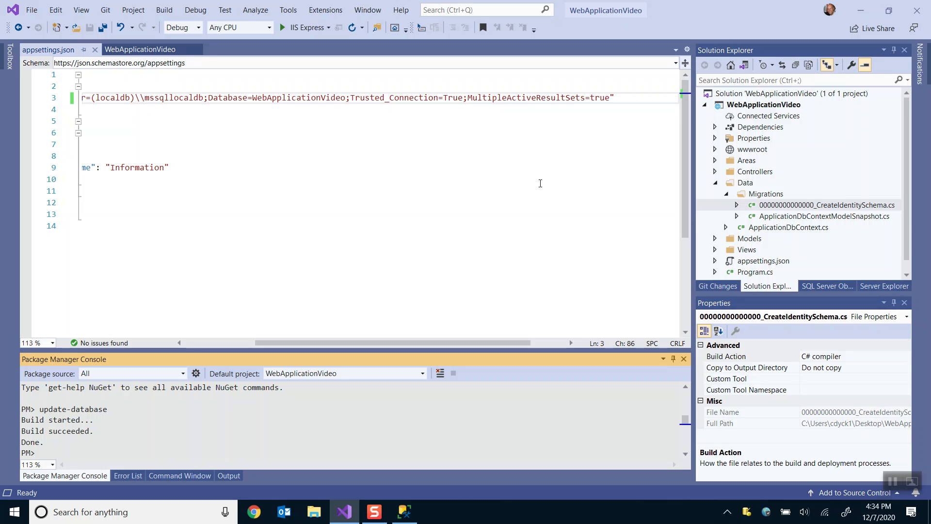
mouse_move(404, 510)
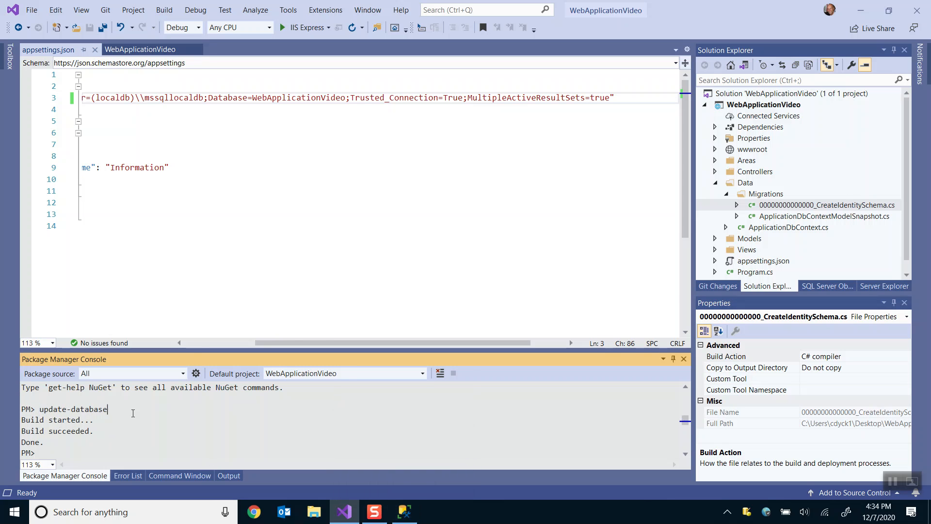
mouse_move(405, 511)
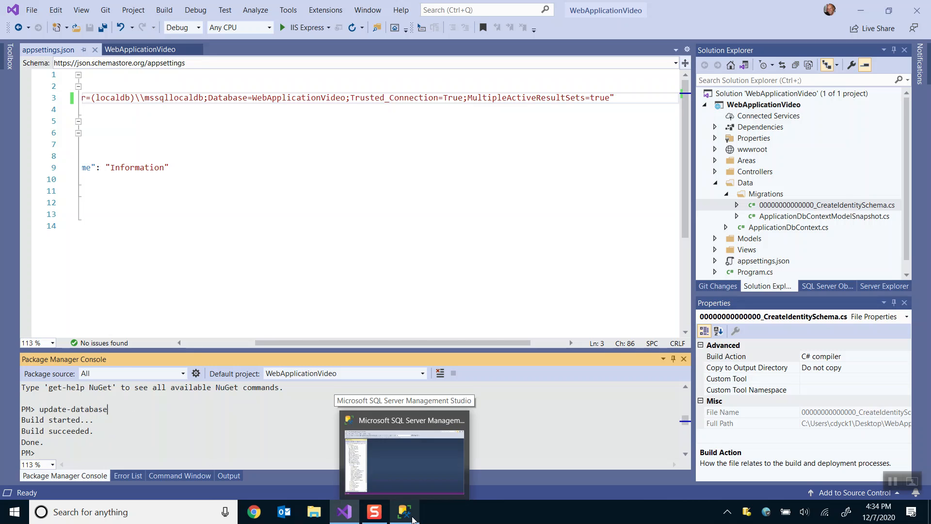
left_click(403, 451)
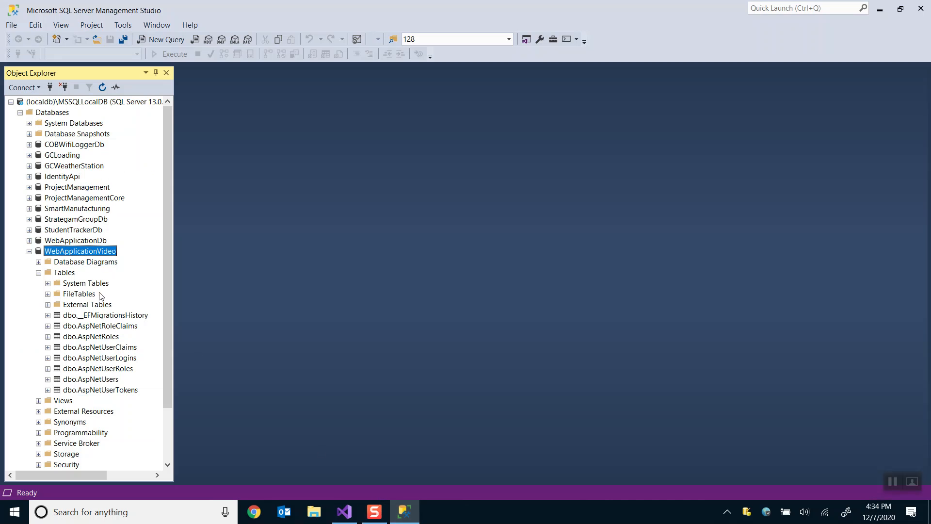
mouse_move(894, 93)
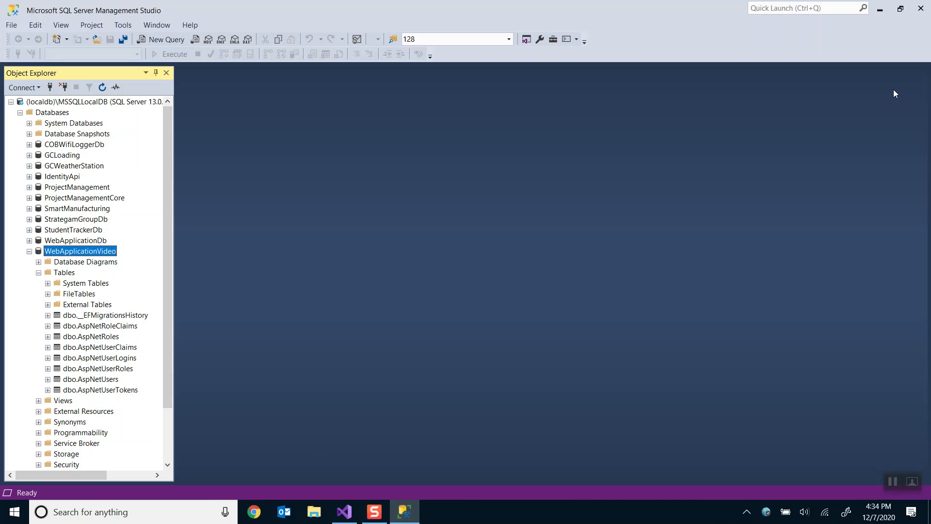
mouse_move(881, 8)
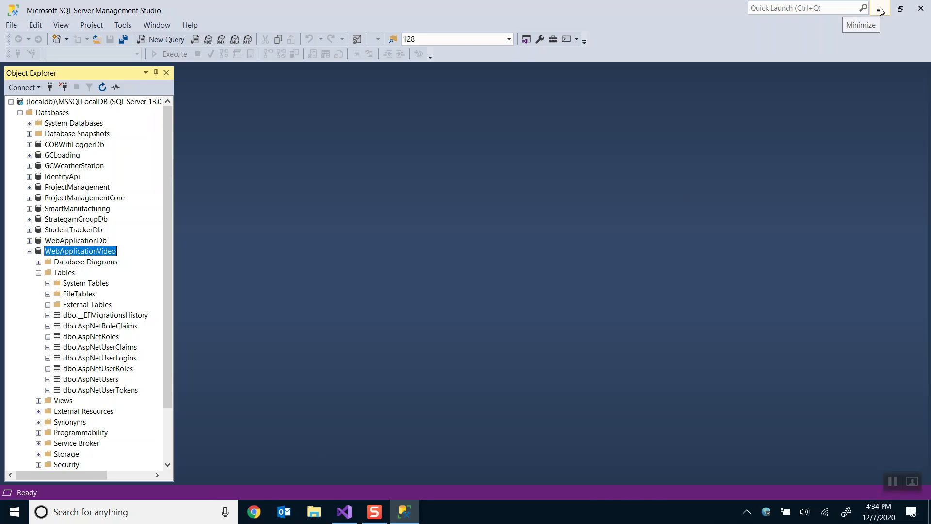
left_click(343, 510)
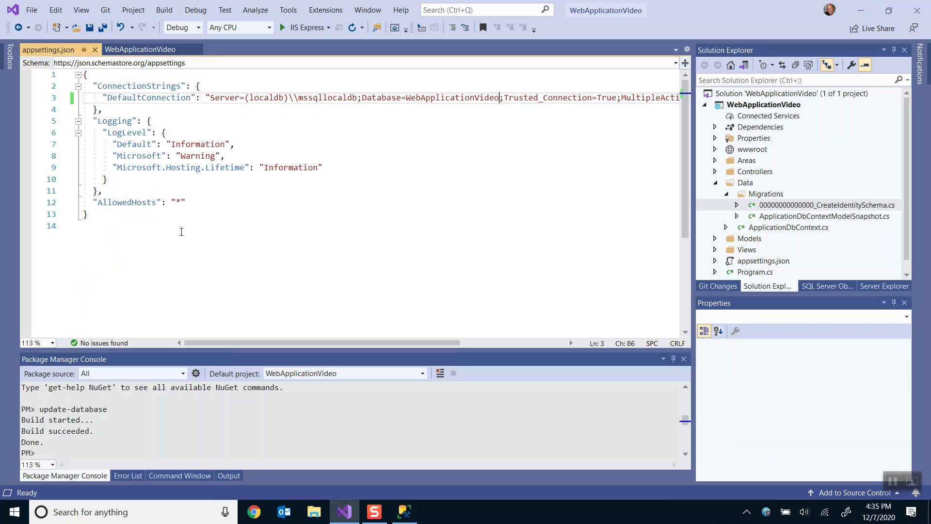
mouse_move(194, 233)
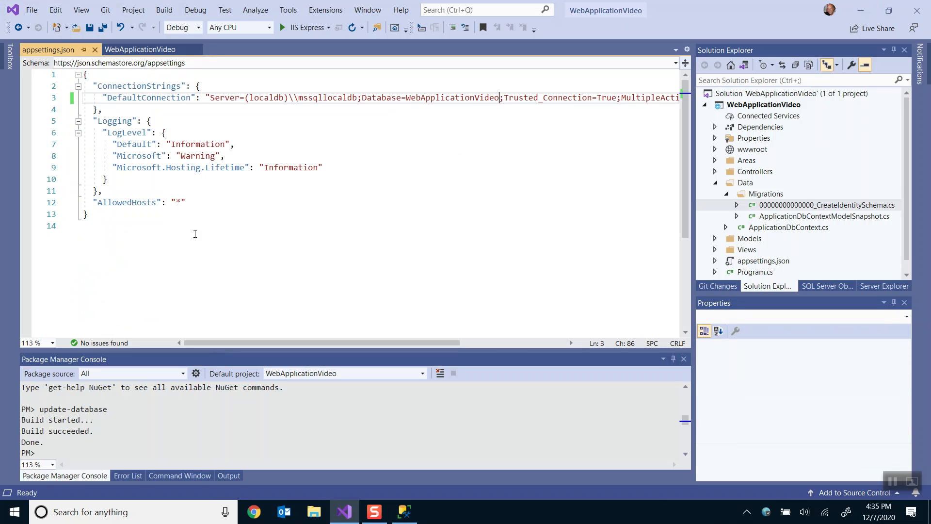
mouse_move(95, 50)
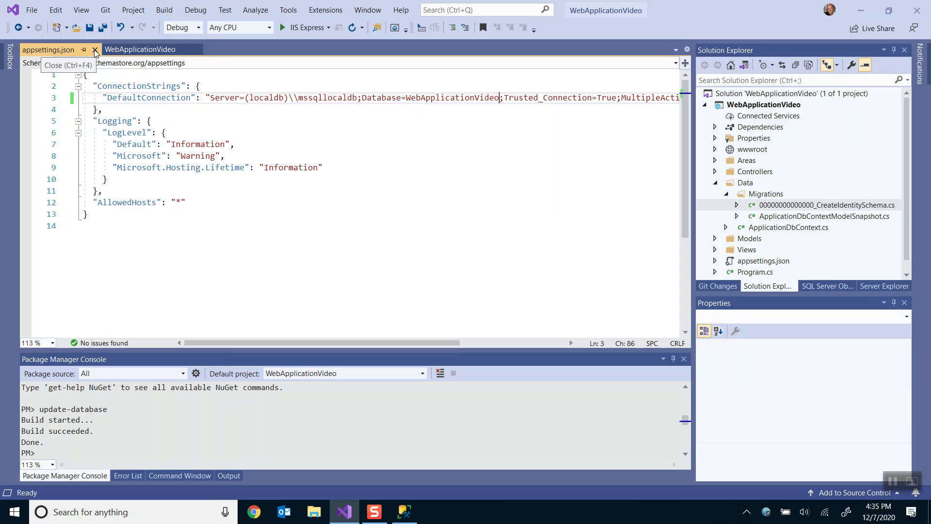
left_click(95, 49)
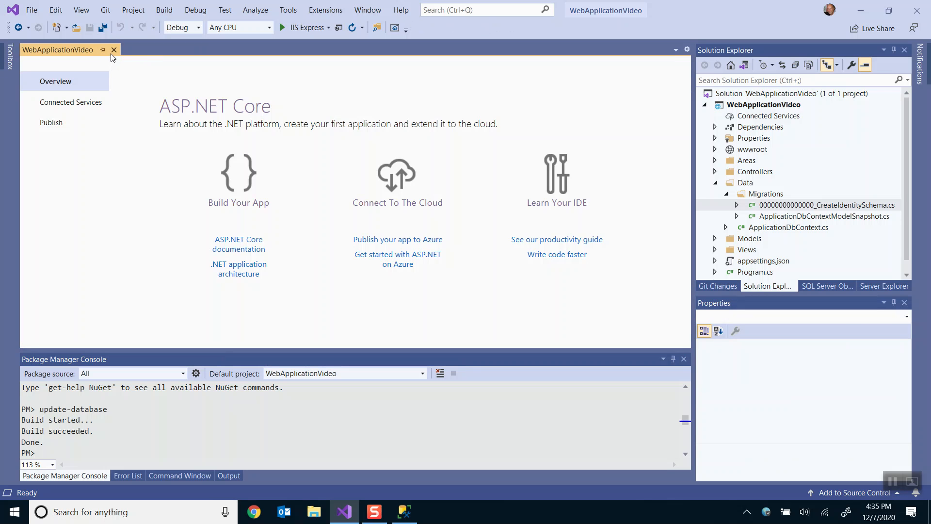
Step: Close the project overview page and open HomeController.cs from Solution Explorer
left_click(114, 50)
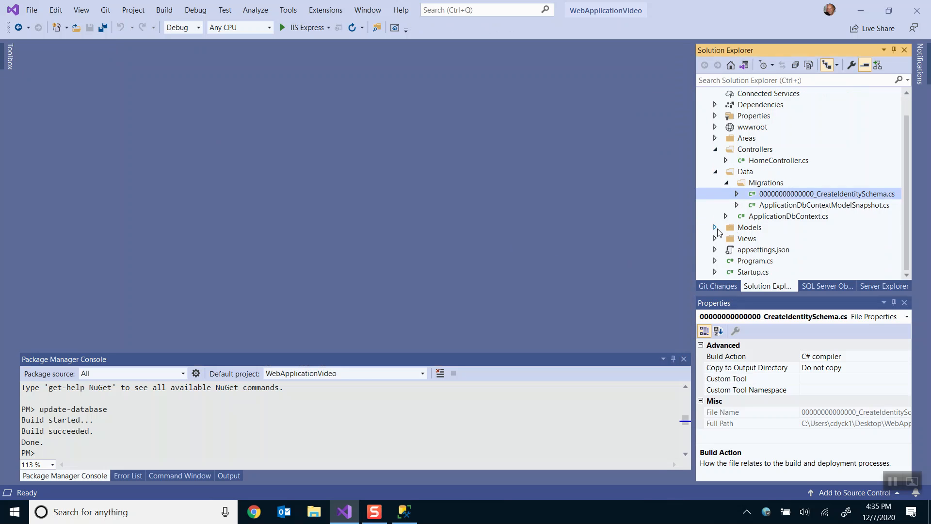
left_click(714, 227)
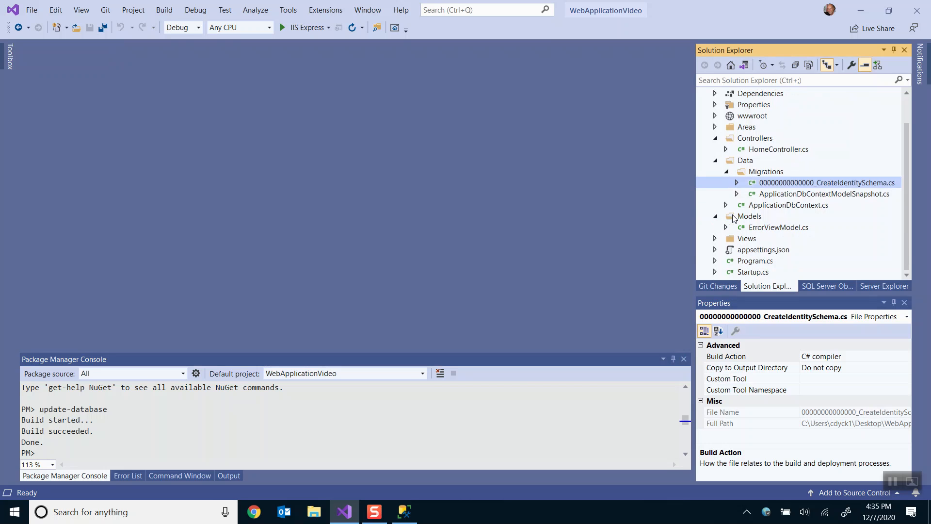
mouse_move(745, 183)
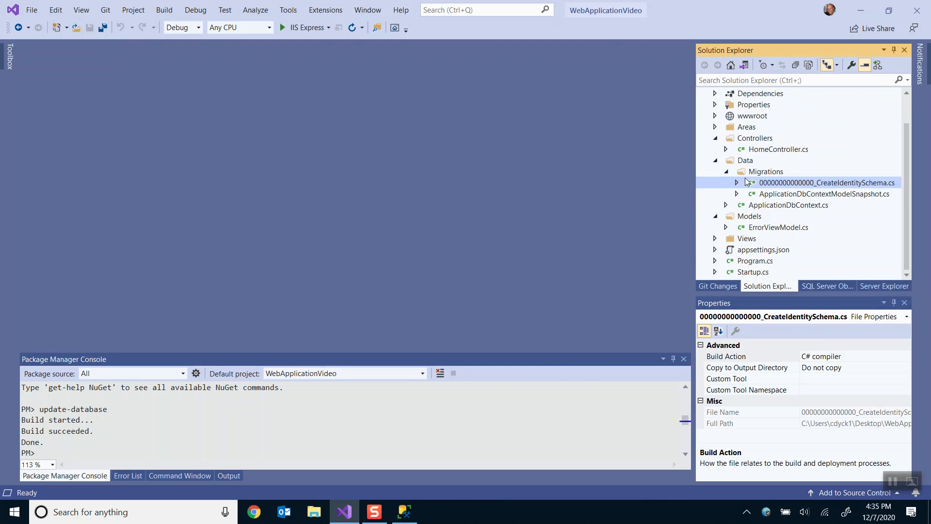
mouse_move(771, 148)
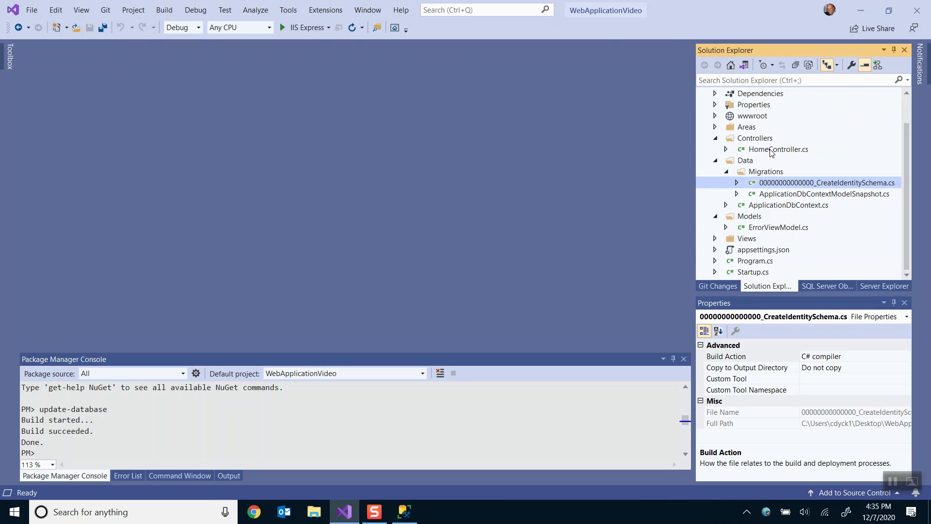
double_click(779, 149)
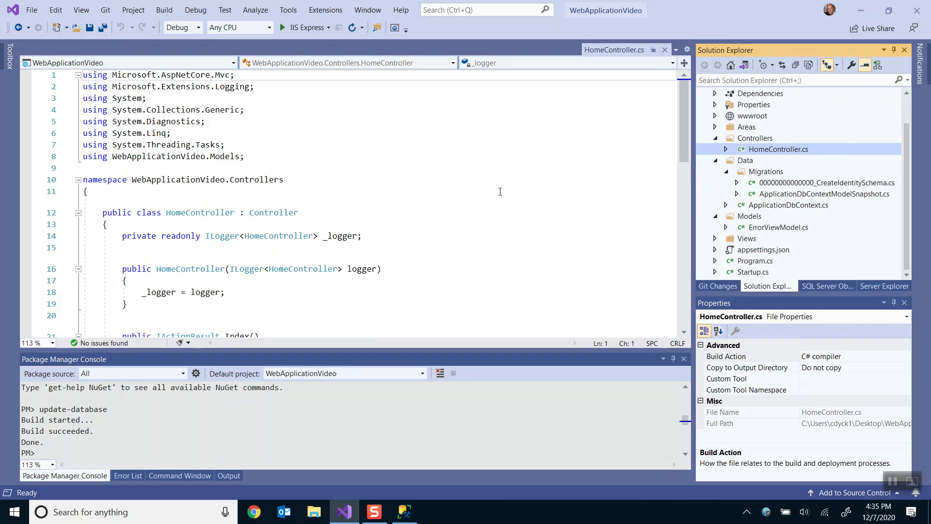
Step: Scroll through HomeController.cs to review its Index, Privacy and Error actions
scroll("down", 3)
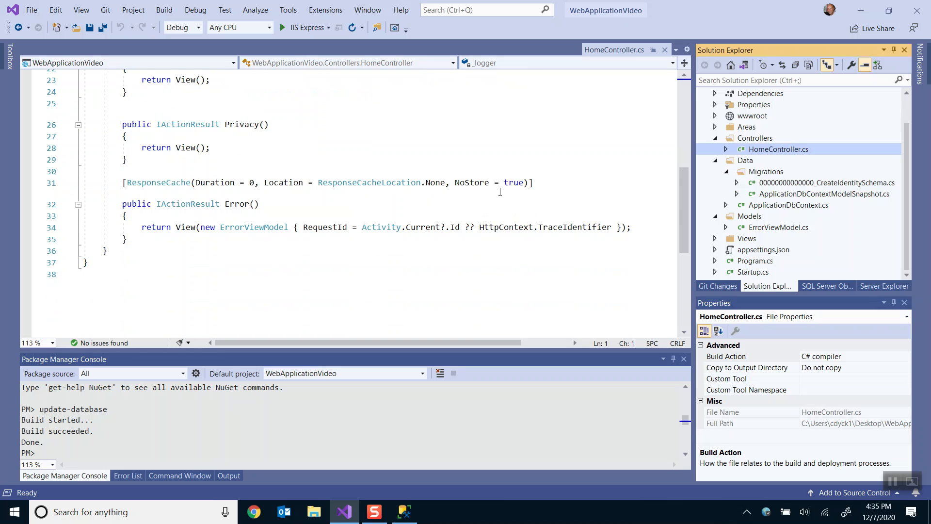
scroll("up", 3)
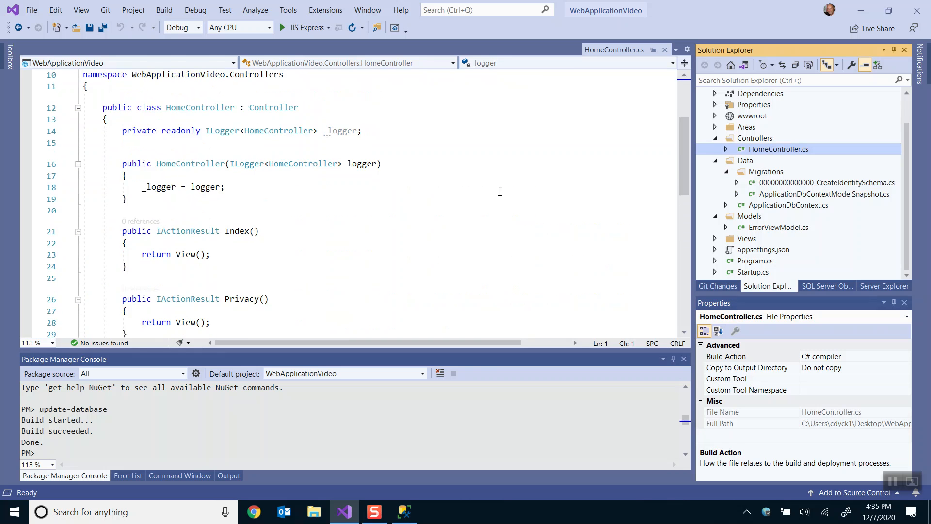
scroll("up", 3)
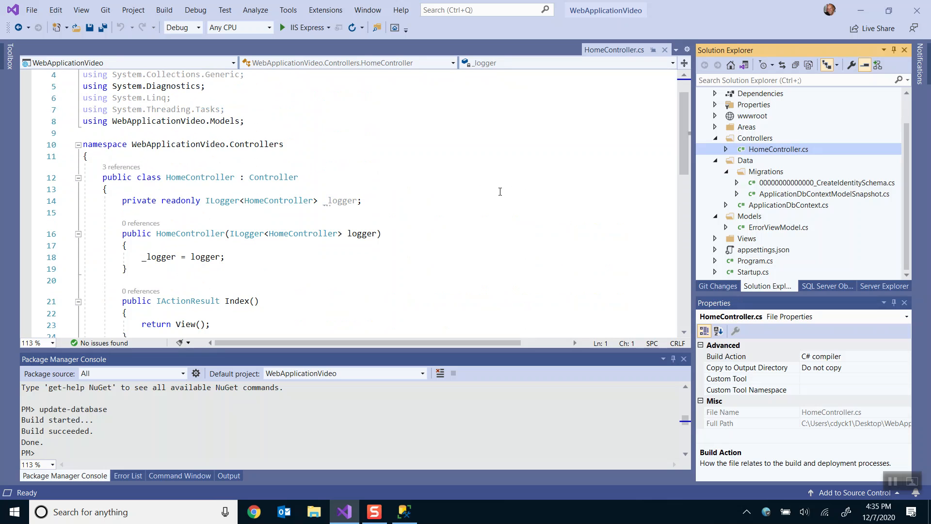
mouse_move(375, 200)
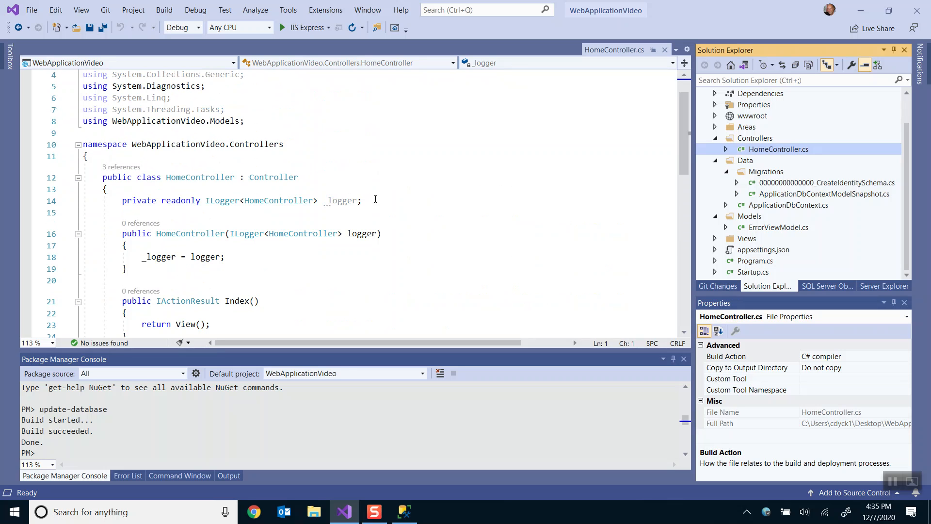
mouse_move(423, 202)
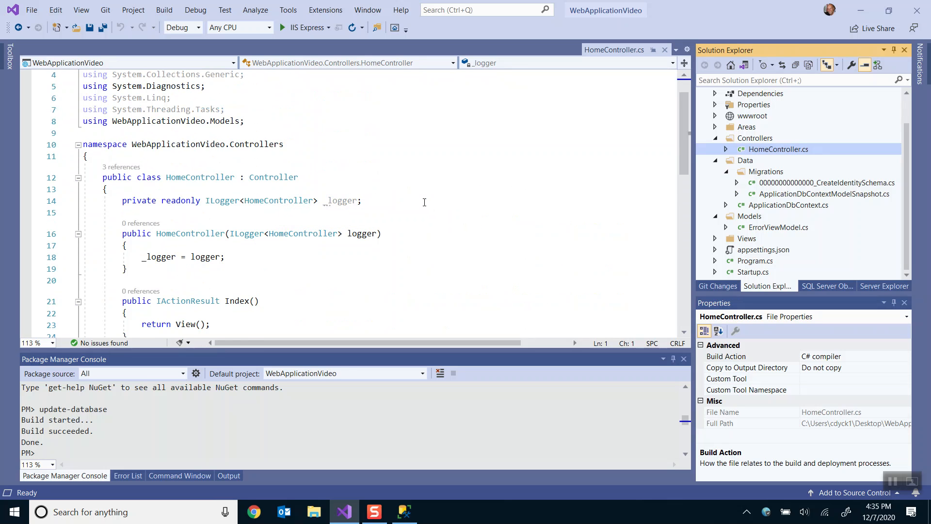
scroll("down", 3)
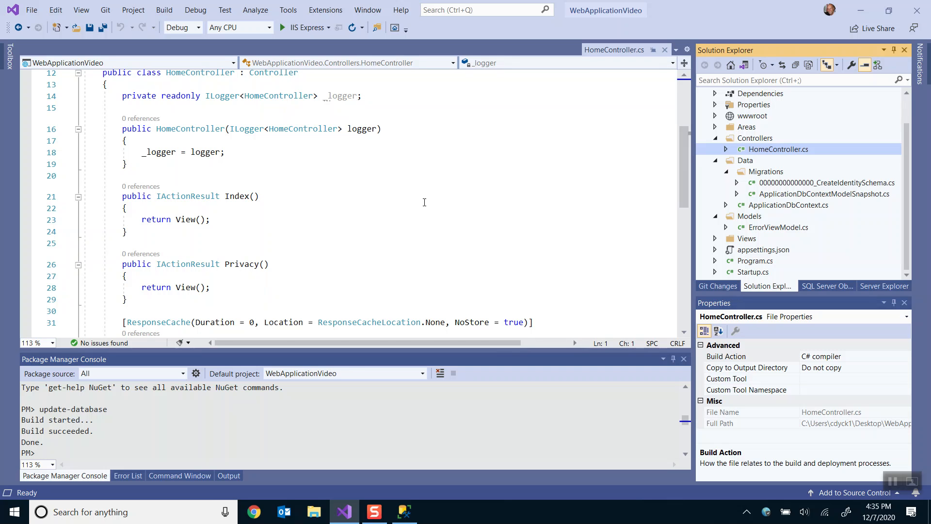
scroll("down", 3)
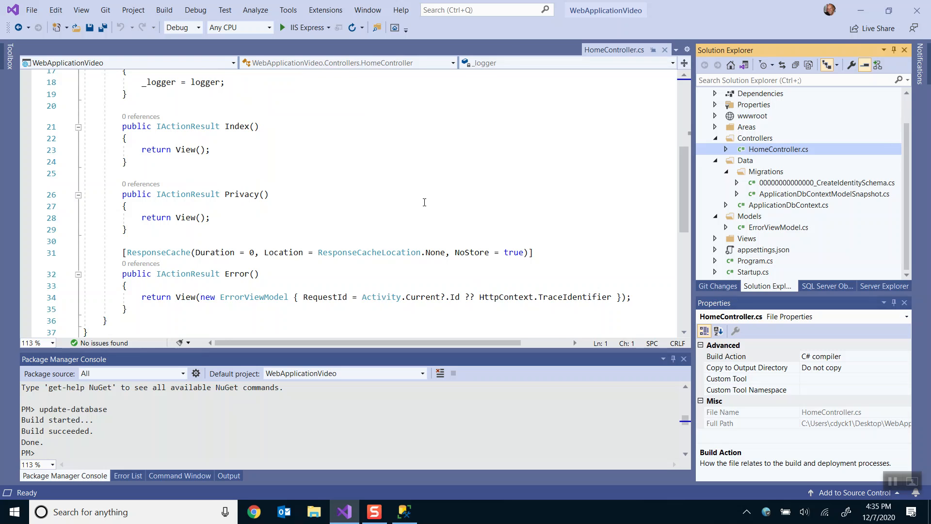
mouse_move(714, 220)
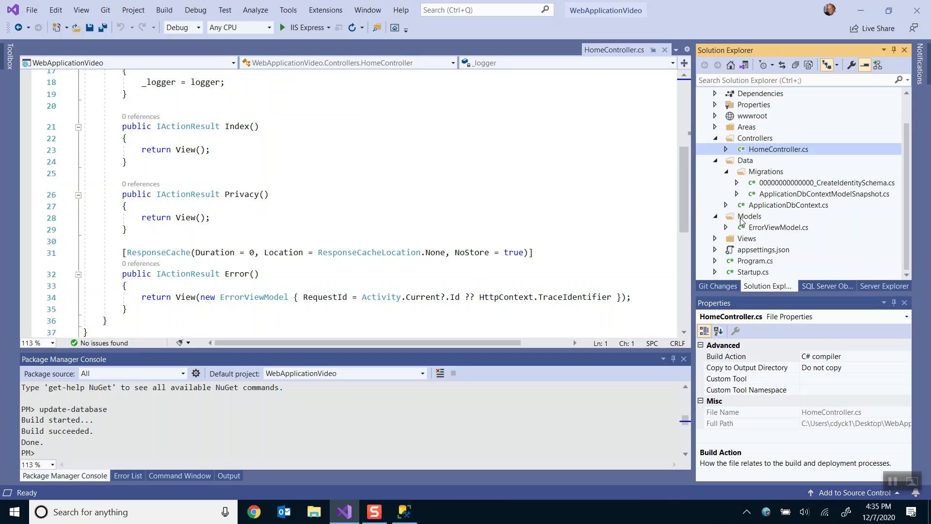
left_click(715, 238)
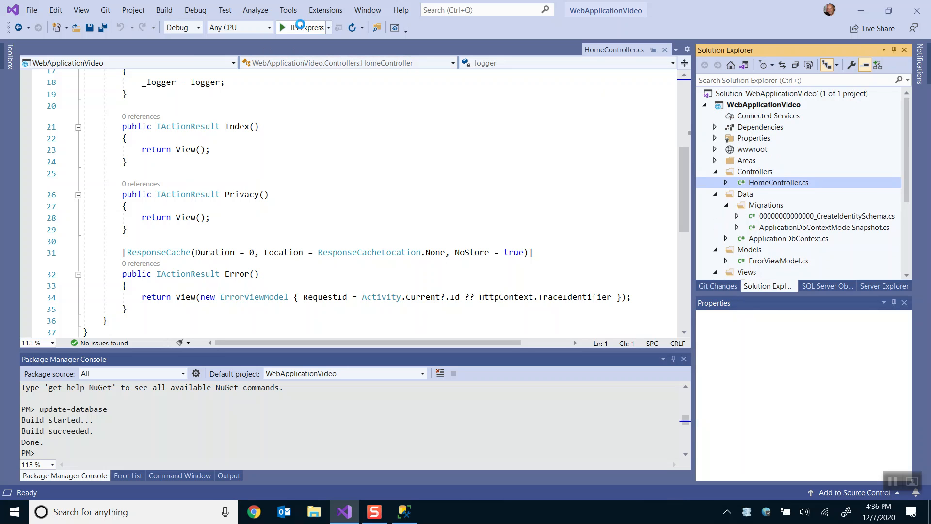
Step: Run WebApplicationVideo in IIS Express and visit its Privacy and Home pages
left_click(286, 27)
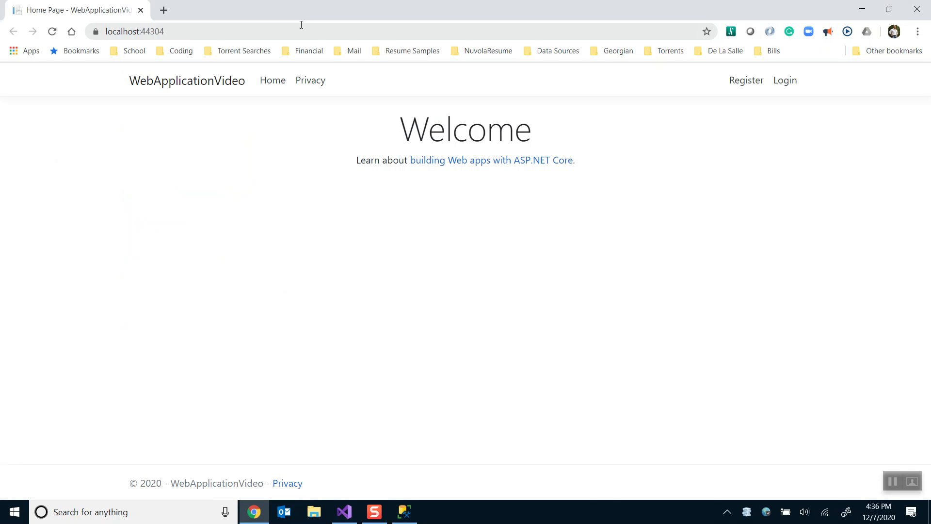
mouse_move(316, 68)
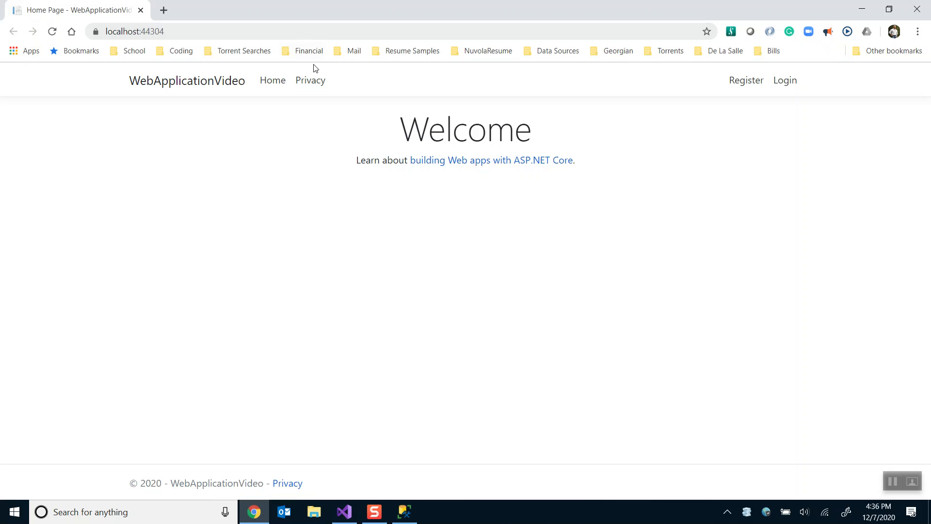
mouse_move(409, 127)
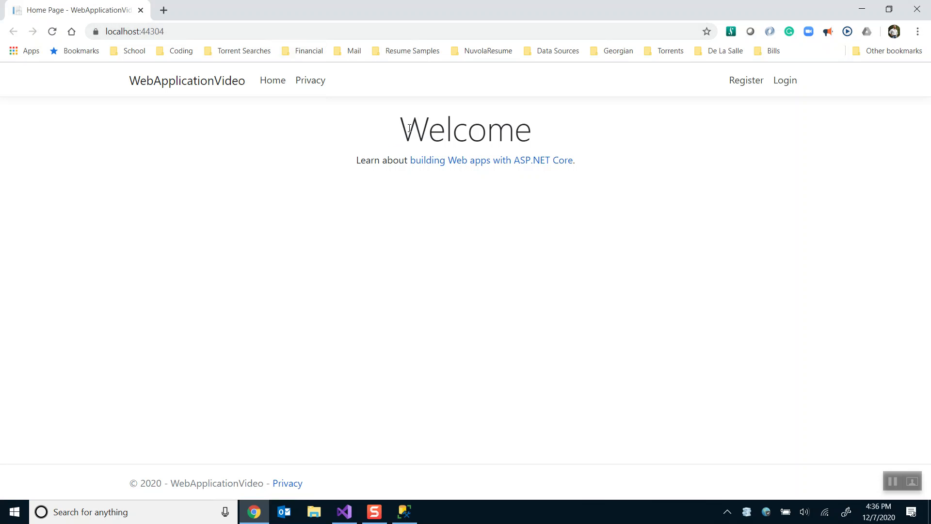
mouse_move(272, 80)
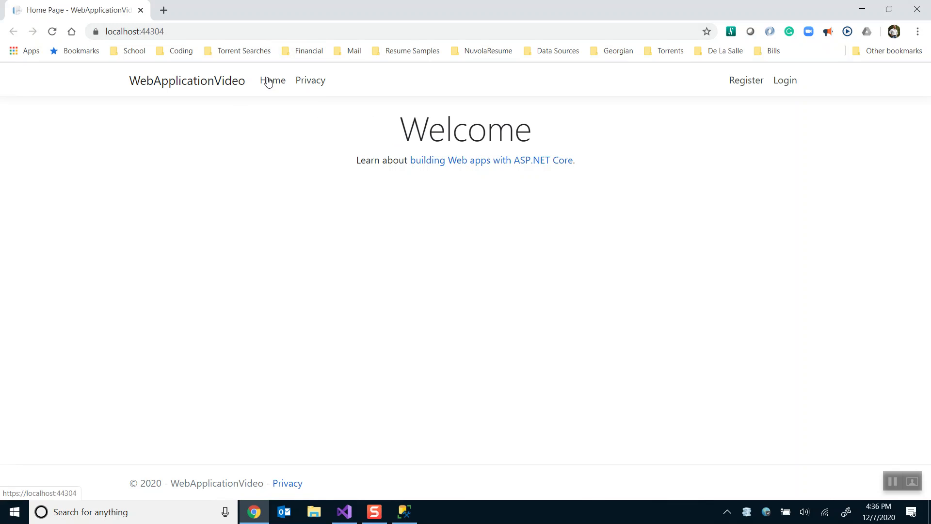
left_click(310, 80)
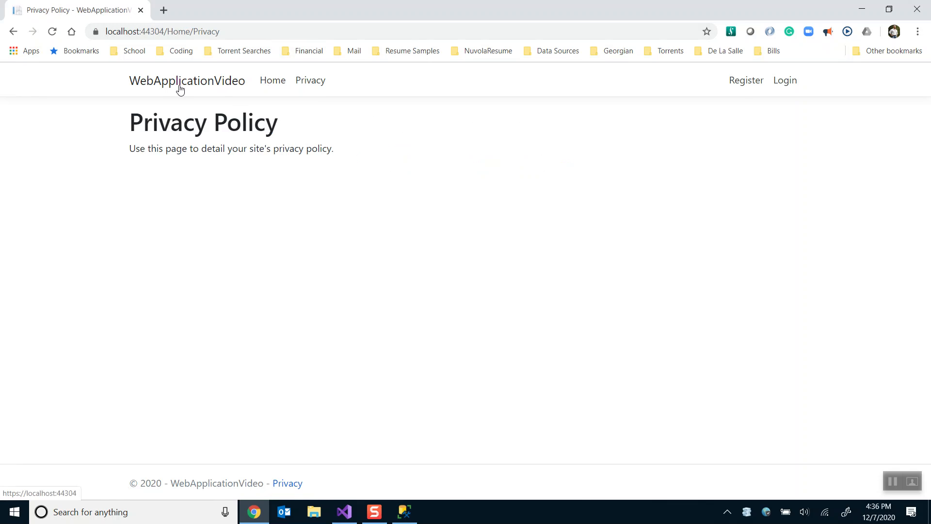
left_click(273, 80)
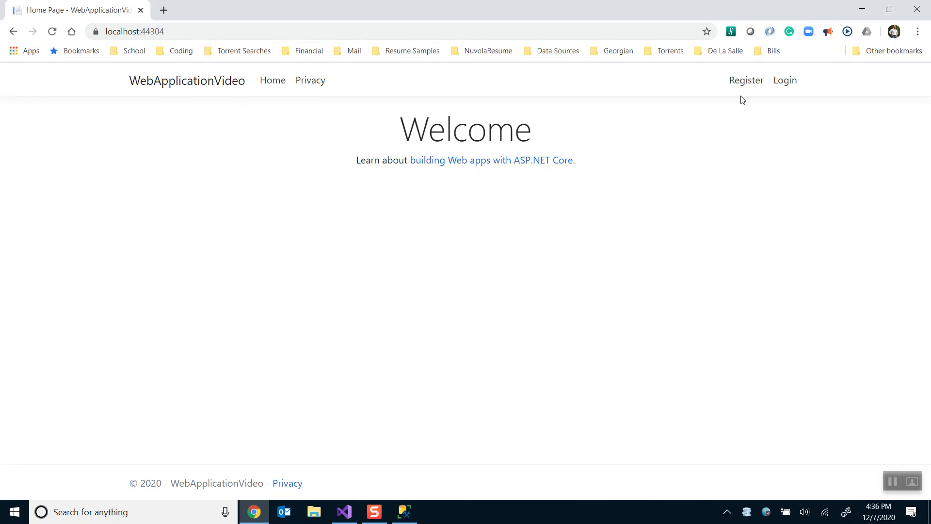
Step: Go to the Login page, then Register, and start filling the Email field
left_click(784, 80)
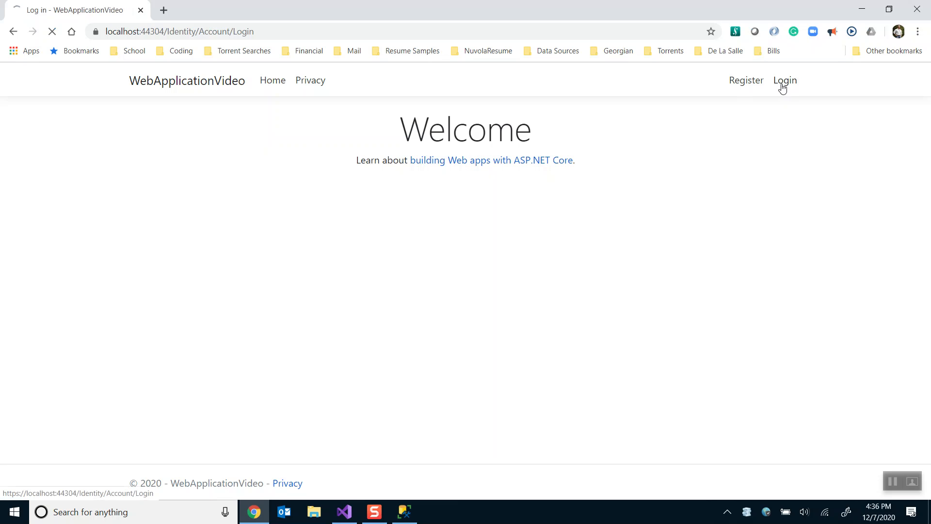
left_click(785, 80)
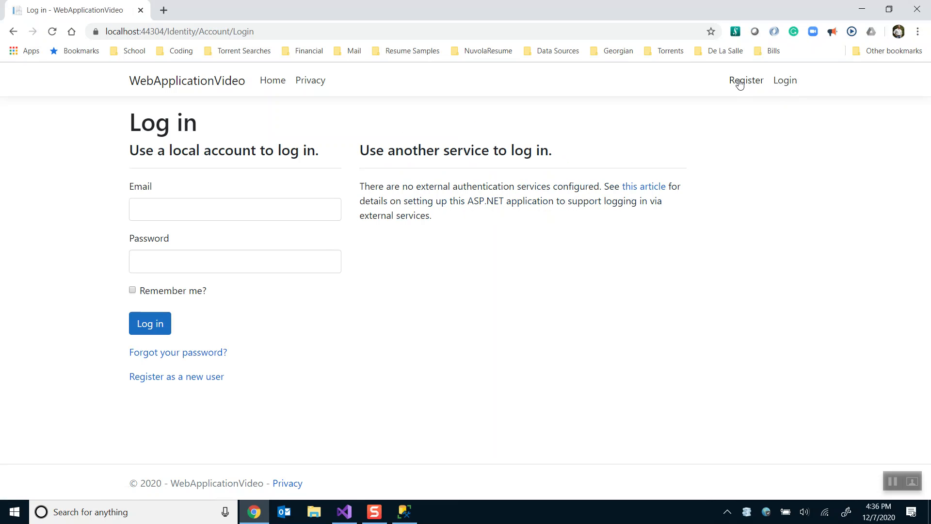
left_click(745, 80)
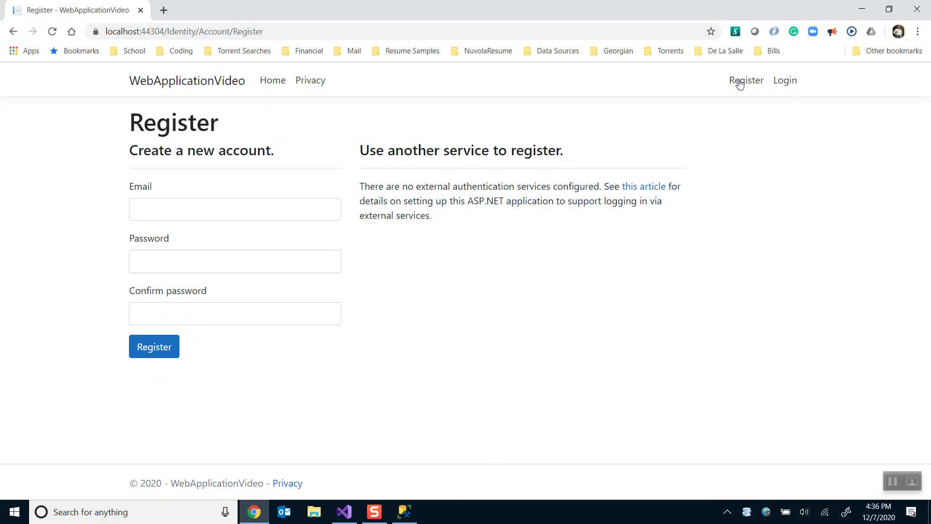
left_click(235, 209)
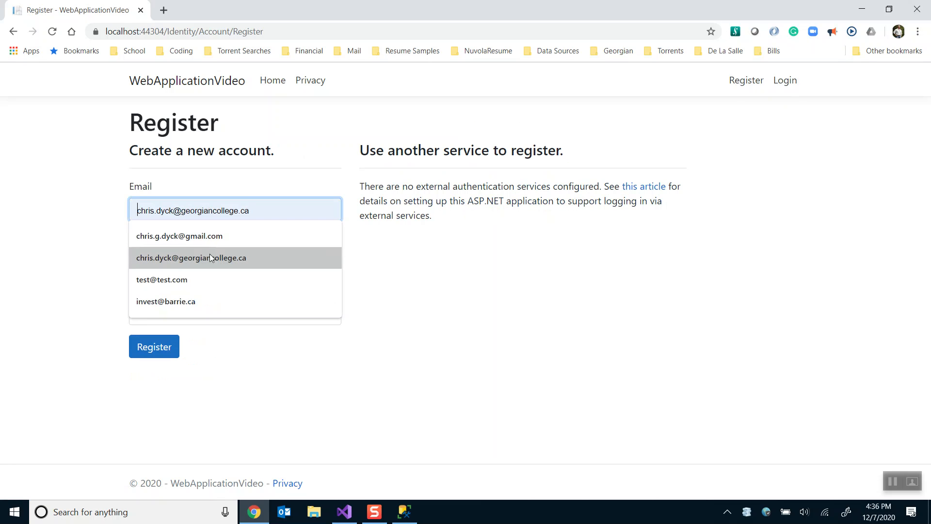
Step: Fill the email from autofill with the password fields and submit the Register form
left_click(191, 257)
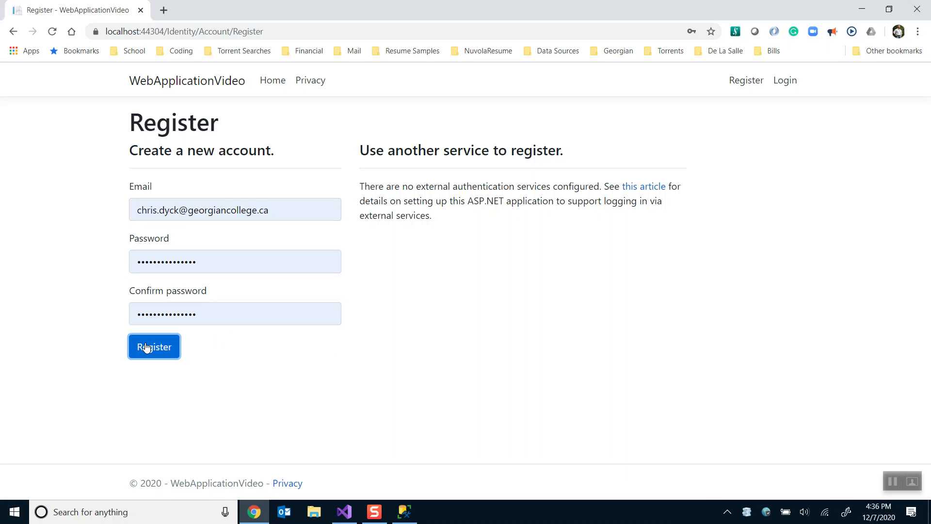
left_click(153, 346)
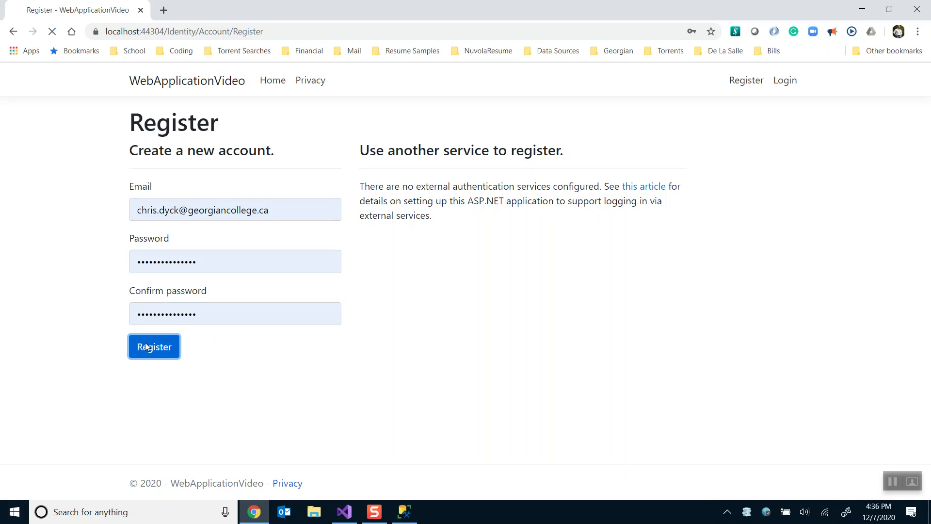
left_click(153, 347)
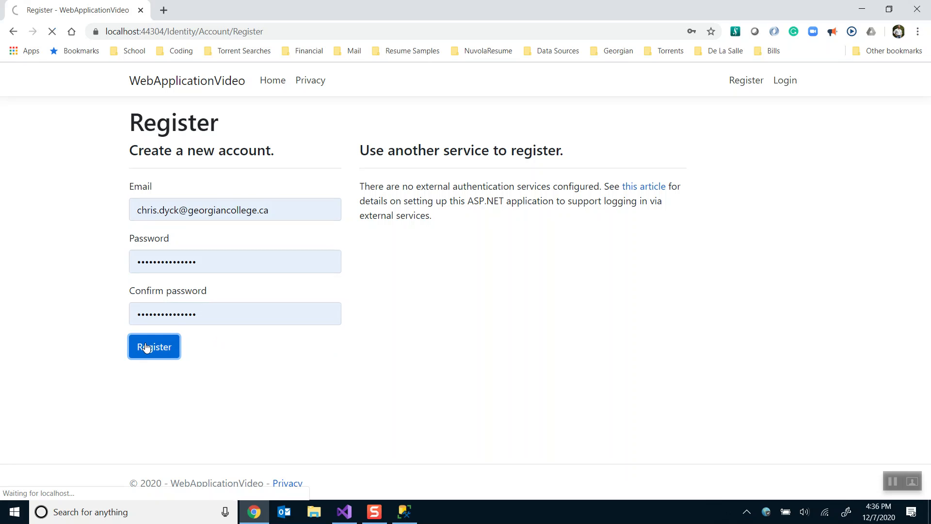
left_click(153, 346)
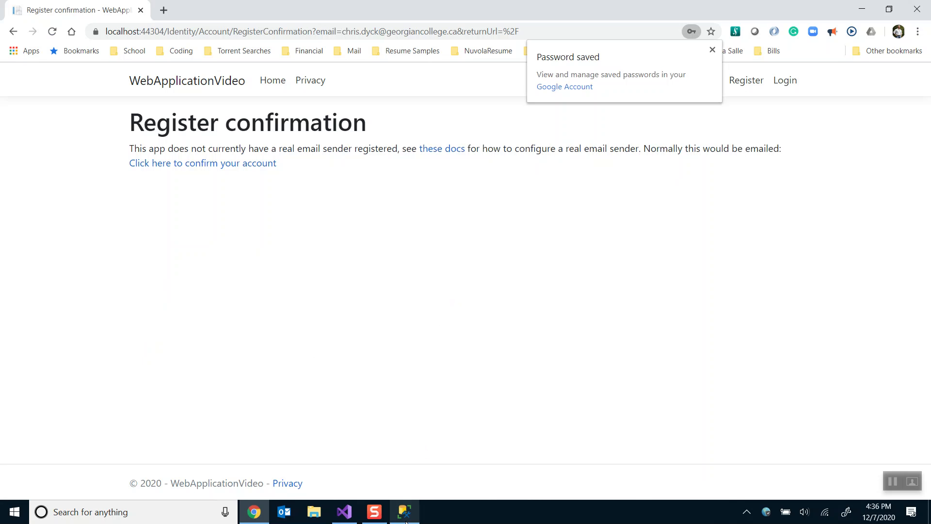
left_click(402, 511)
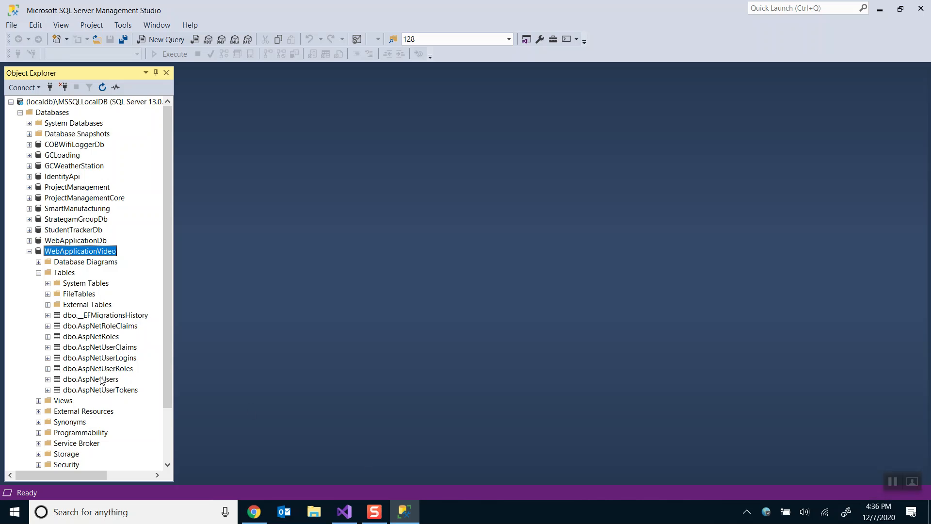
Step: Select Top 1000 Rows of dbo.AspNetUsers and verify the new user's EmailConfirmed is 0
right_click(91, 378)
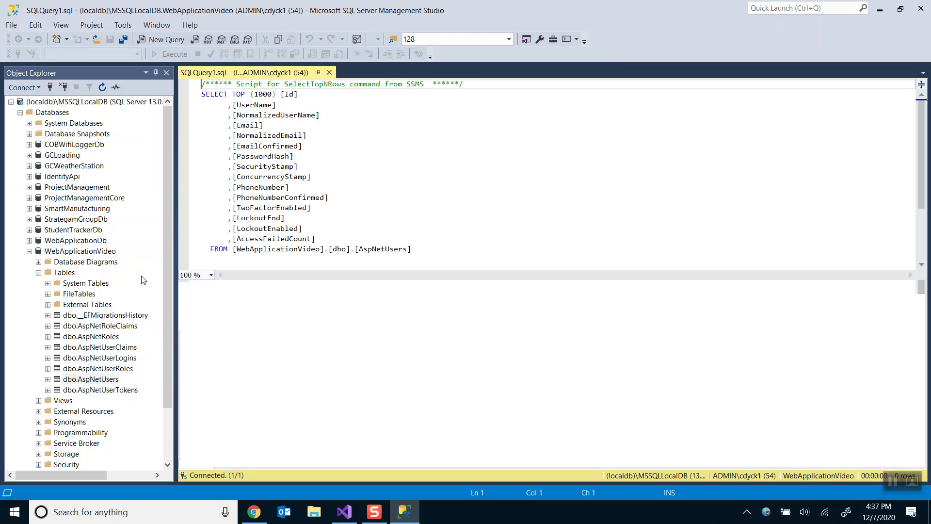
left_click(174, 54)
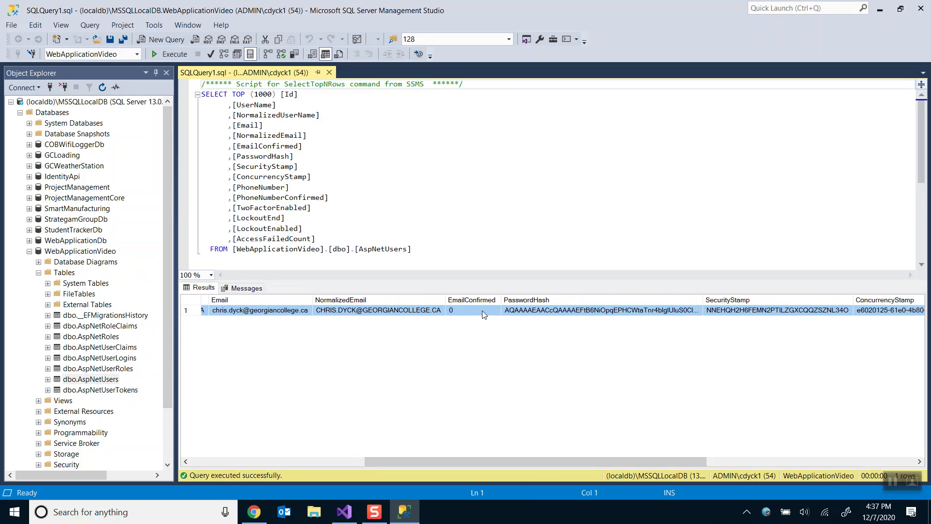
left_click(472, 309)
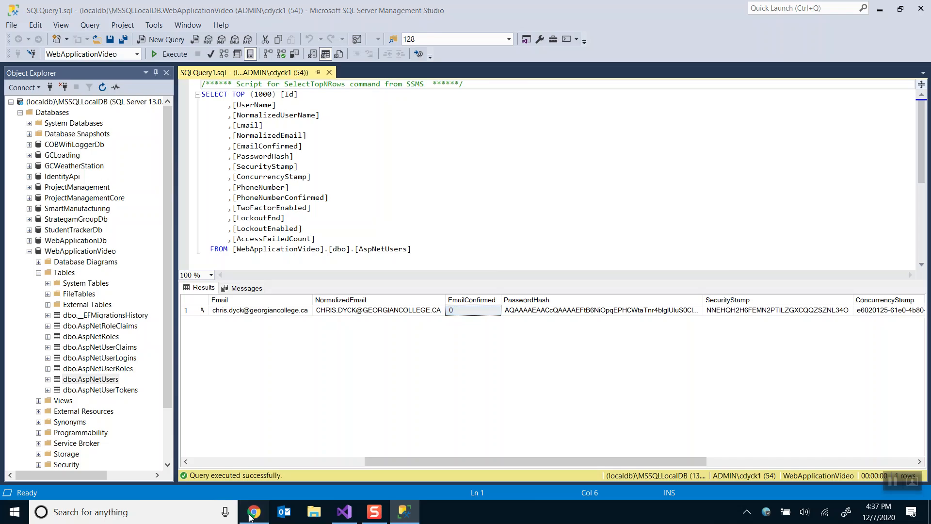
left_click(253, 511)
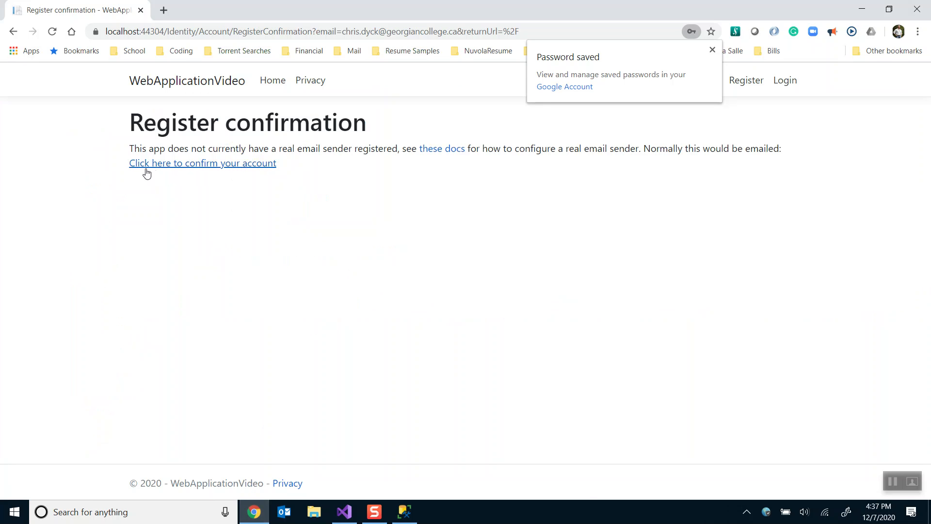
mouse_move(232, 164)
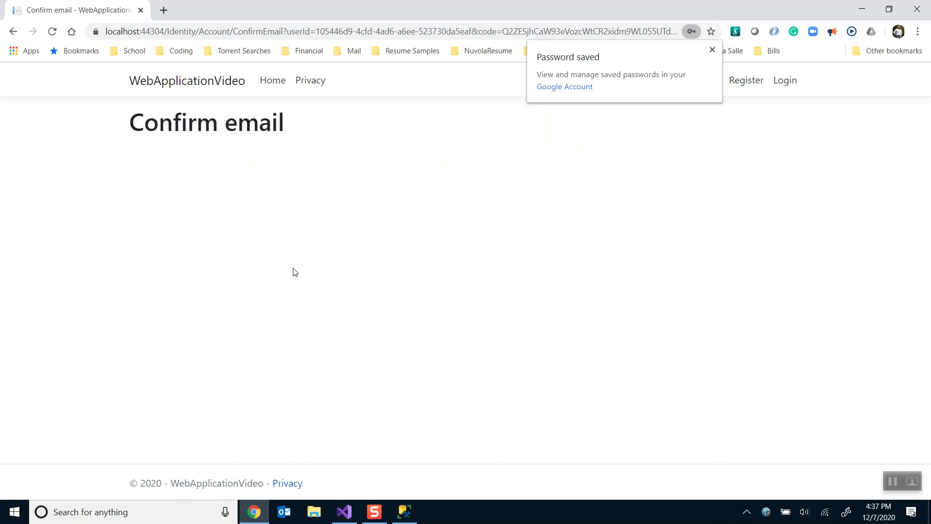
Step: Check AspNetUsers again for EmailConfirmed 1, then show Chrome's Confirm email page
left_click(403, 511)
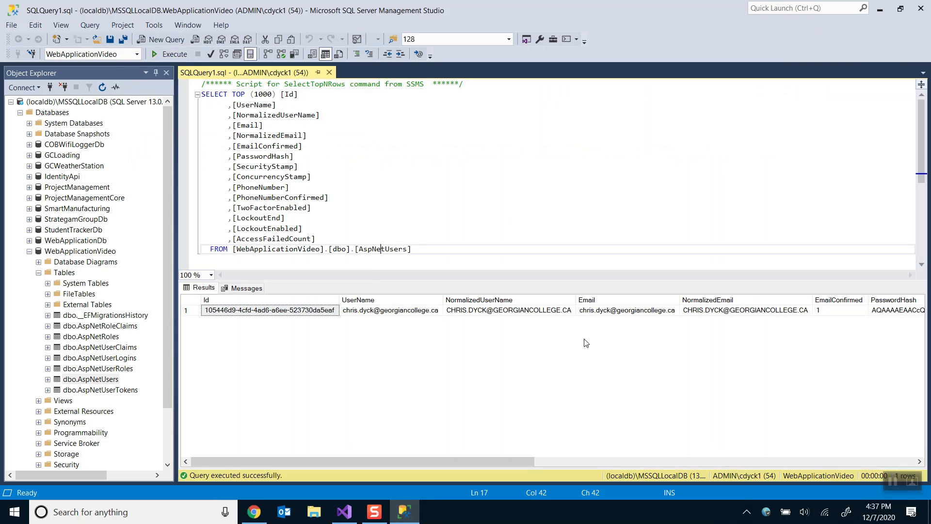
left_click(840, 309)
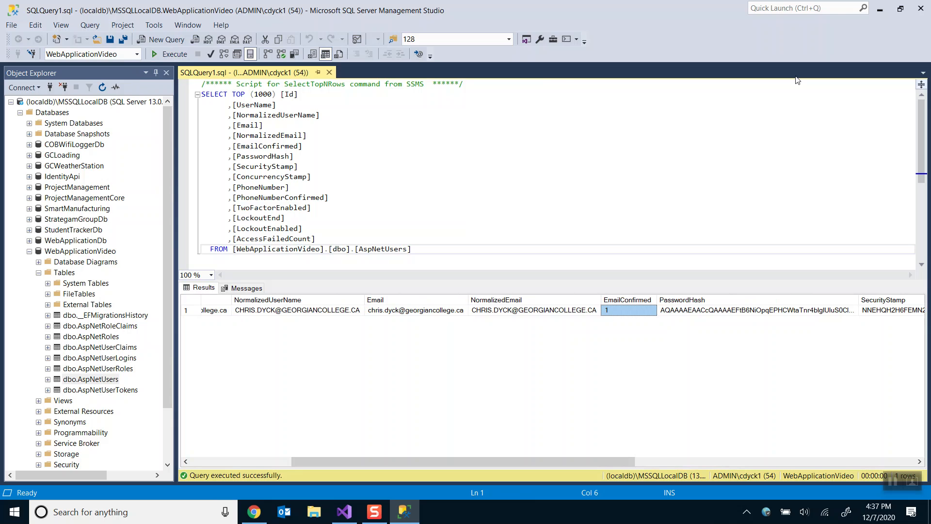
left_click(253, 511)
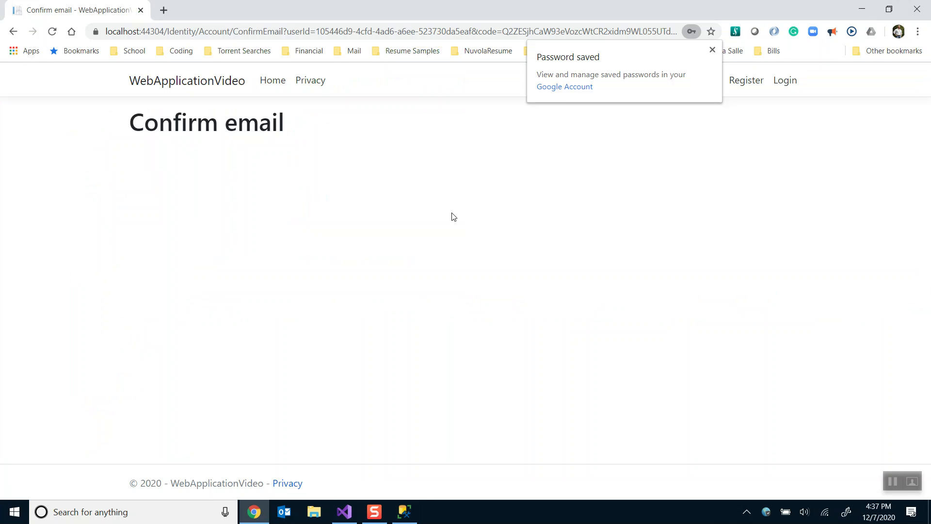
mouse_move(448, 204)
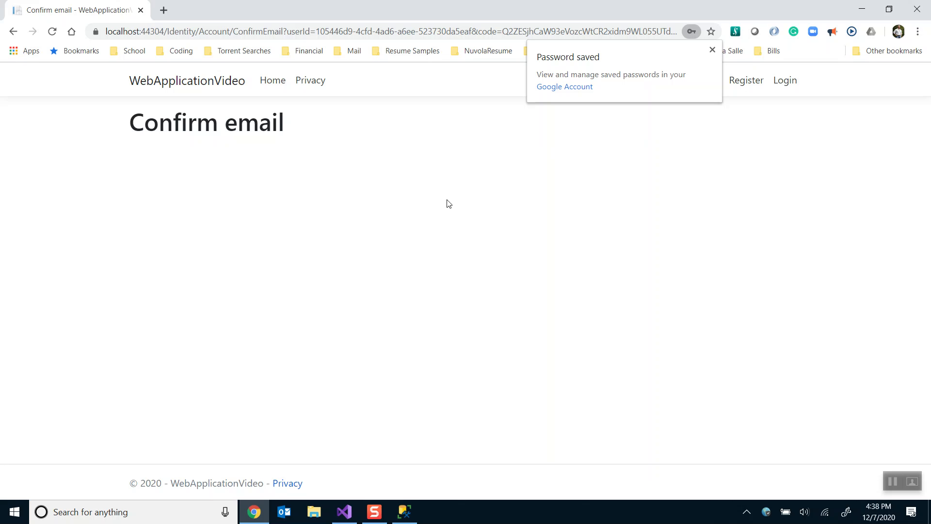
mouse_move(630, 108)
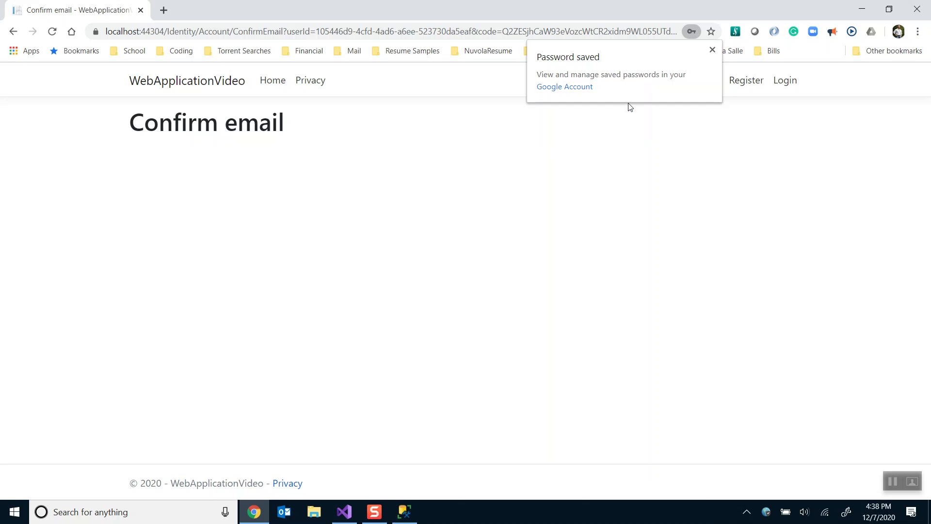
left_click(711, 50)
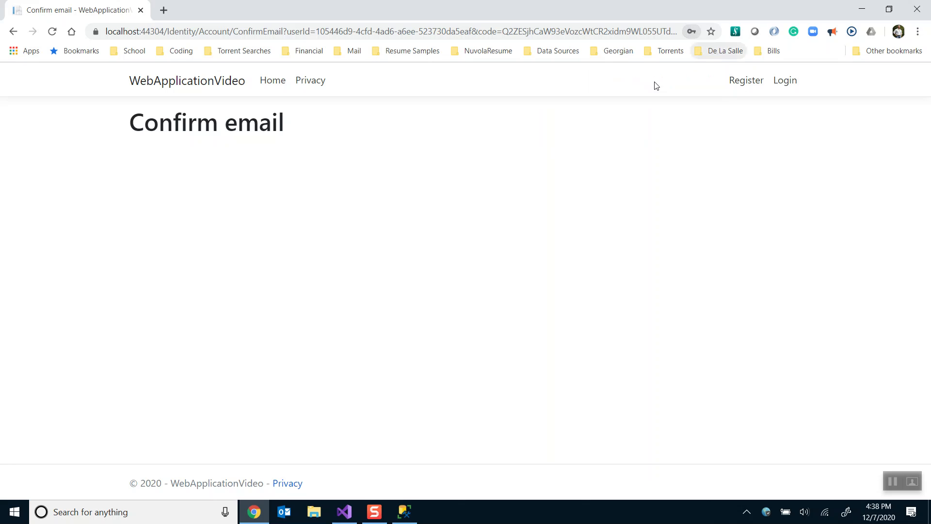
mouse_move(204, 91)
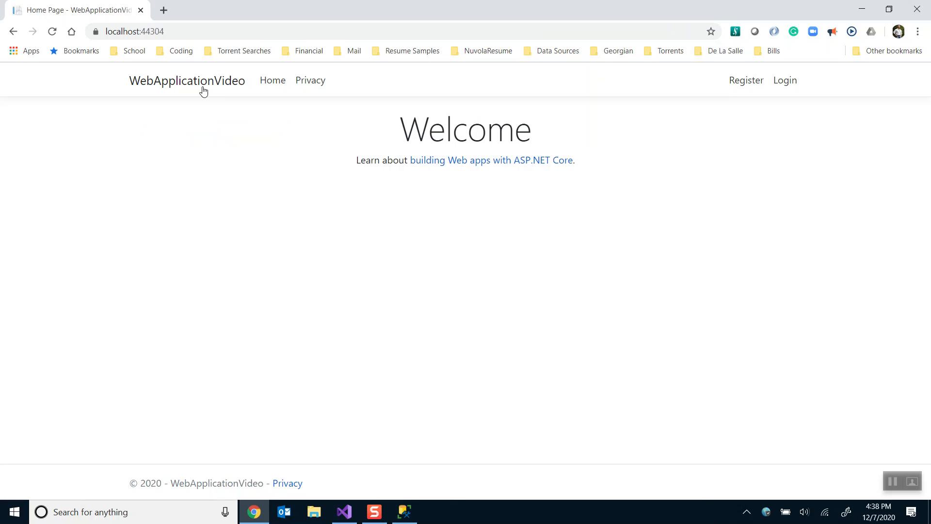
left_click(784, 80)
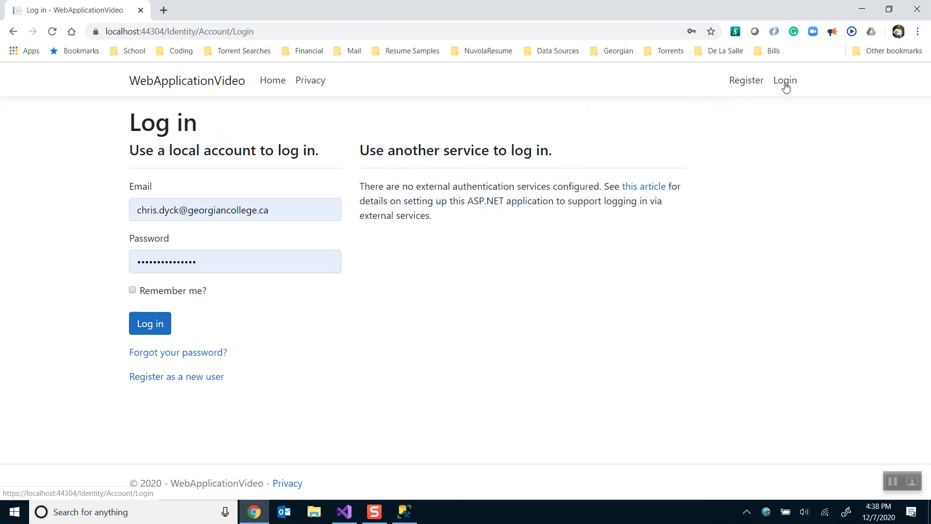
left_click(149, 323)
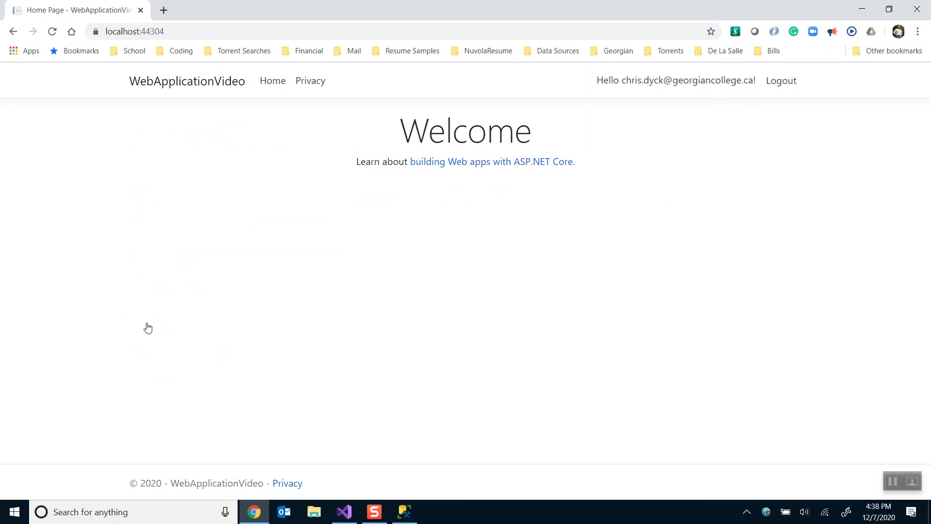
mouse_move(663, 86)
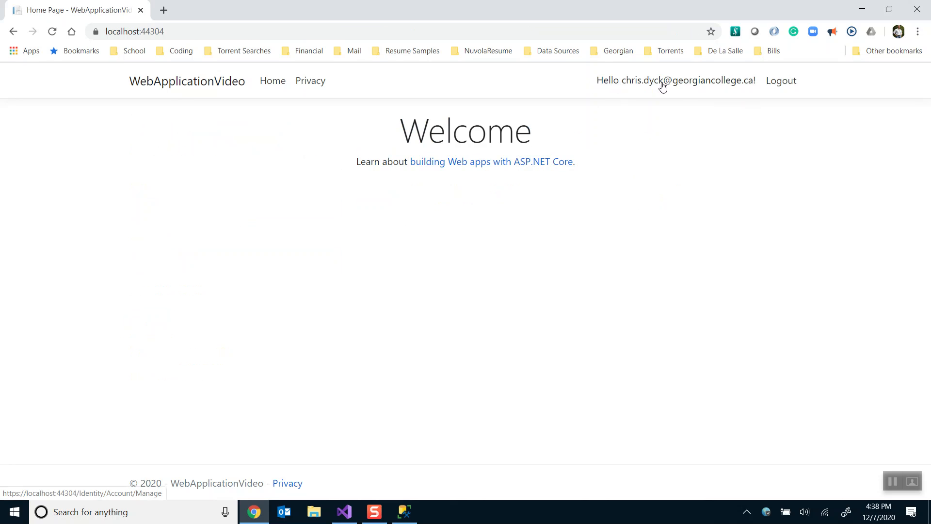
Step: Open Manage your account, view Email, Password, Two-factor authentication and Personal data, then return to Profile
left_click(675, 80)
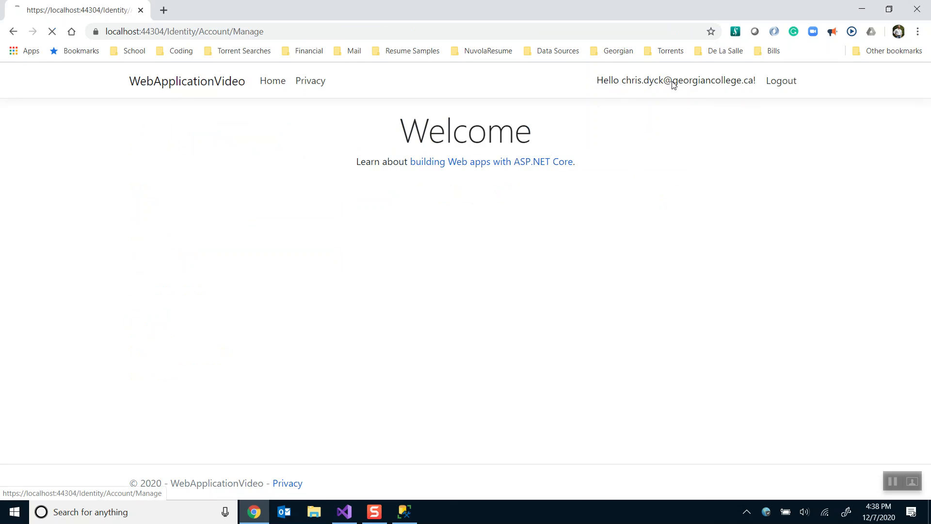
left_click(658, 81)
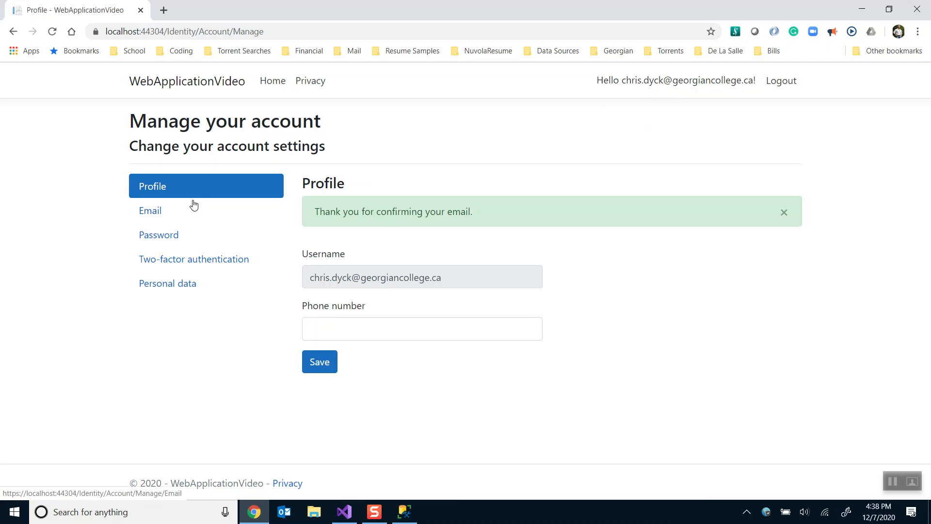
left_click(150, 210)
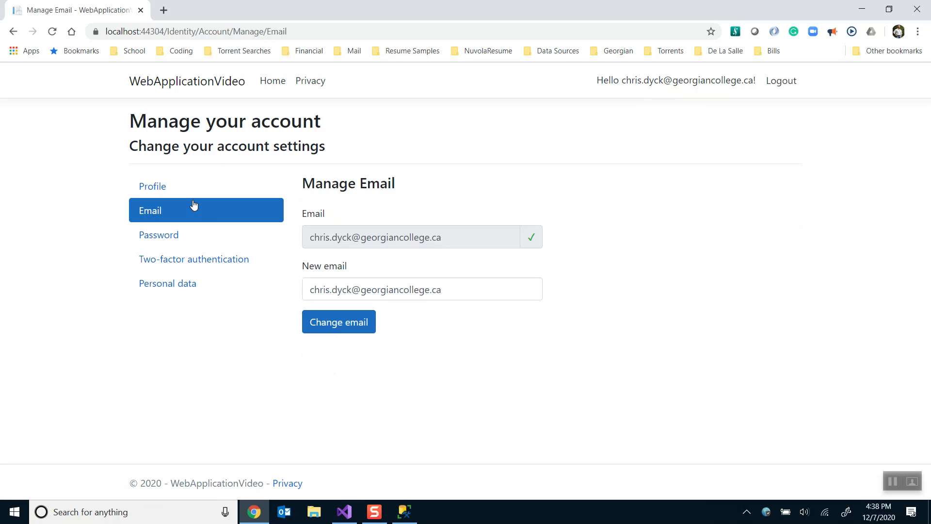
left_click(159, 234)
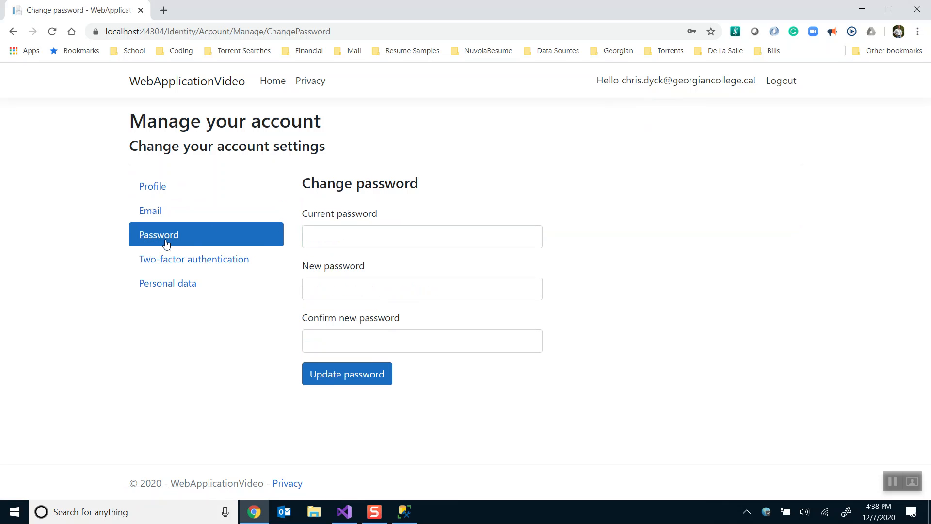
mouse_move(172, 267)
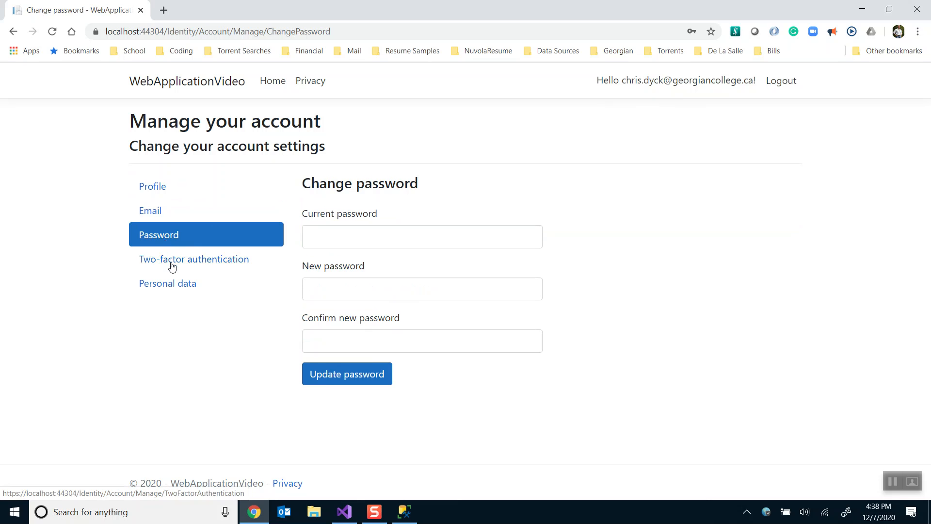
left_click(193, 259)
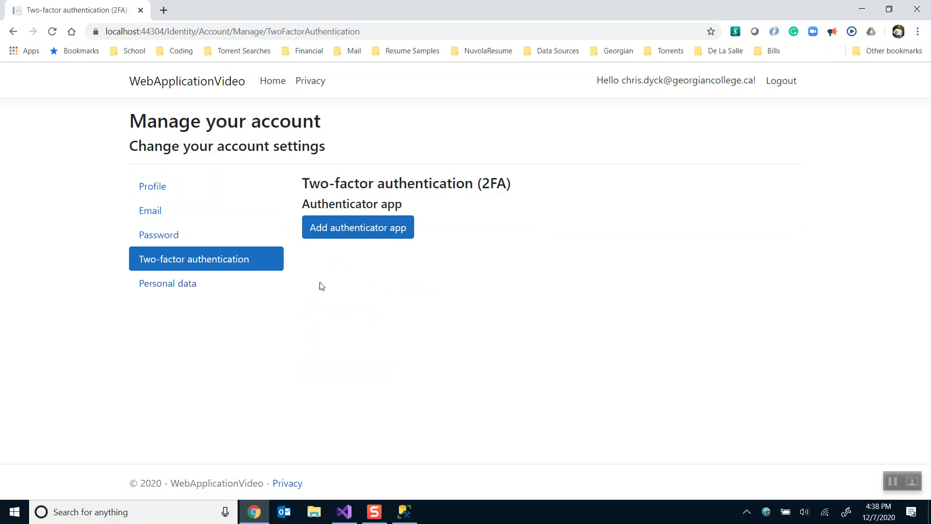
mouse_move(477, 282)
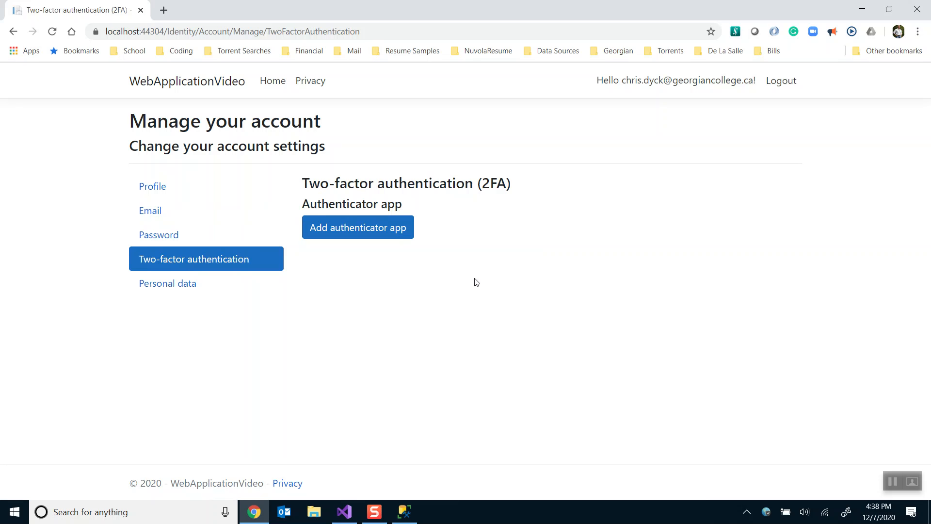
mouse_move(168, 283)
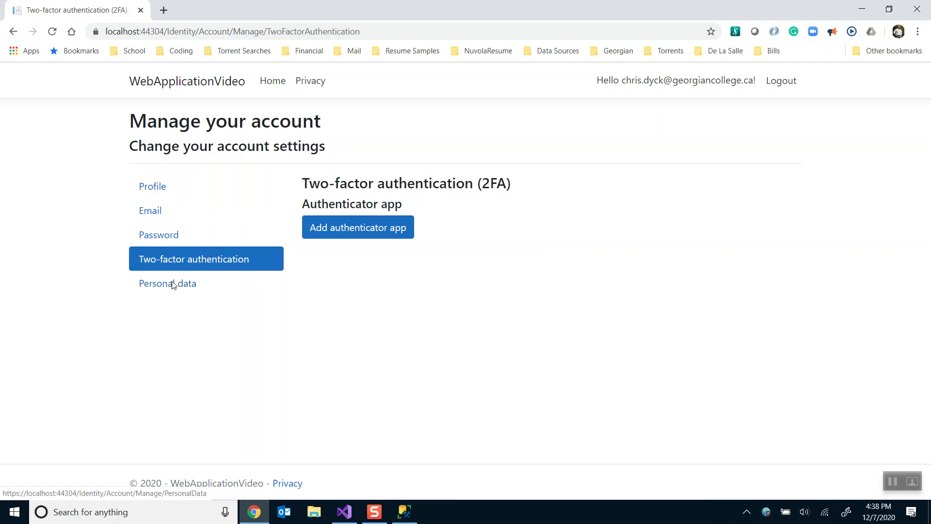
left_click(167, 282)
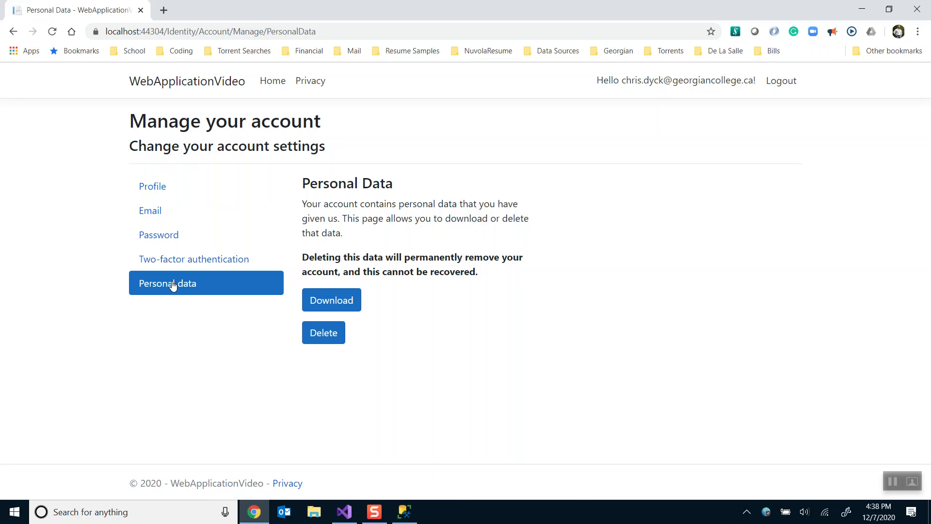
mouse_move(331, 332)
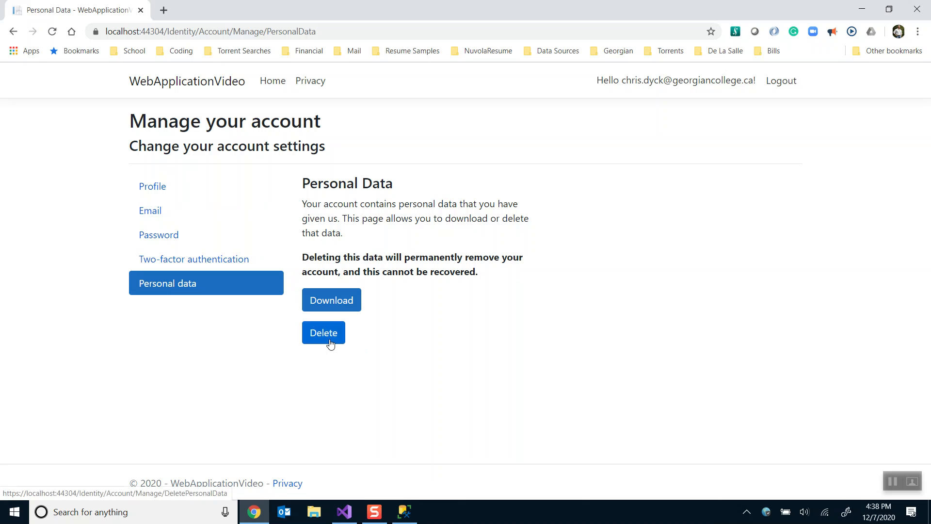
mouse_move(153, 186)
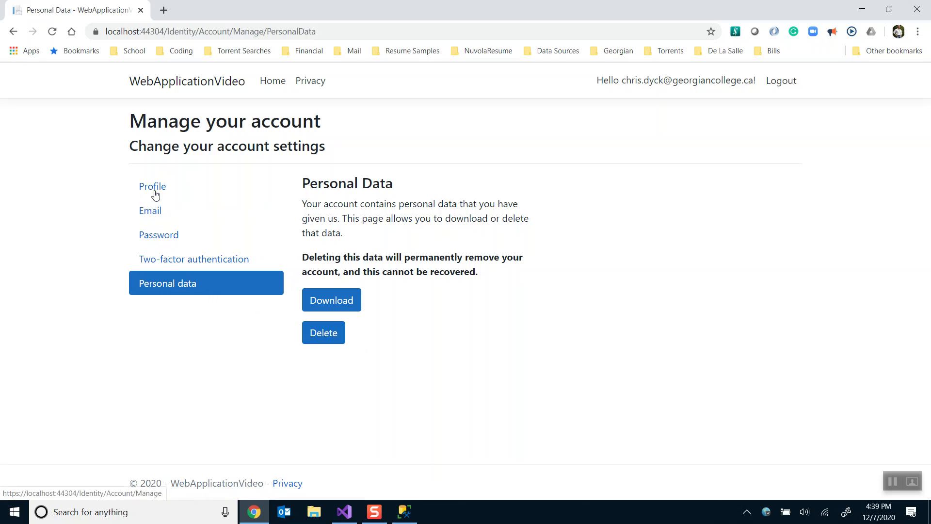
mouse_move(153, 191)
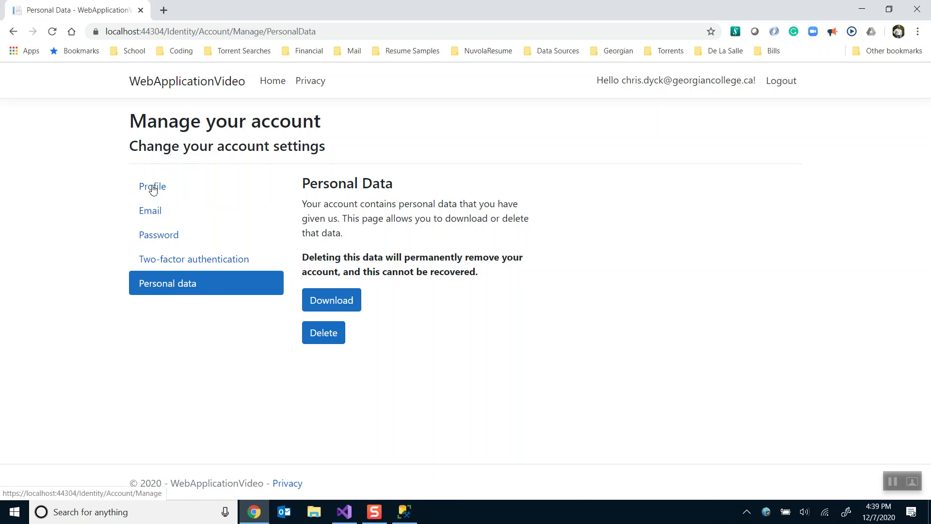
left_click(152, 186)
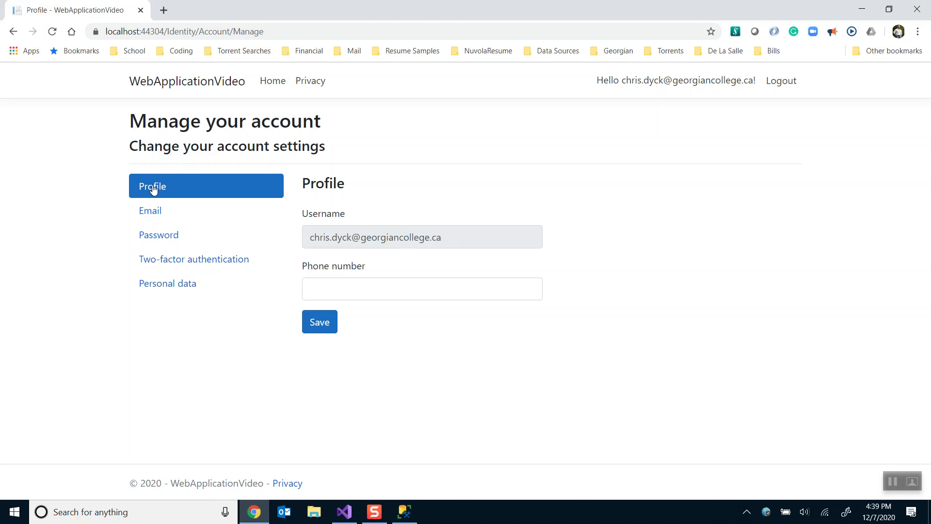
mouse_move(568, 122)
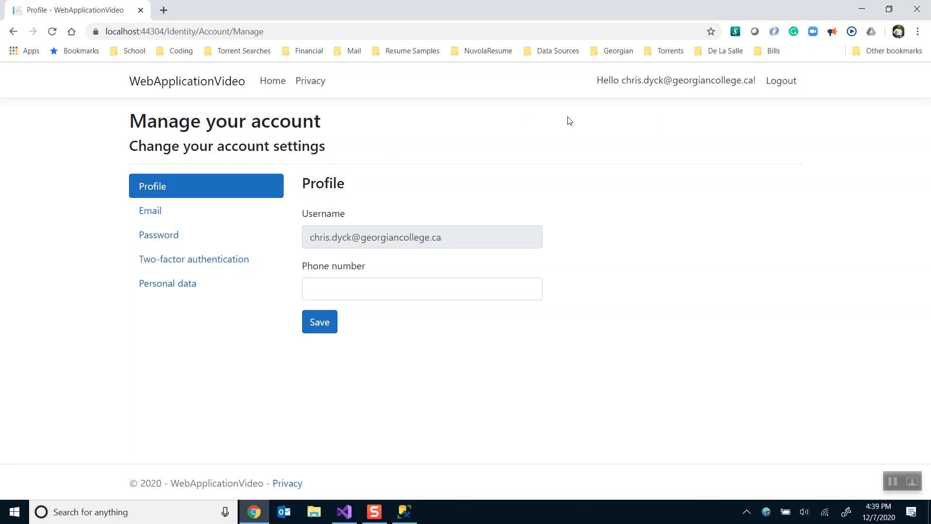
Step: Log out of the site, close Chrome, and stop debugging in Visual Studio
left_click(781, 80)
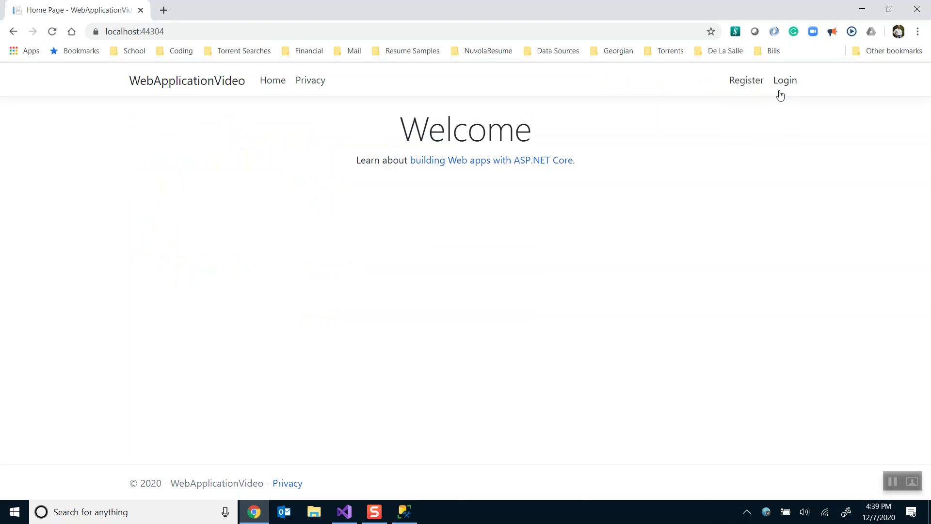
mouse_move(452, 212)
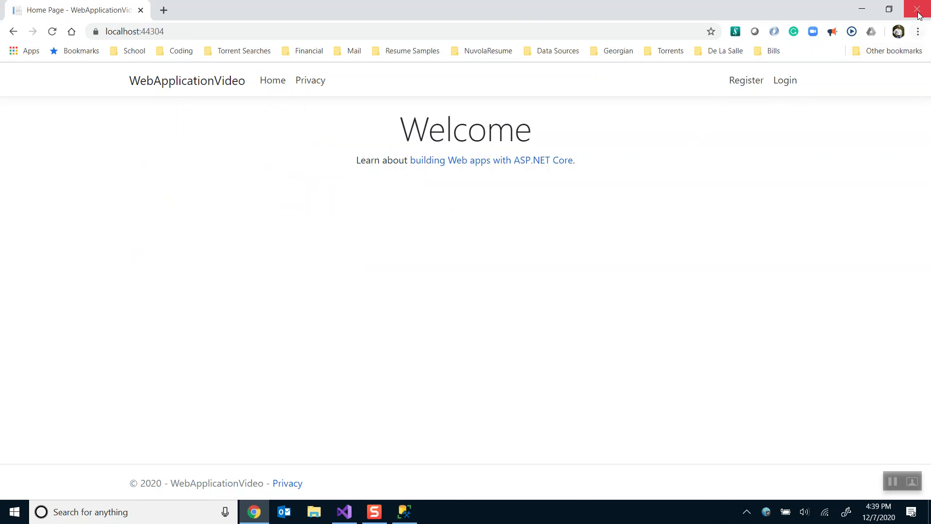
mouse_move(920, 10)
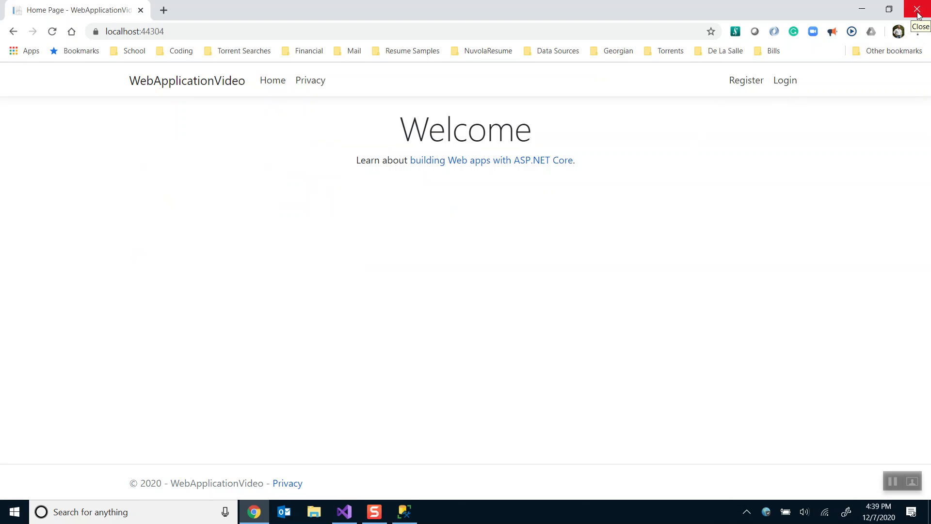
left_click(919, 9)
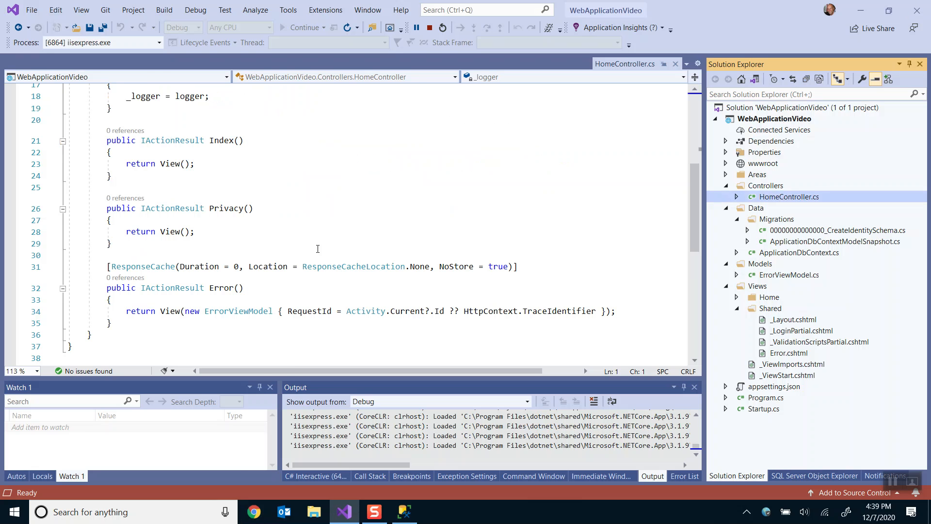
left_click(442, 27)
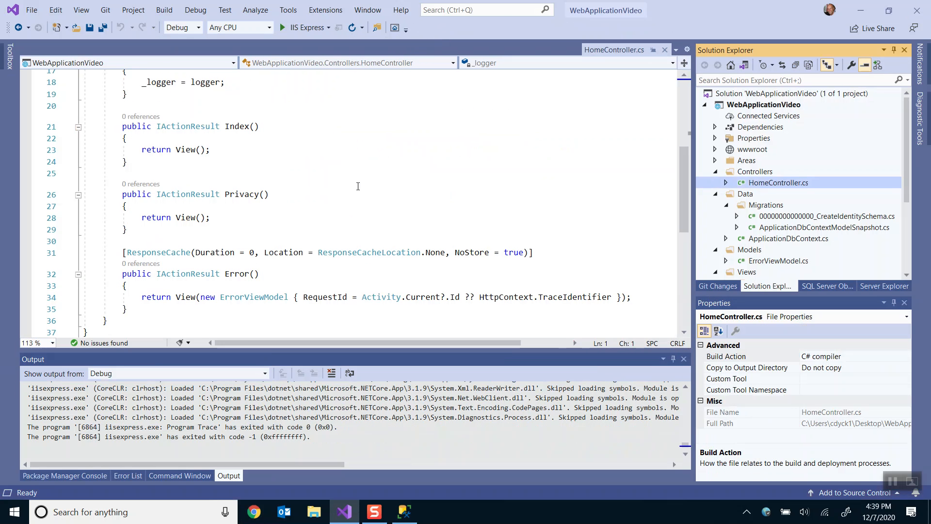